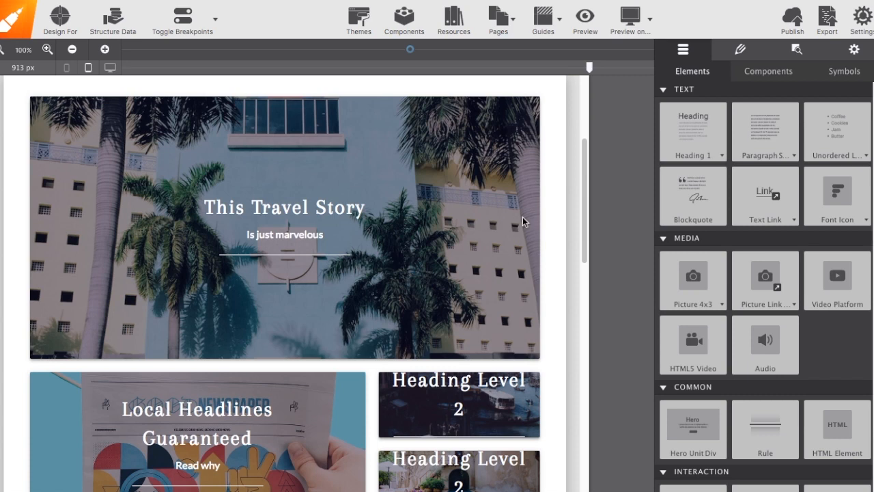
pyautogui.moveTo(693, 44)
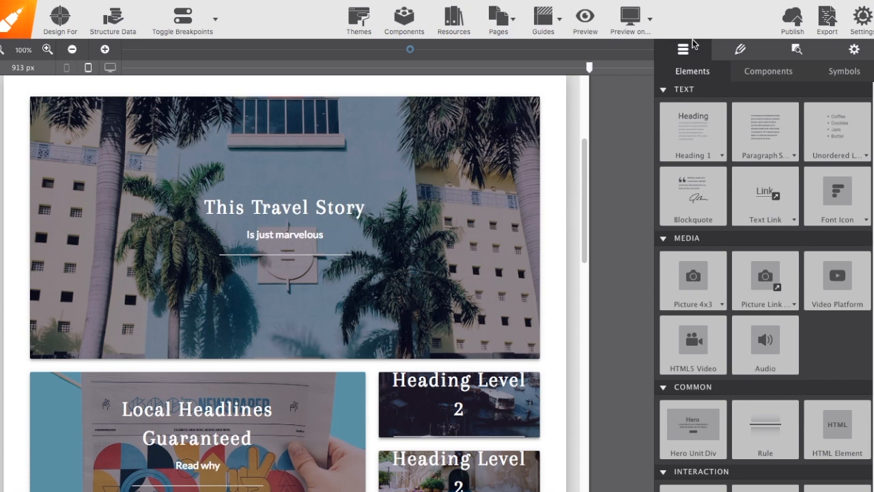
pyautogui.moveTo(682, 48)
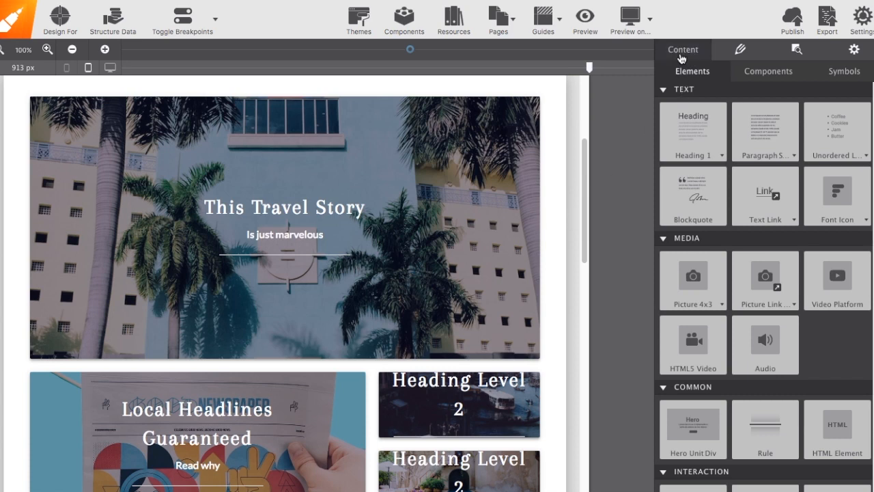
pyautogui.moveTo(705, 58)
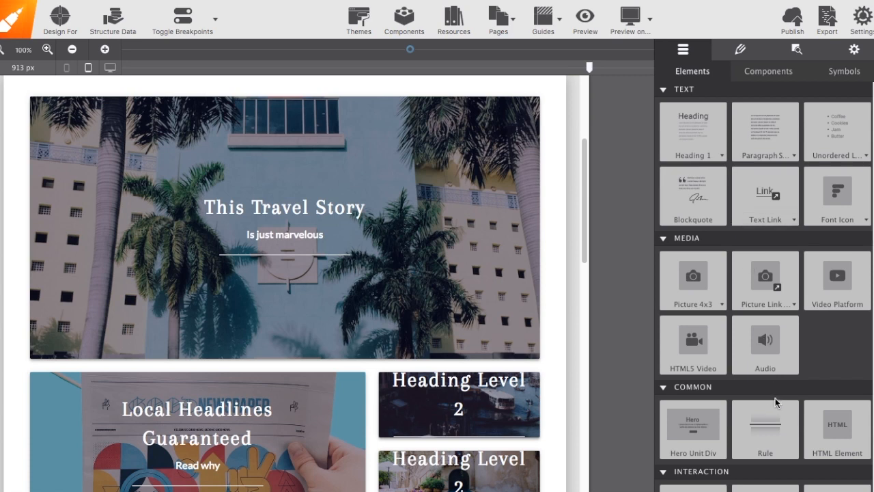
# Select and delete the newly added Heading Level 1 from the hero
pyautogui.scroll(-3)
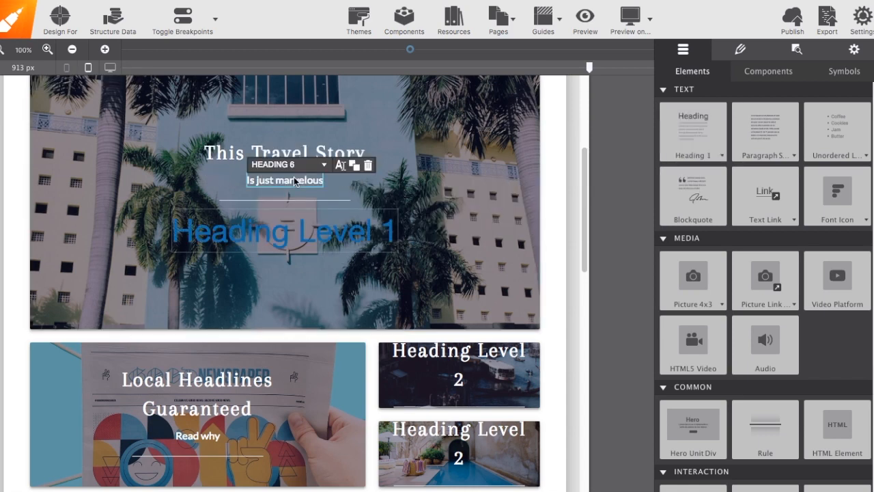
pyautogui.click(285, 231)
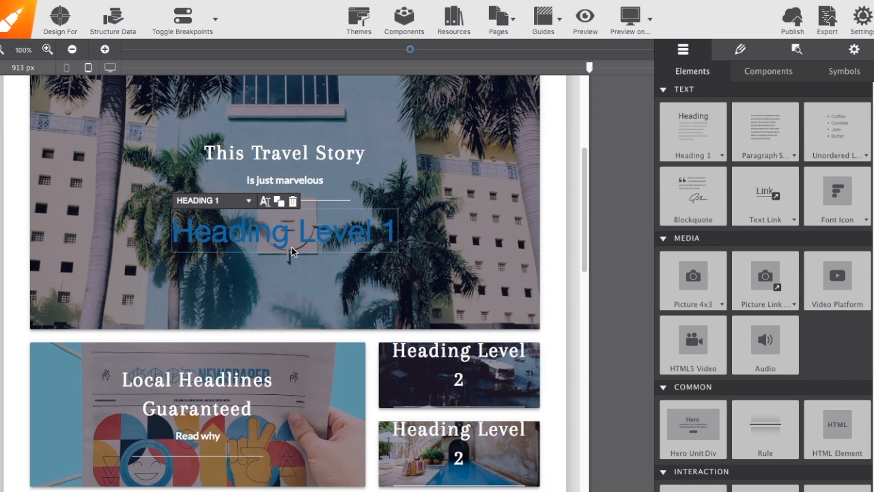
pyautogui.moveTo(304, 230)
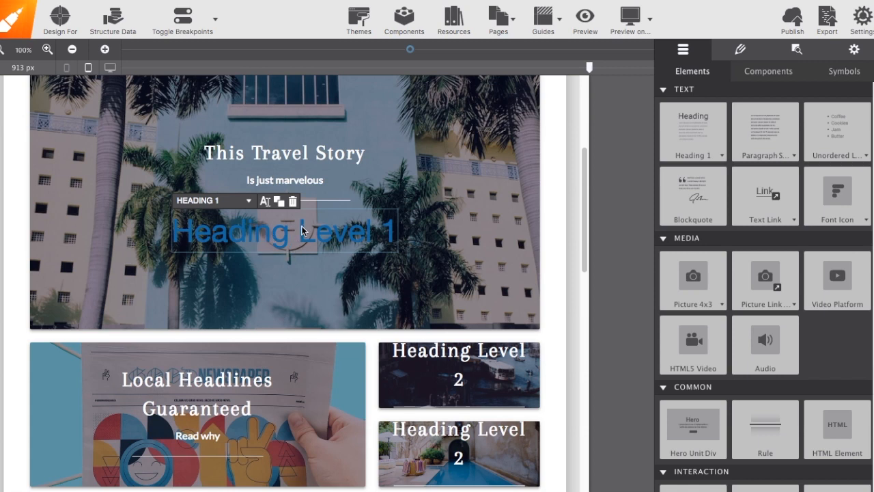
pyautogui.moveTo(265, 213)
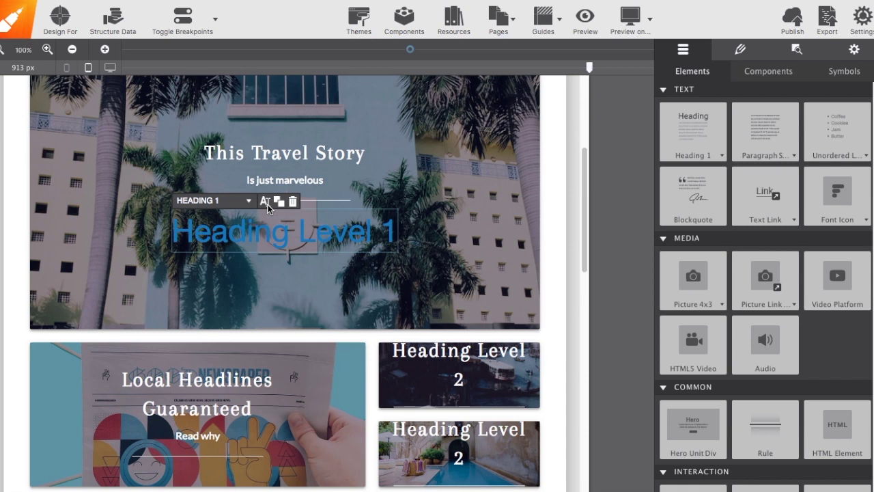
pyautogui.moveTo(278, 220)
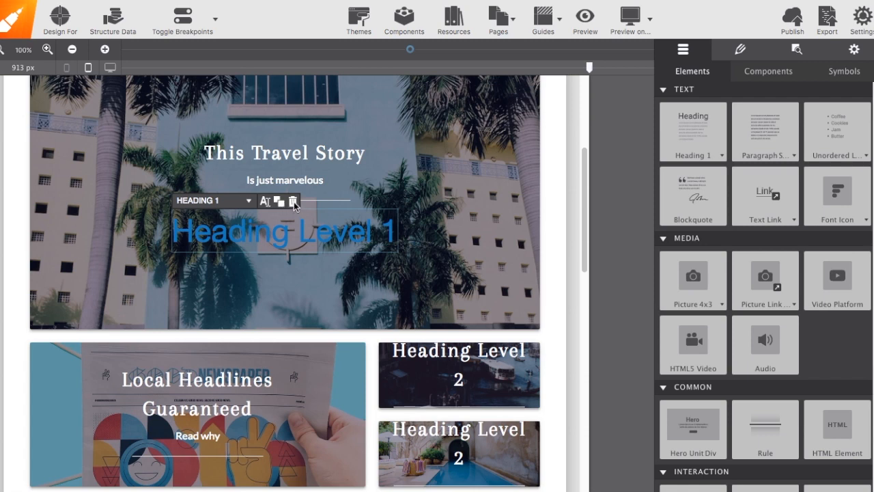
pyautogui.click(293, 201)
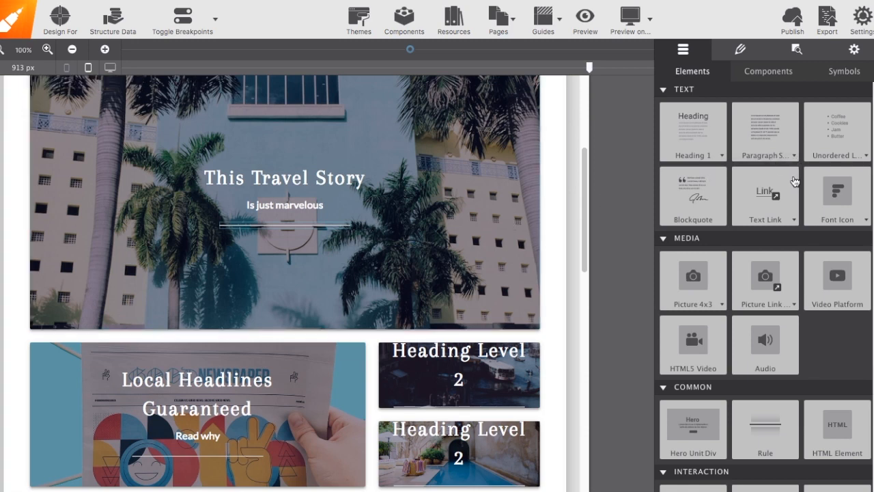
pyautogui.moveTo(692, 184)
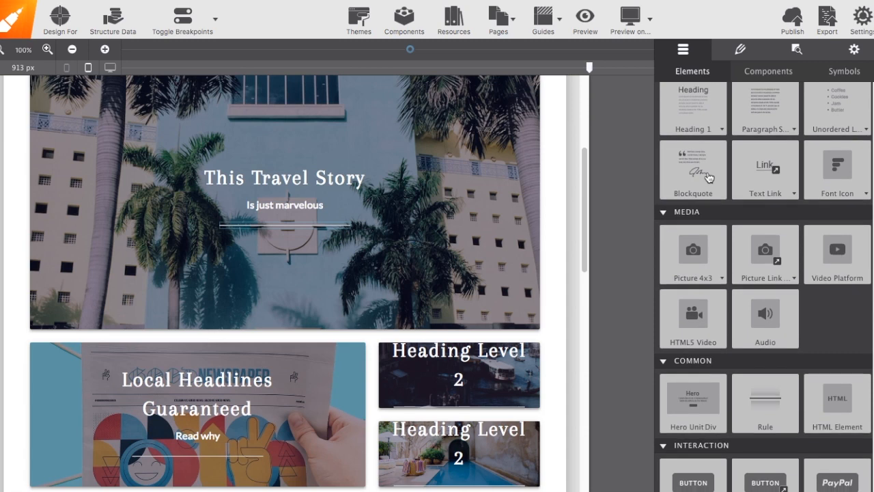
# Scroll the Elements panel and show the Heading 1 to Heading 6 level choices
pyautogui.scroll(-3)
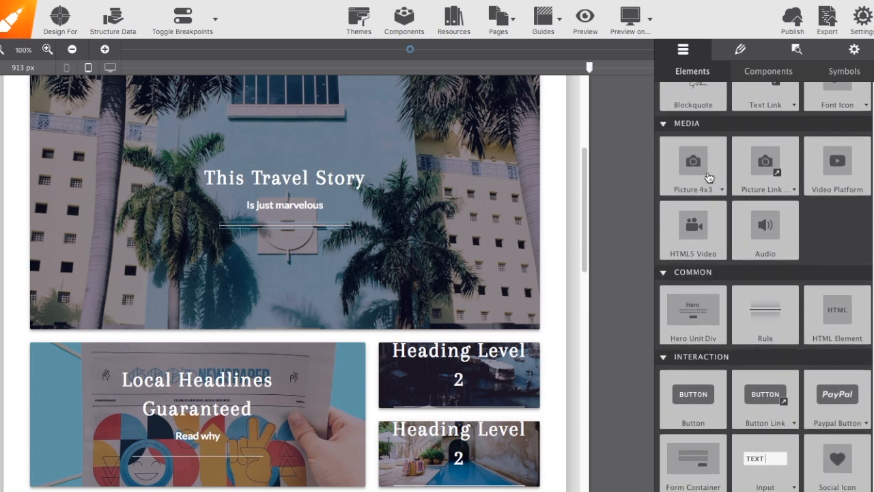
pyautogui.scroll(-3)
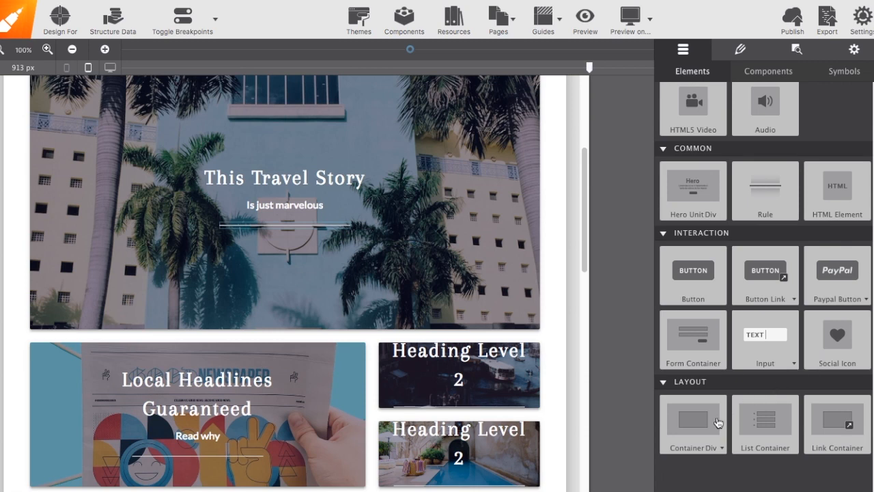
pyautogui.moveTo(697, 436)
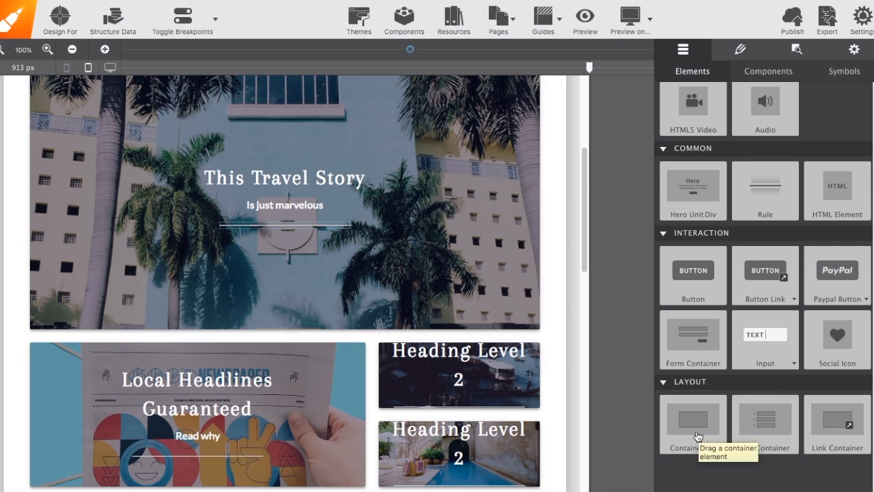
pyautogui.scroll(3)
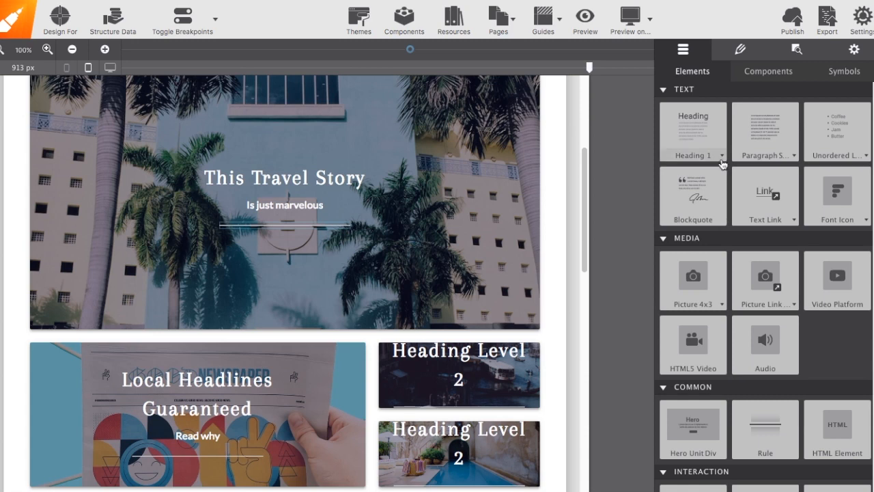
pyautogui.click(723, 155)
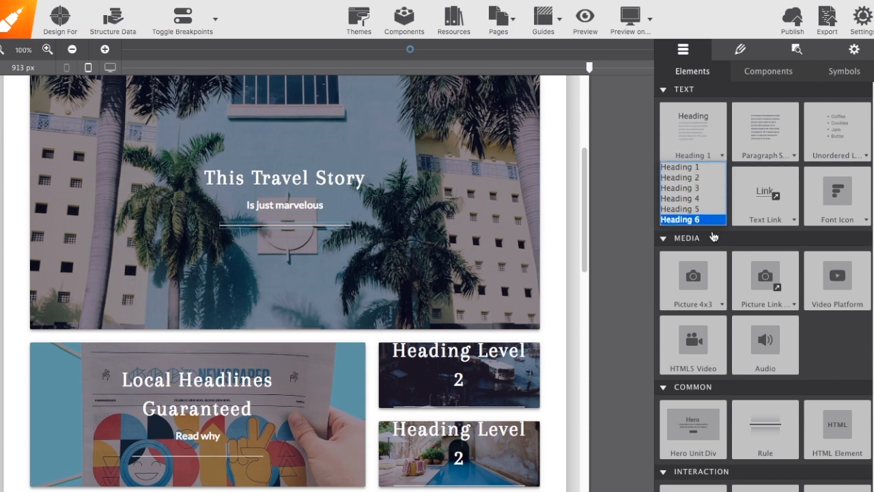
pyautogui.moveTo(793, 157)
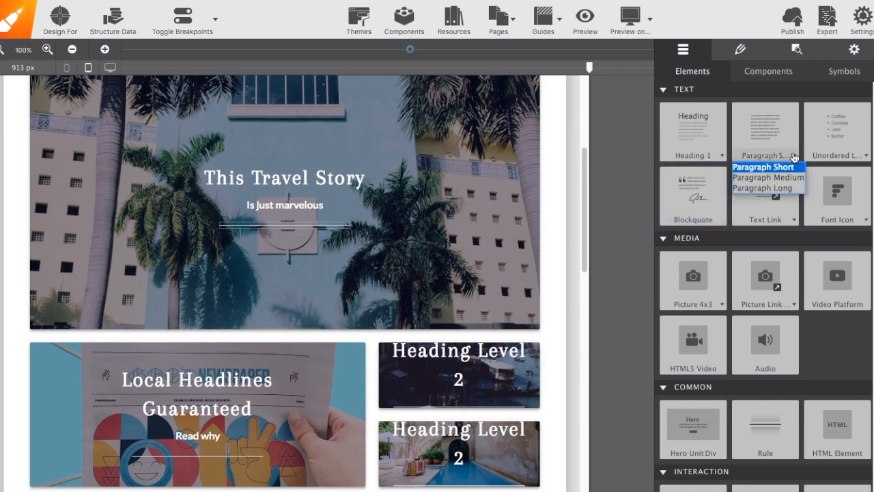
pyautogui.moveTo(867, 158)
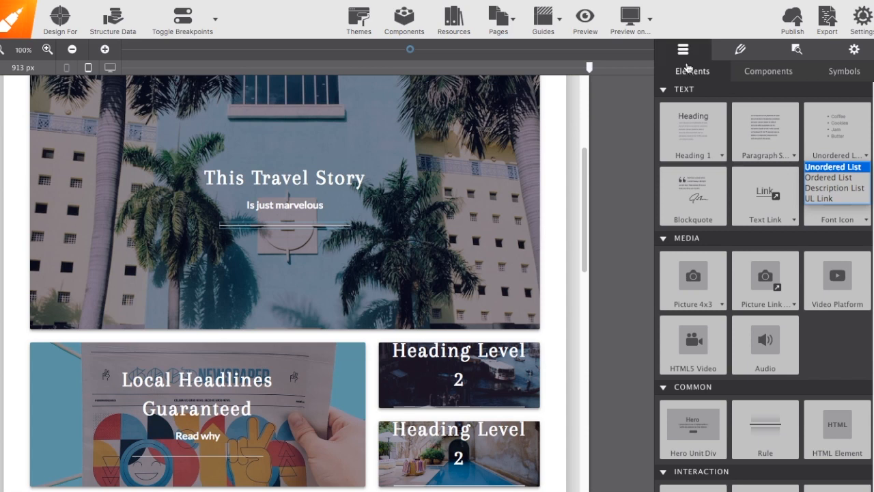
# Dismiss the open list-variants dropdown
pyautogui.click(768, 71)
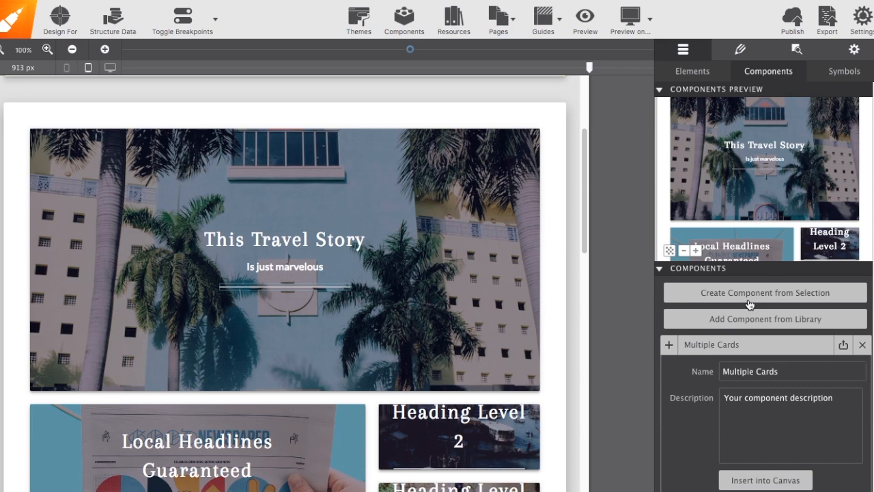
pyautogui.moveTo(765, 363)
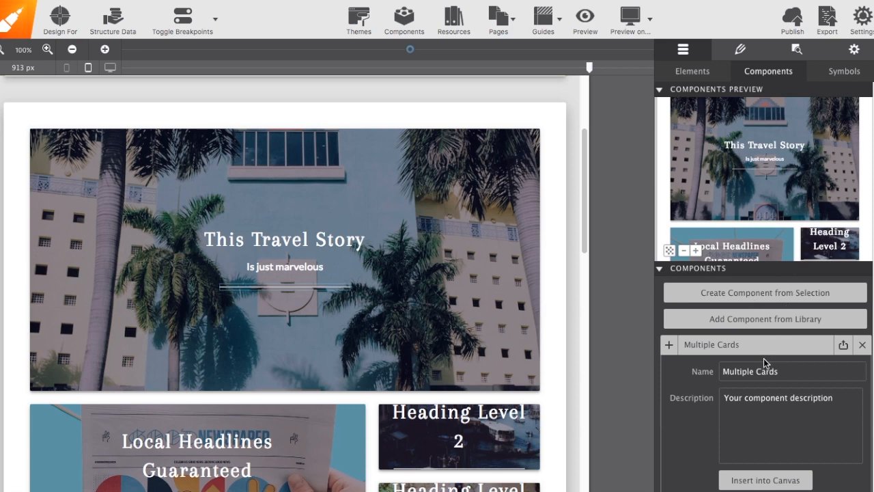
pyautogui.moveTo(749, 280)
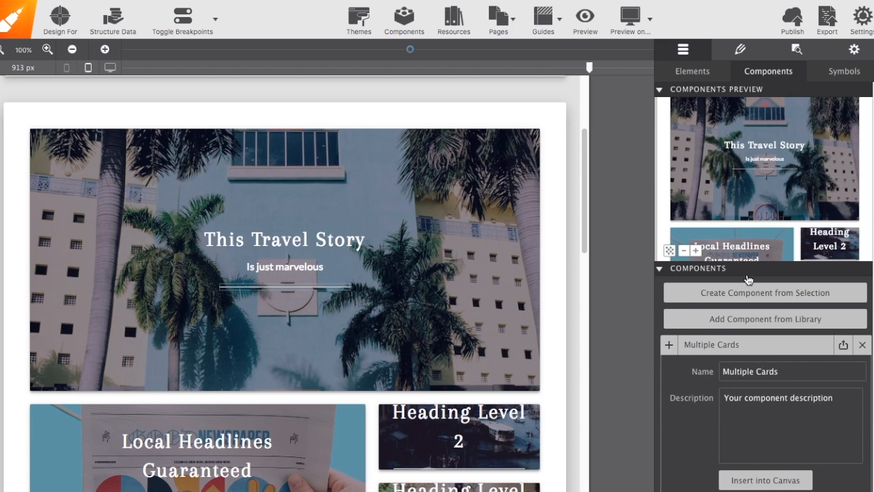
pyautogui.moveTo(806, 74)
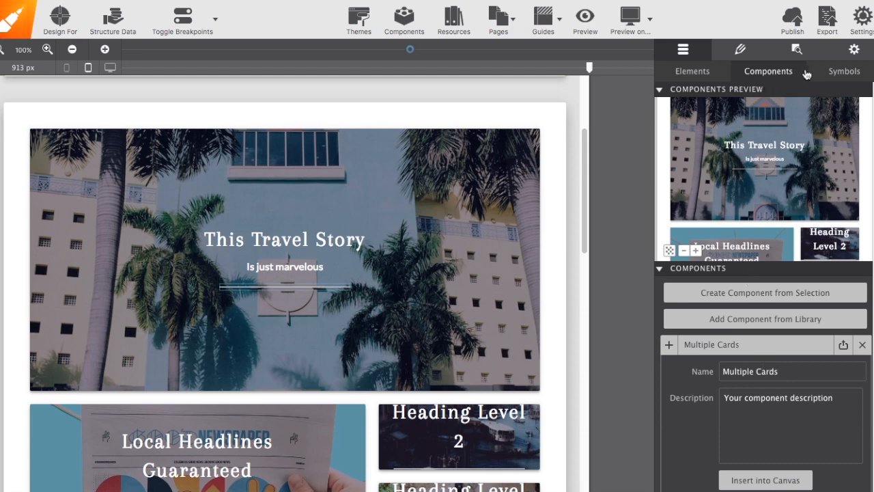
pyautogui.moveTo(823, 77)
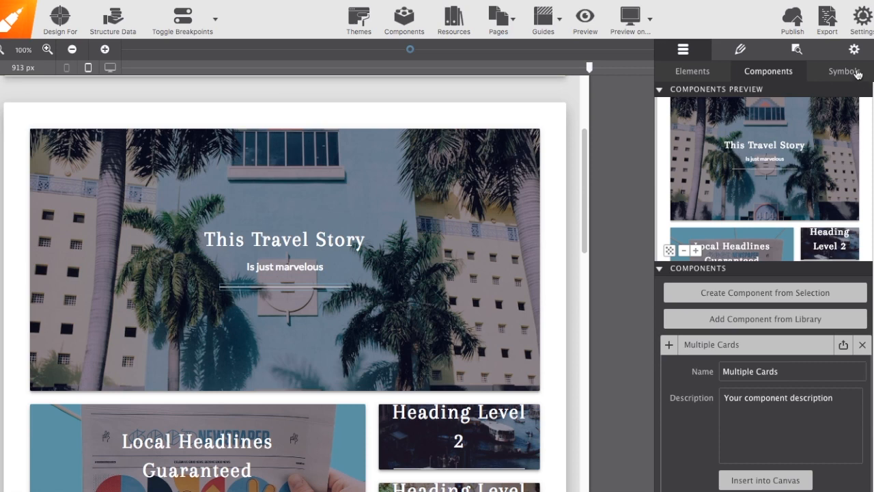
# View the Symbols library, then show the post-illustrator rule's selectors and properties
pyautogui.click(844, 71)
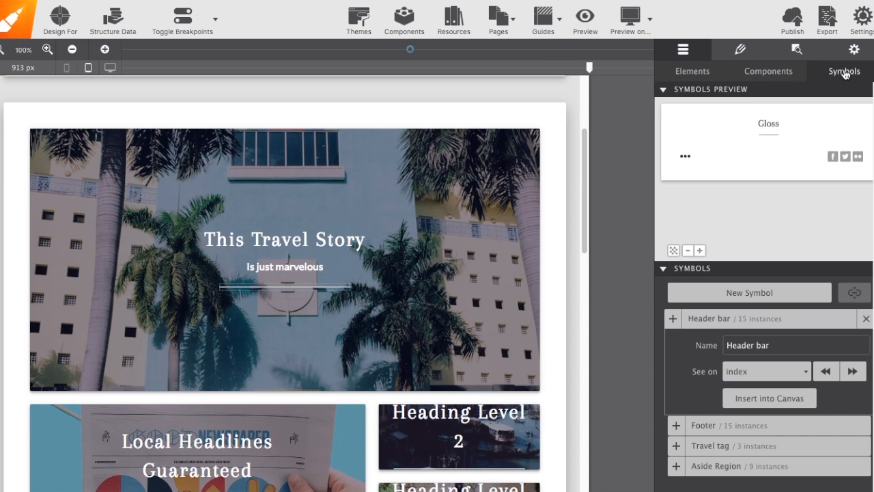
pyautogui.moveTo(733, 71)
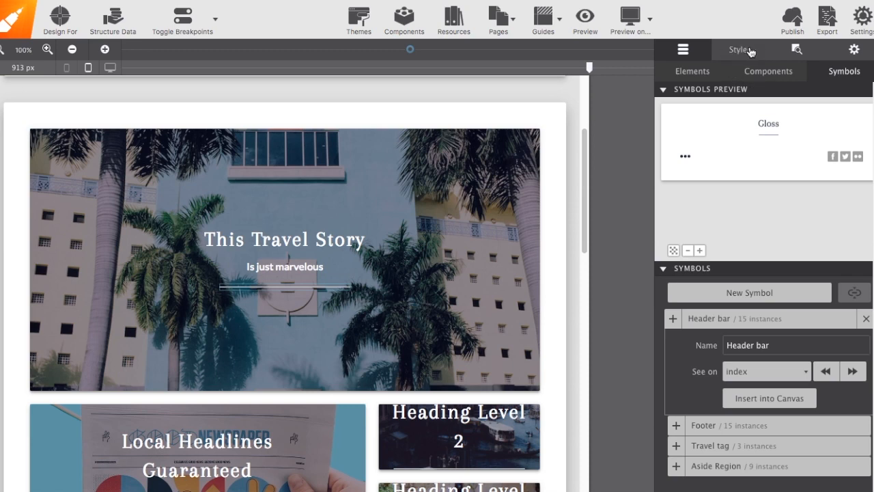
pyautogui.click(740, 50)
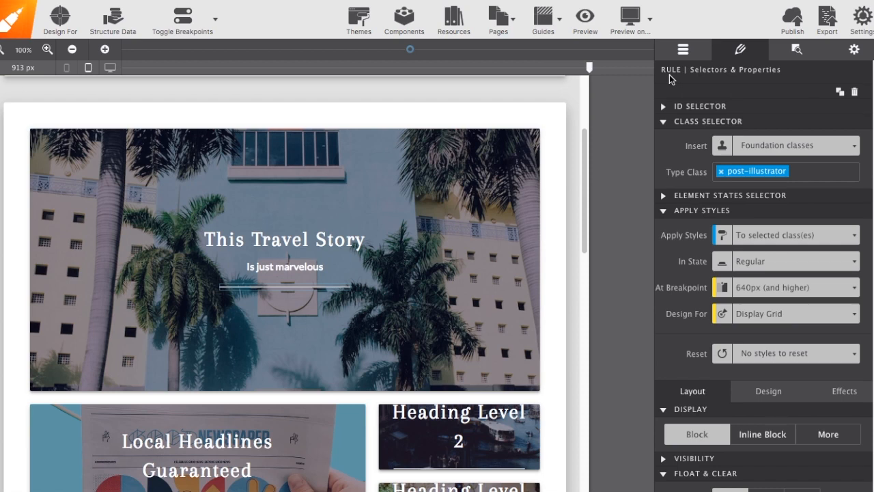
# Select the hero's 'This Travel Story' heading to inspect its post-title rule
pyautogui.click(283, 240)
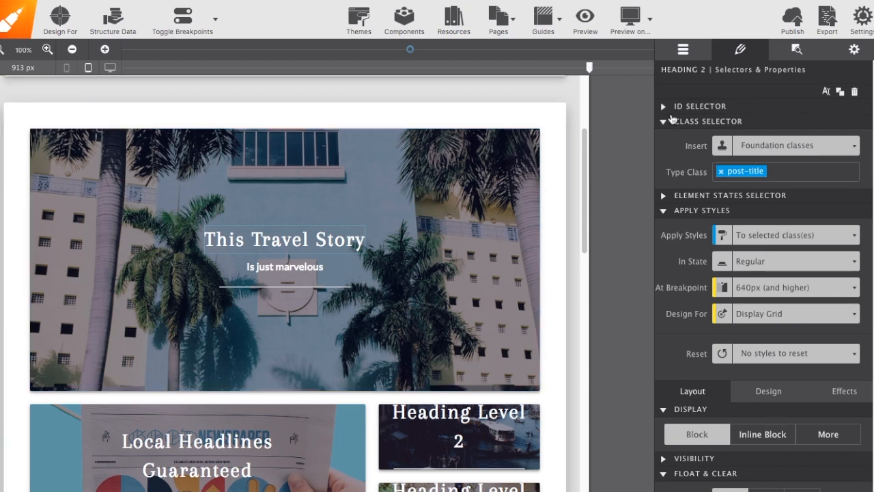
pyautogui.moveTo(700, 78)
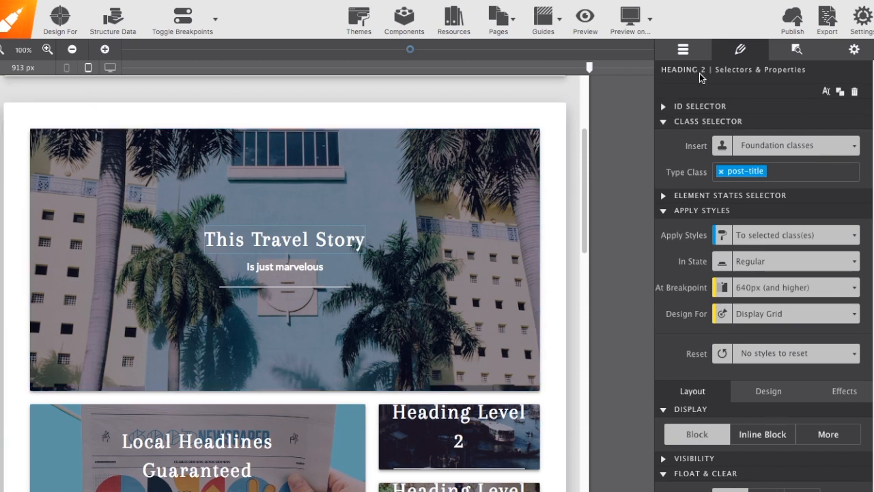
pyautogui.moveTo(812, 107)
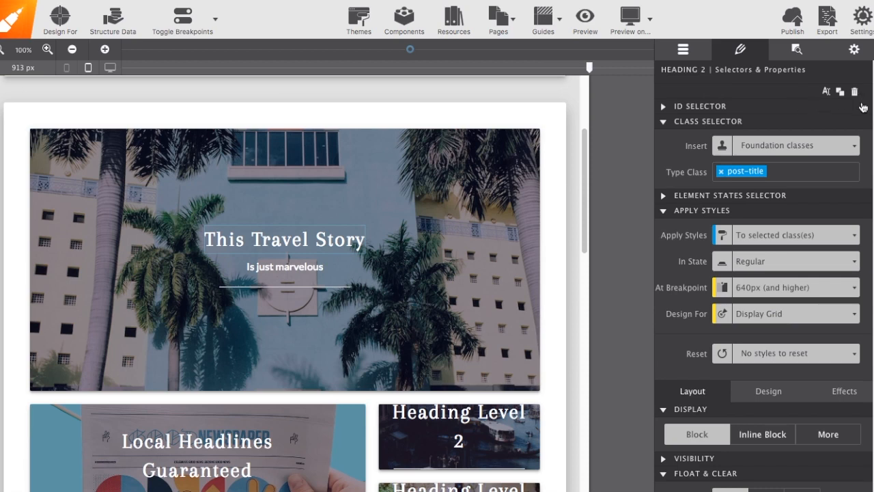
pyautogui.moveTo(740, 123)
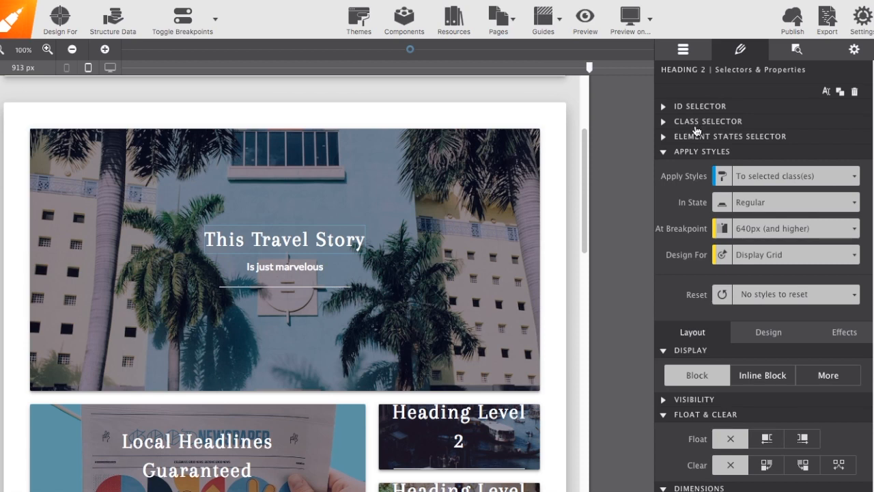
pyautogui.moveTo(696, 145)
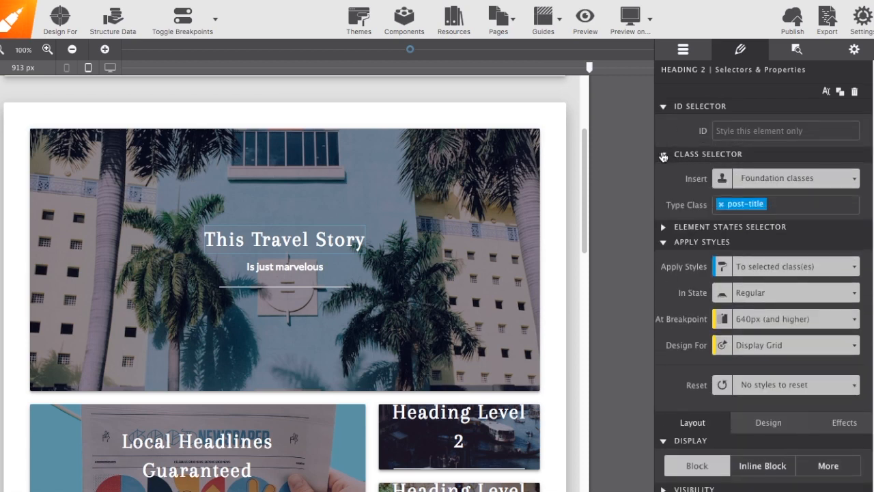
# Collapse Class Selector and toggle the Element States Selector open and closed
pyautogui.click(662, 154)
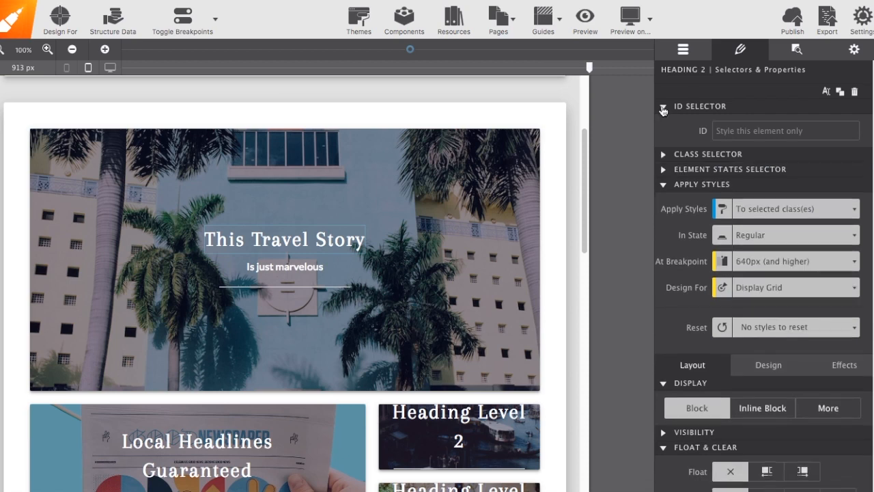
pyautogui.click(663, 105)
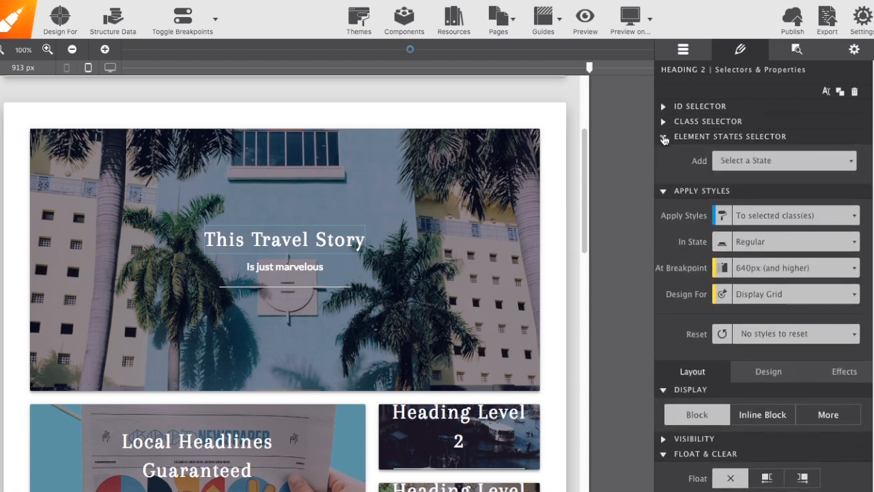
pyautogui.click(783, 160)
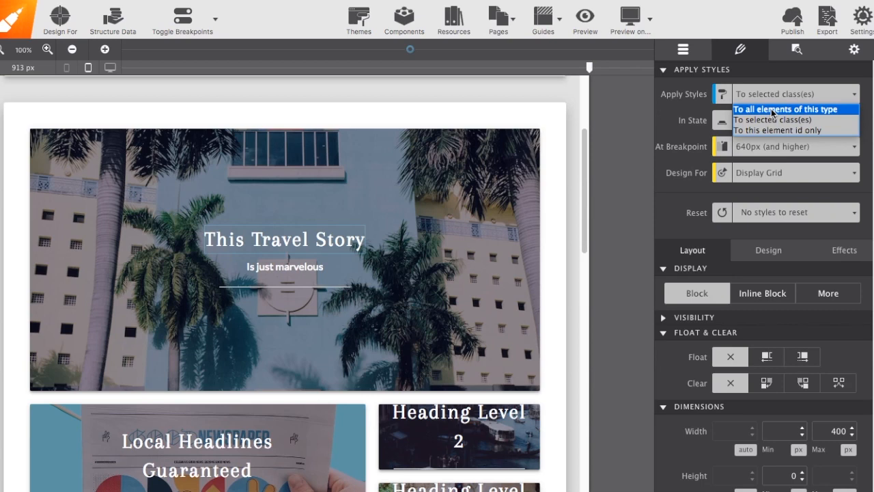
pyautogui.moveTo(685, 115)
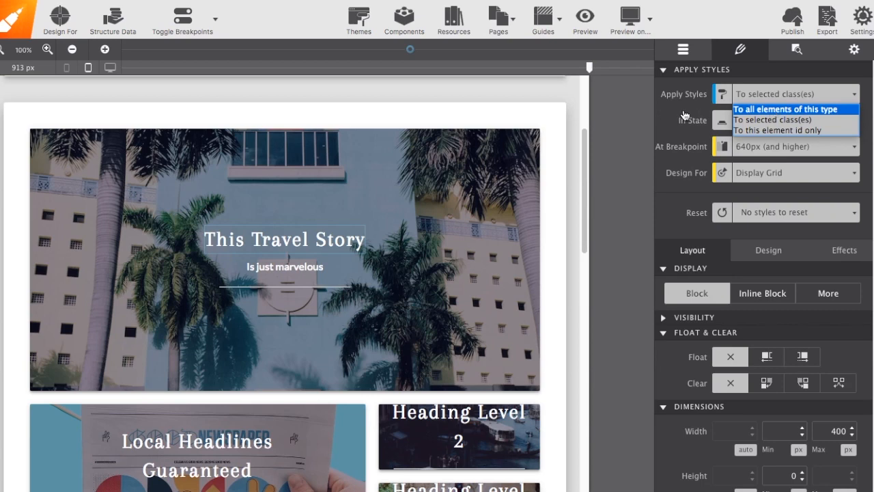
# Dismiss Apply Styles, toggle Design For, and reveal more heading display types
pyautogui.click(794, 120)
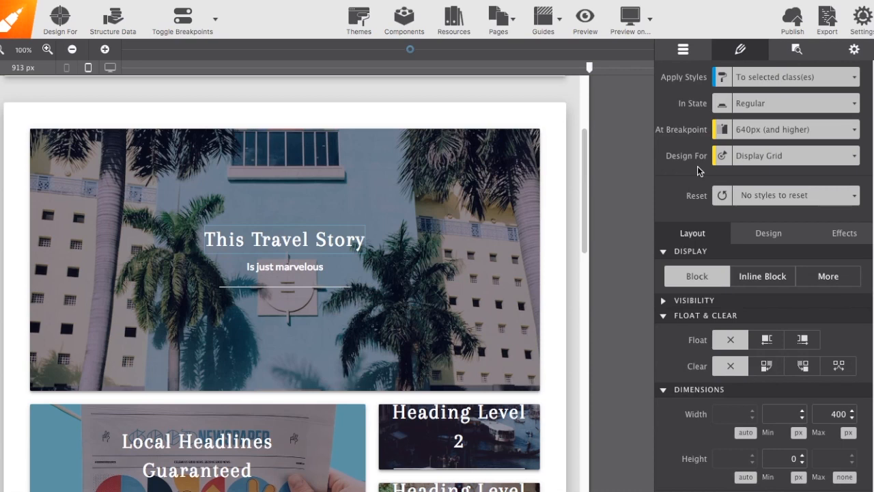
pyautogui.click(795, 155)
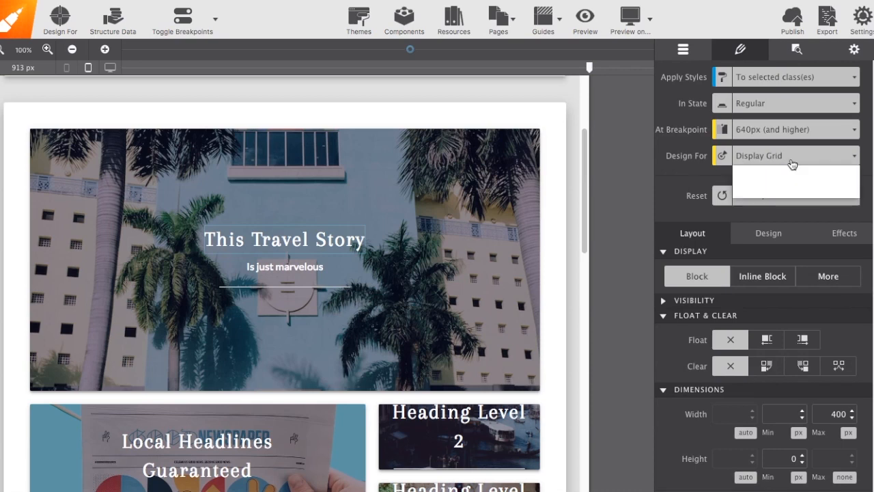
pyautogui.click(792, 155)
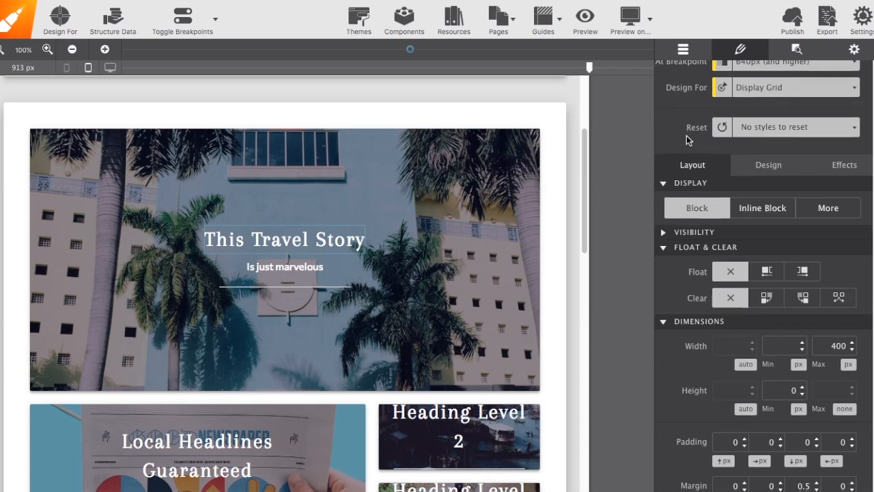
pyautogui.scroll(3)
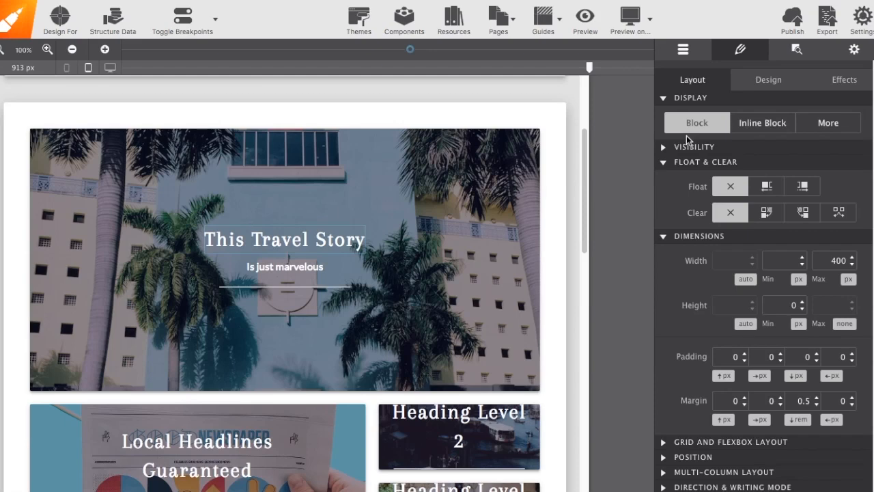
pyautogui.moveTo(700, 90)
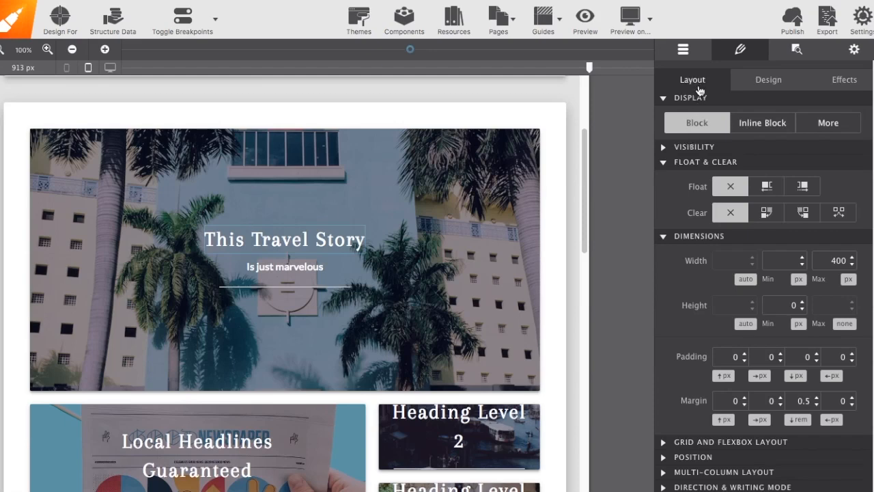
pyautogui.moveTo(834, 80)
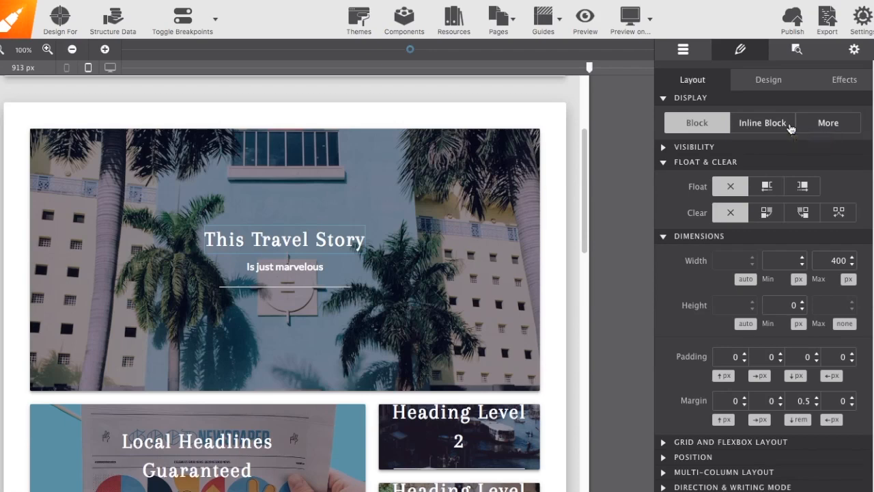
pyautogui.moveTo(762, 135)
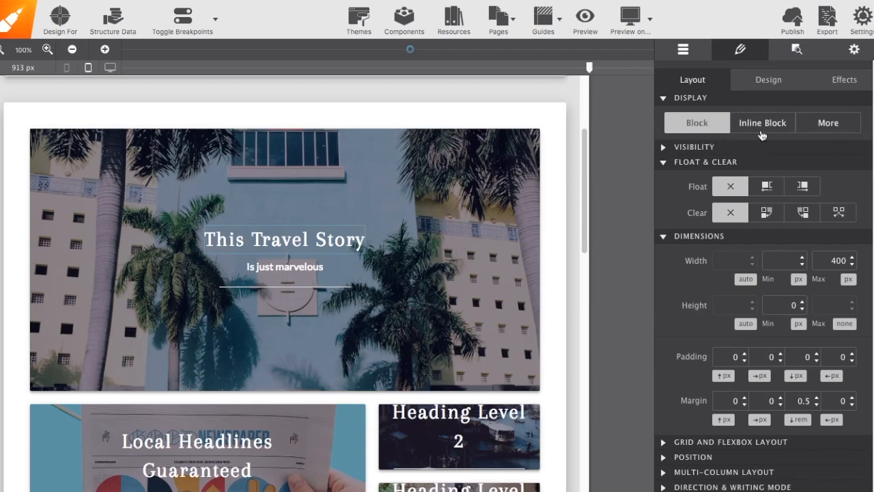
pyautogui.click(828, 122)
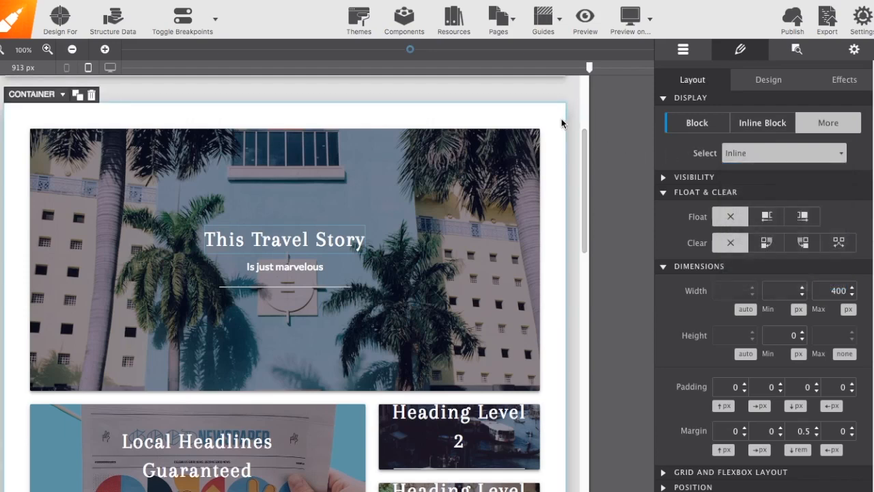
# Select the page container to show its Grid layout with 40 px padding
pyautogui.click(688, 123)
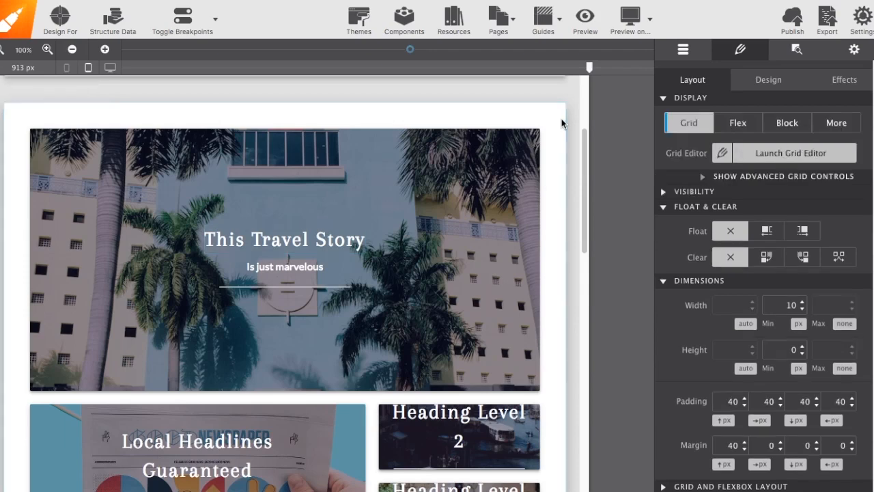
pyautogui.moveTo(705, 163)
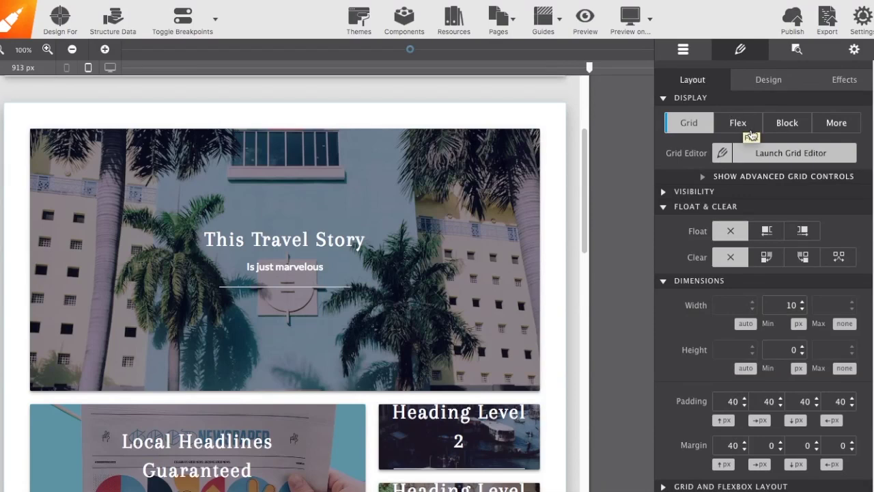
pyautogui.moveTo(754, 133)
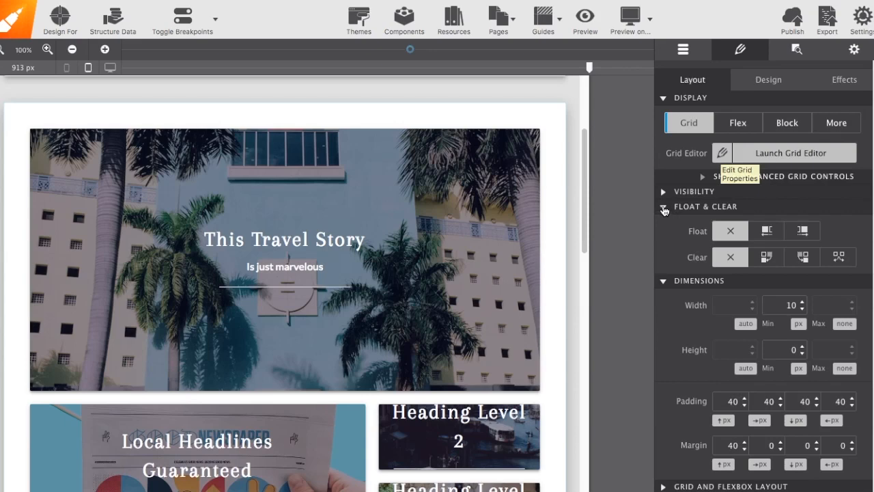
pyautogui.scroll(-3)
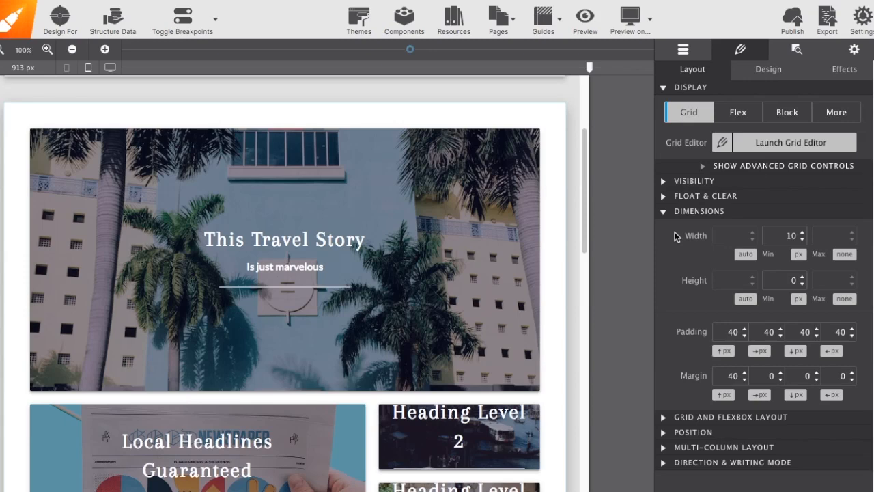
pyautogui.moveTo(823, 253)
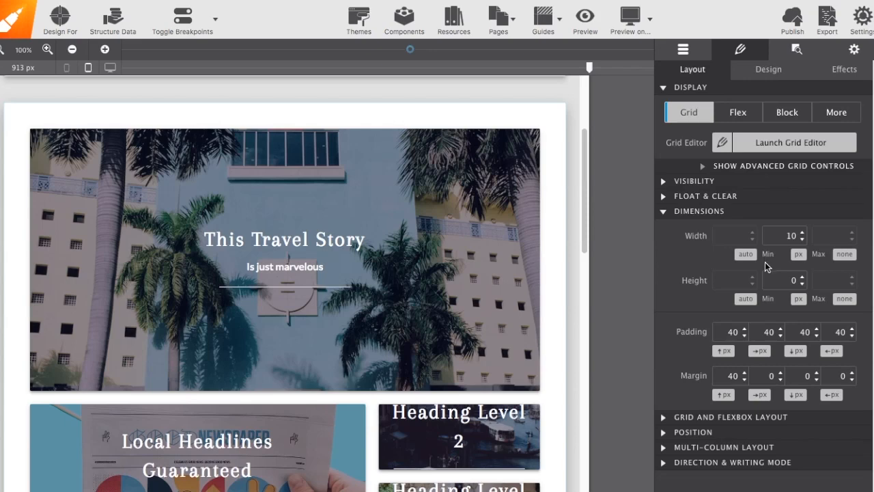
pyautogui.moveTo(752, 266)
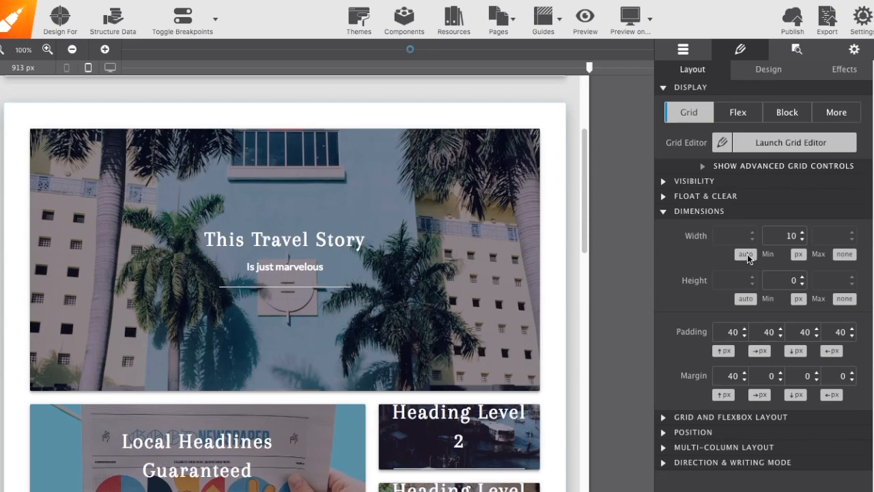
# Check the minimum-width unit choices, then set the container's side margins to auto
pyautogui.click(745, 254)
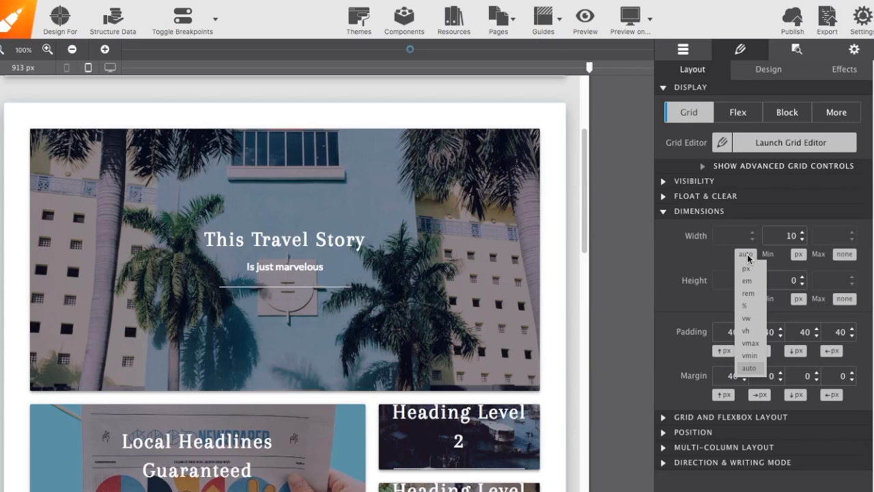
pyautogui.moveTo(747, 281)
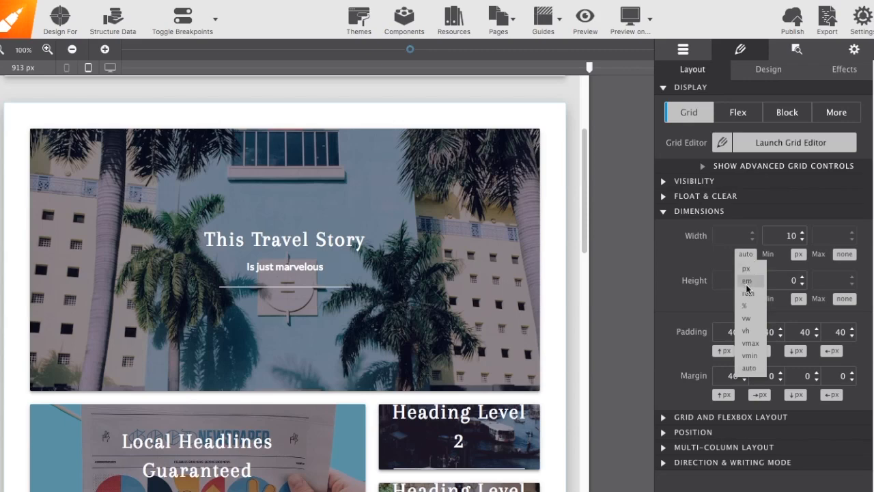
pyautogui.moveTo(750, 306)
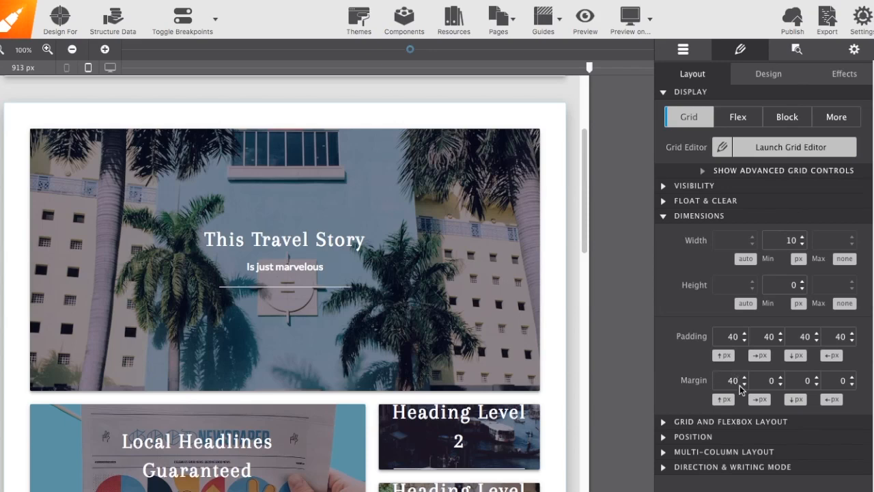
pyautogui.moveTo(760, 399)
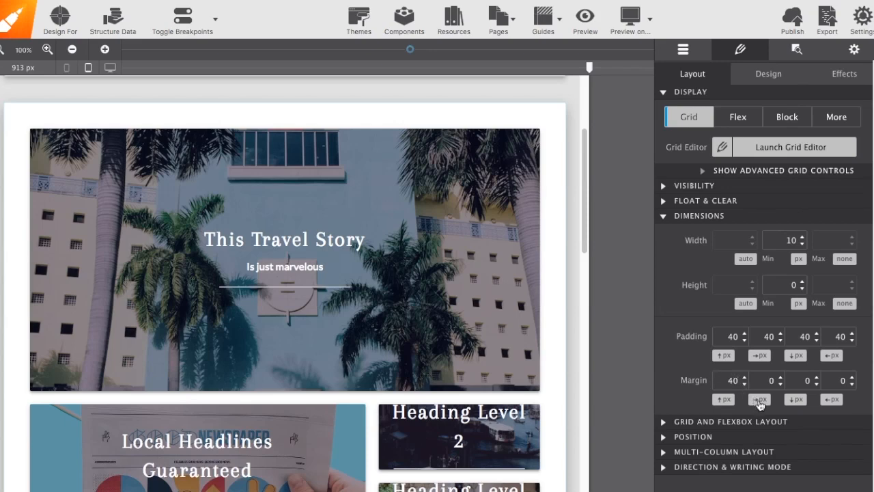
pyautogui.click(760, 400)
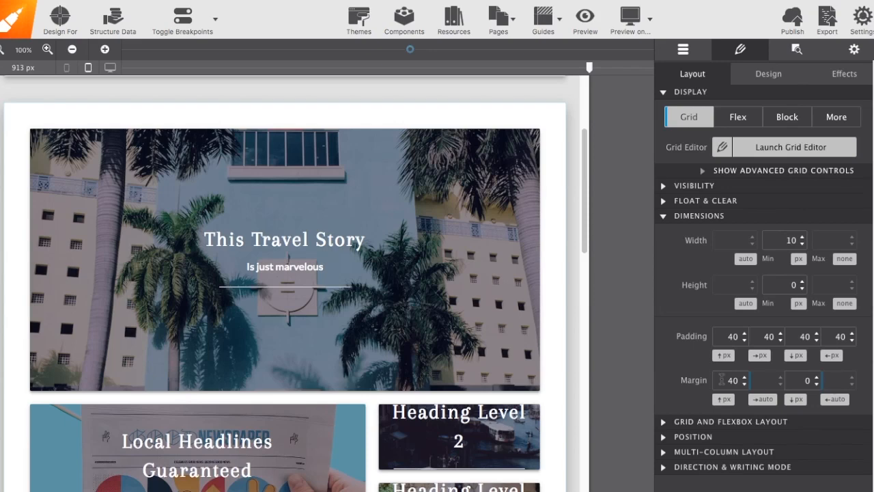
pyautogui.moveTo(666, 218)
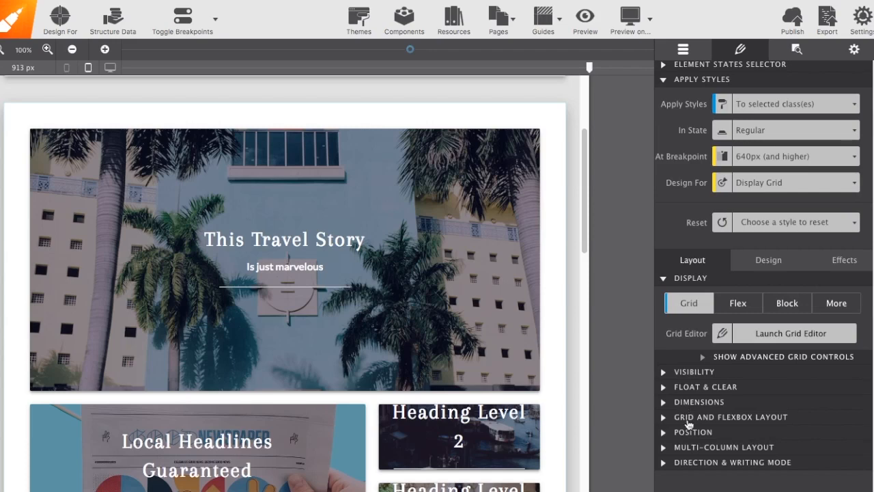
pyautogui.moveTo(664, 435)
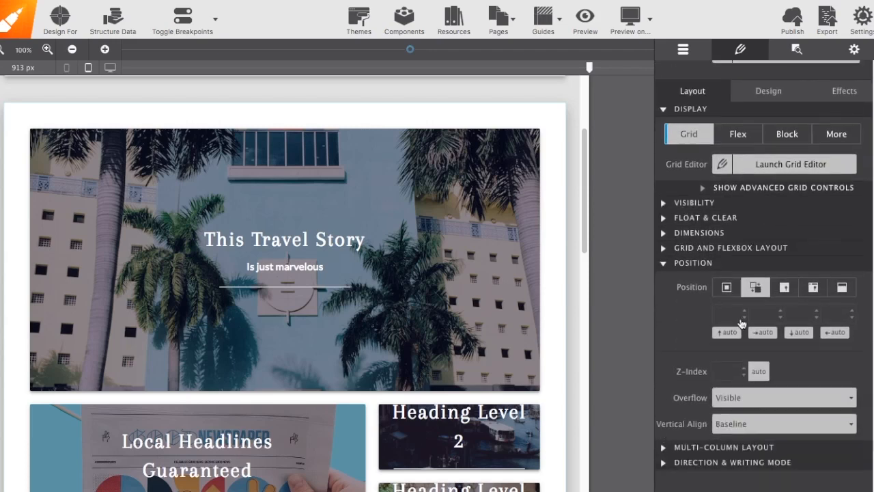
pyautogui.moveTo(740, 287)
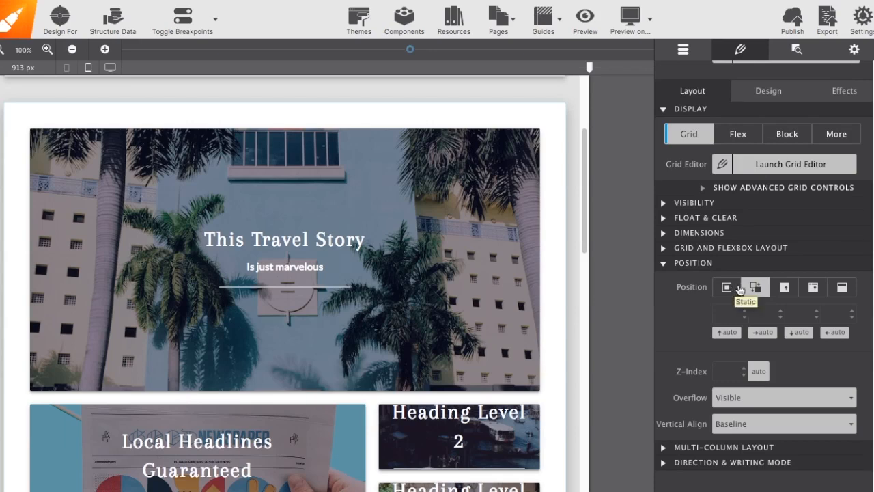
pyautogui.moveTo(812, 287)
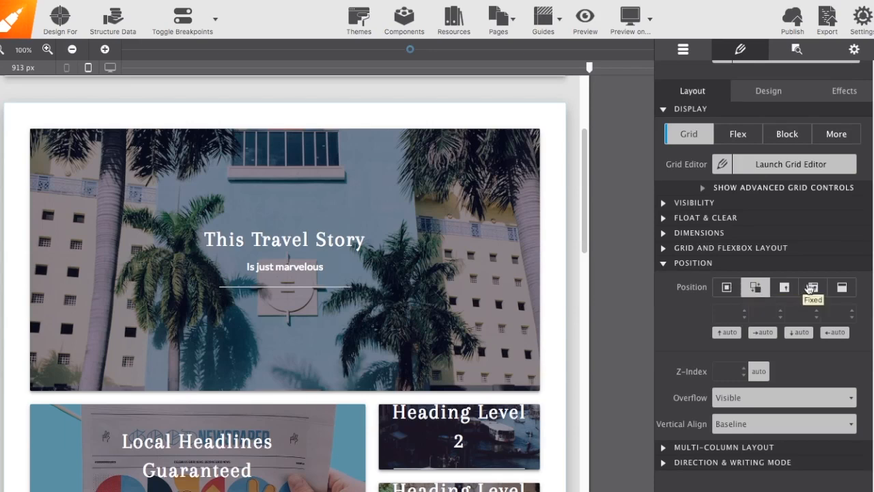
pyautogui.moveTo(678, 344)
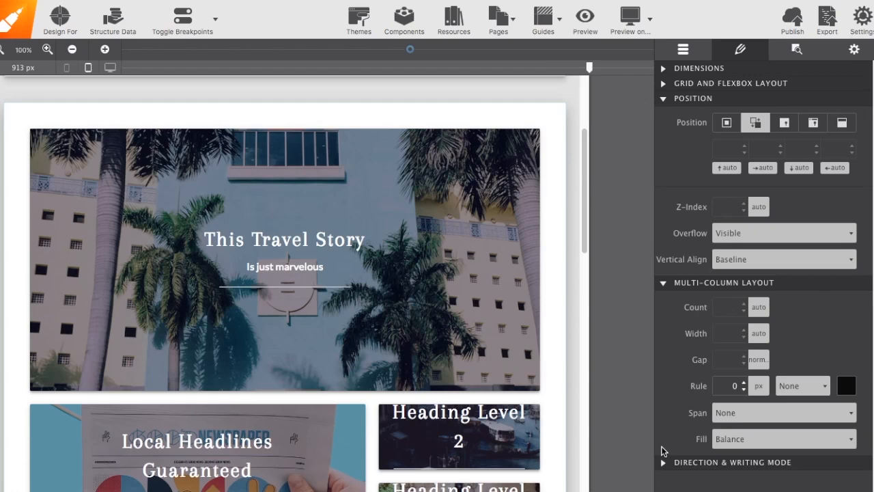
pyautogui.moveTo(674, 453)
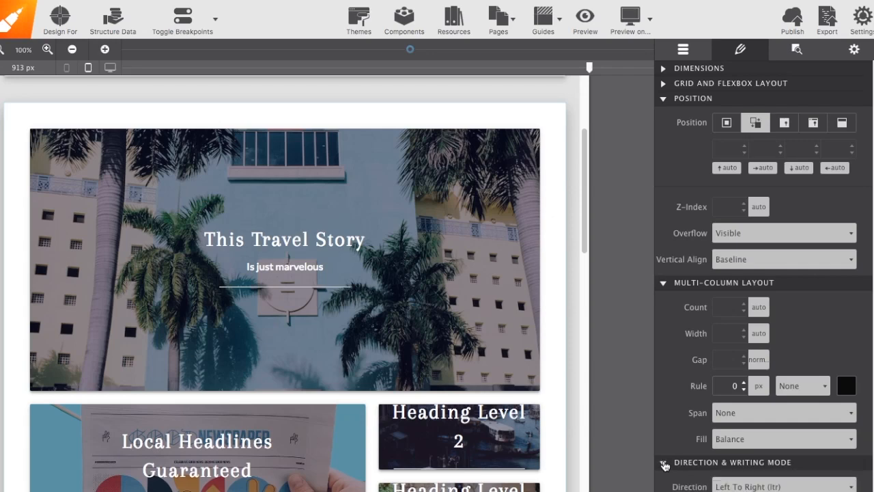
# Scroll the Layout properties to inspect multi-column and left-to-right writing-direction defaults
pyautogui.scroll(-3)
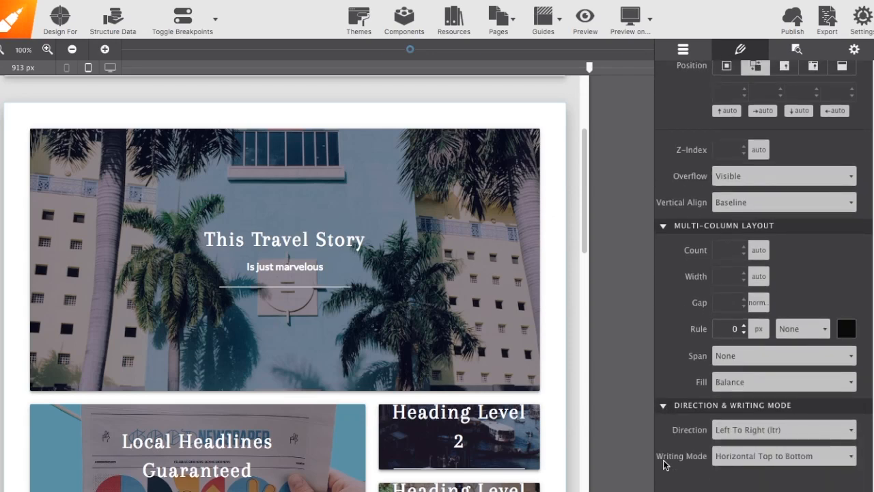
pyautogui.moveTo(666, 435)
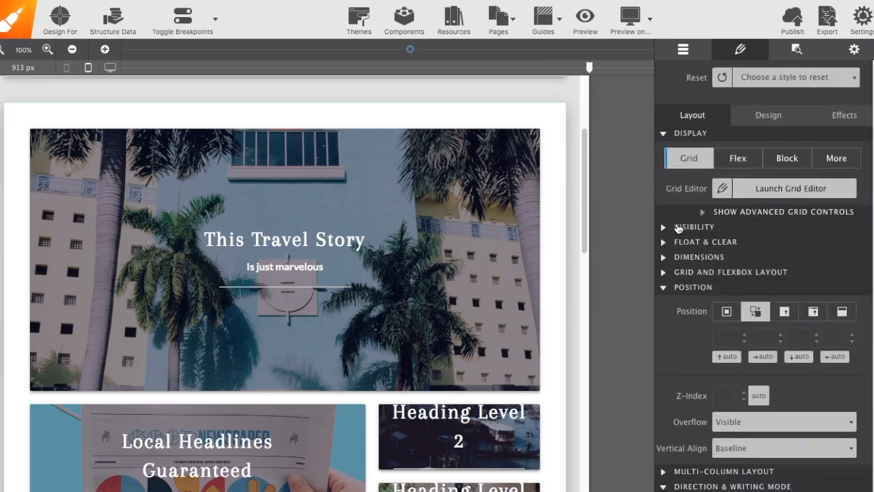
pyautogui.scroll(3)
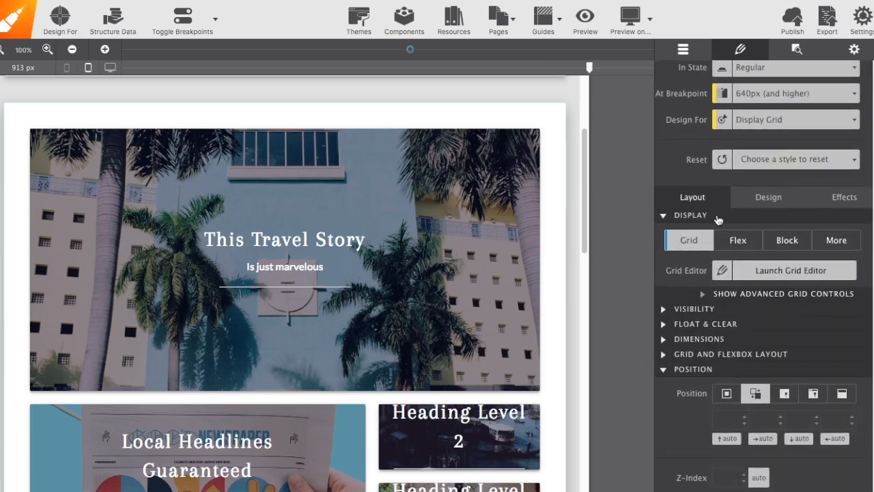
pyautogui.moveTo(764, 209)
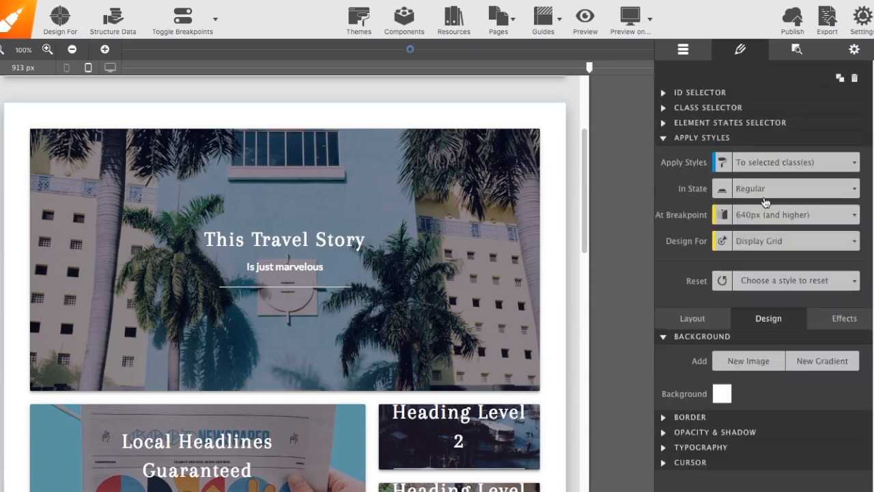
pyautogui.moveTo(754, 325)
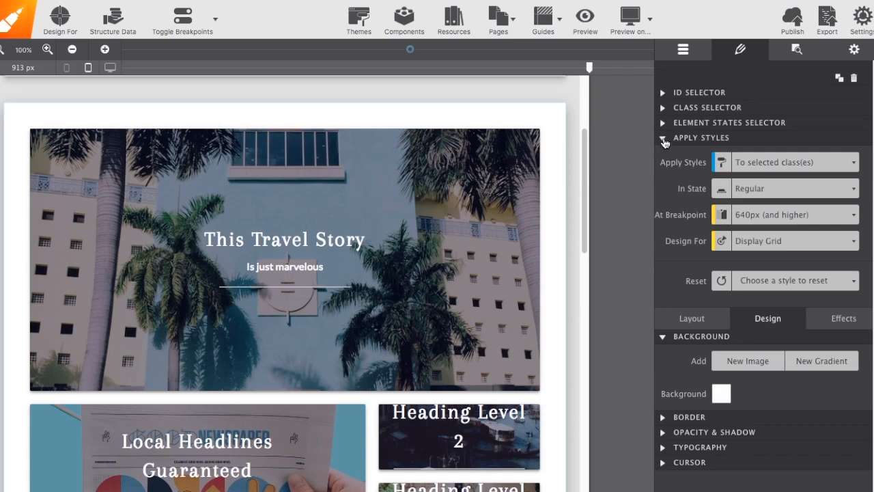
# Give the container a purple background, then select the This Travel Story heading
pyautogui.click(663, 137)
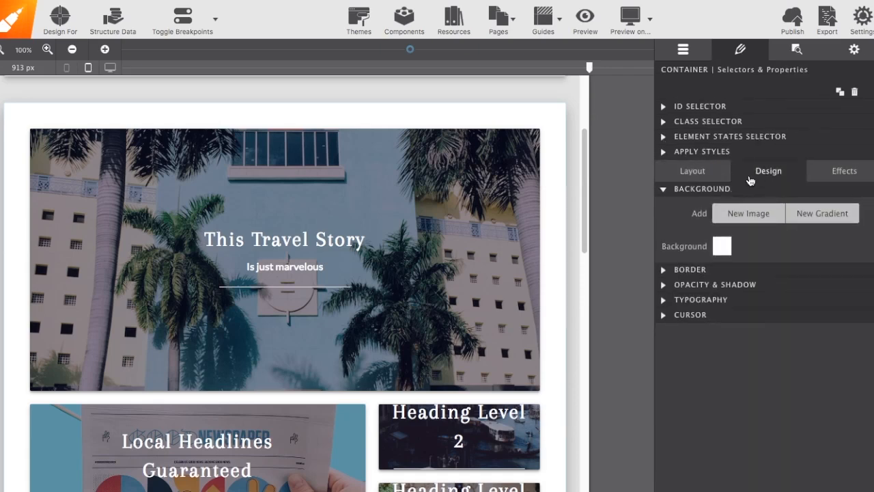
pyautogui.moveTo(779, 185)
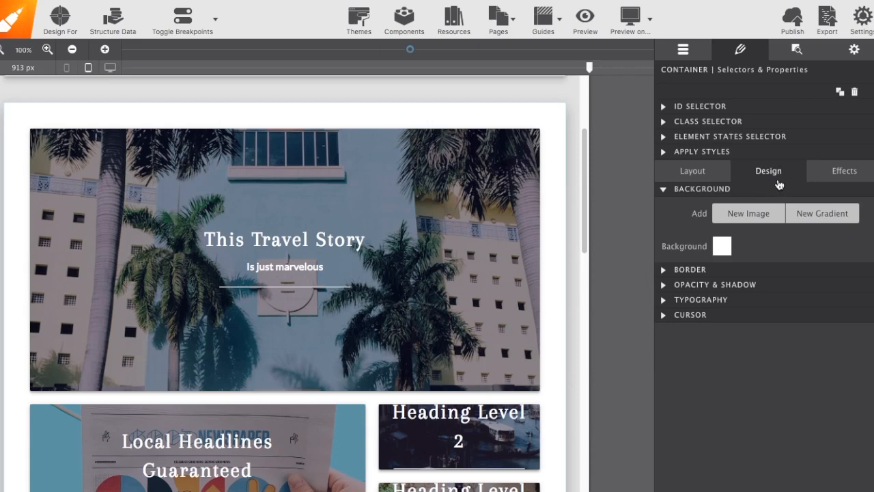
pyautogui.moveTo(694, 76)
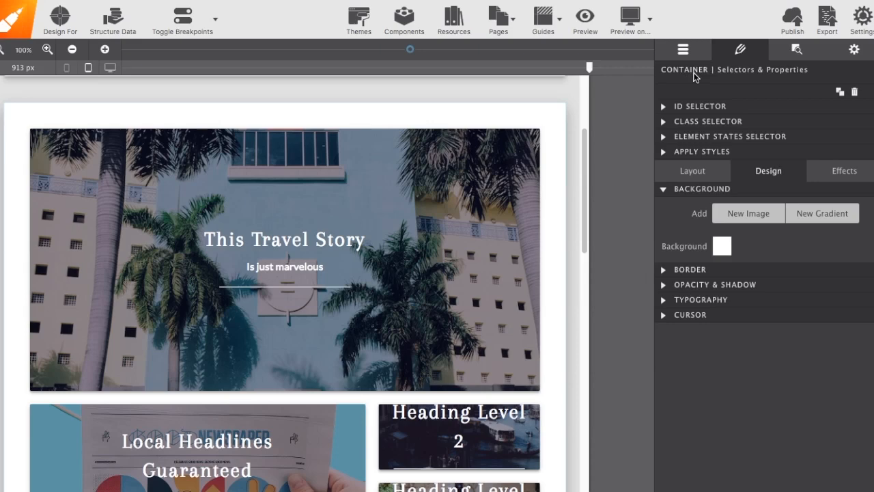
pyautogui.moveTo(715, 197)
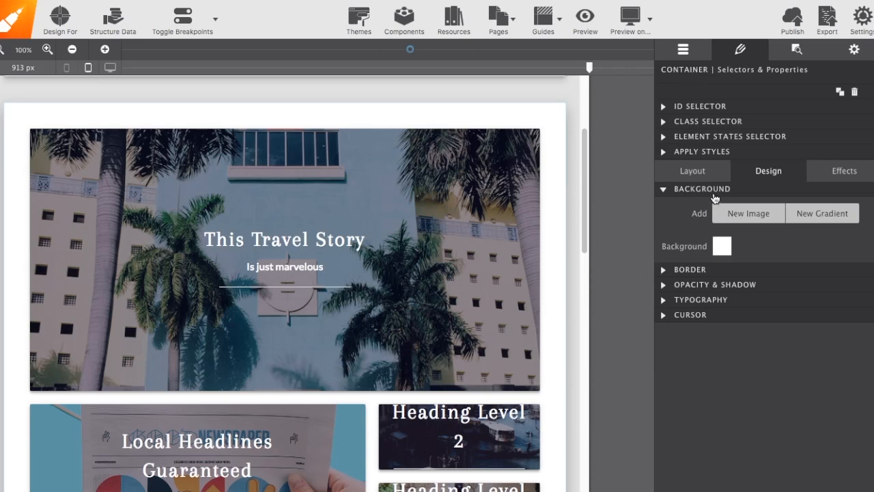
pyautogui.moveTo(690, 291)
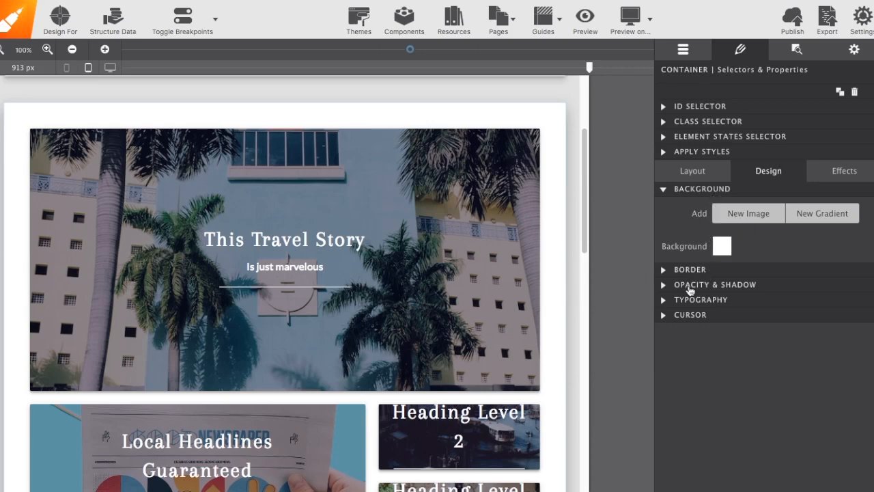
pyautogui.moveTo(731, 282)
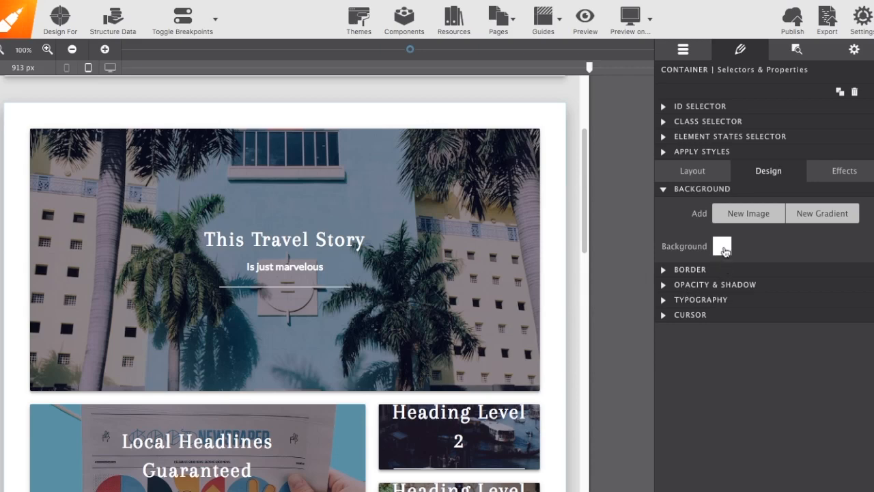
pyautogui.click(722, 246)
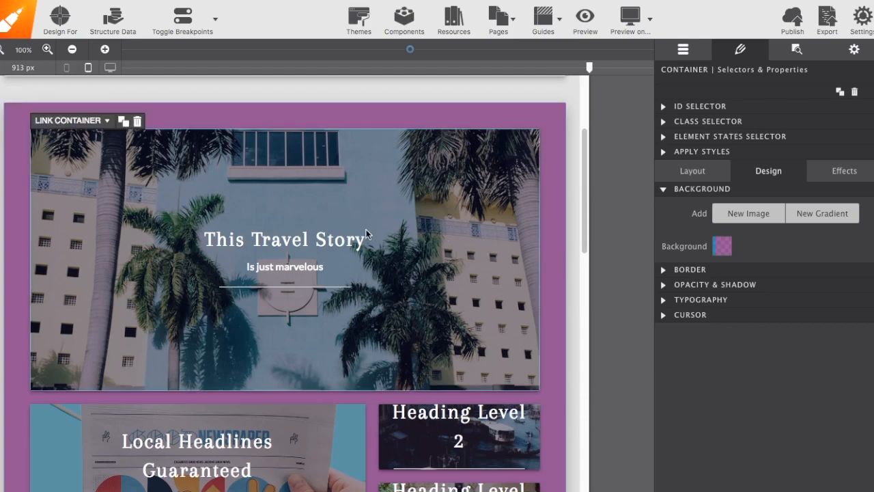
pyautogui.click(282, 239)
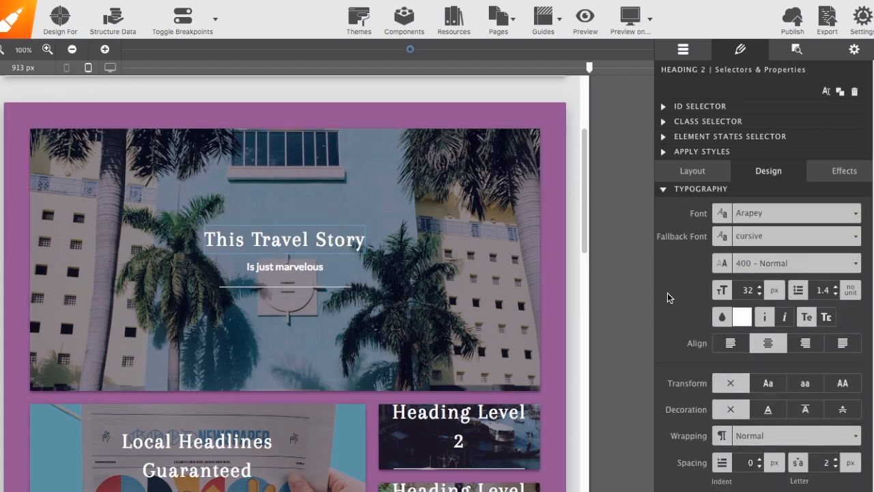
# Select the This Travel Story heading and expand its Border and Opacity & Shadow design sections
pyautogui.scroll(-3)
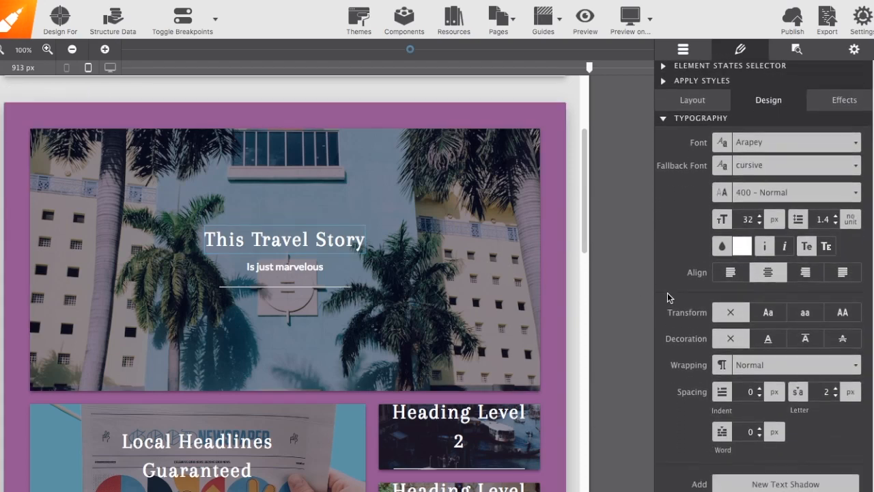
pyautogui.click(662, 65)
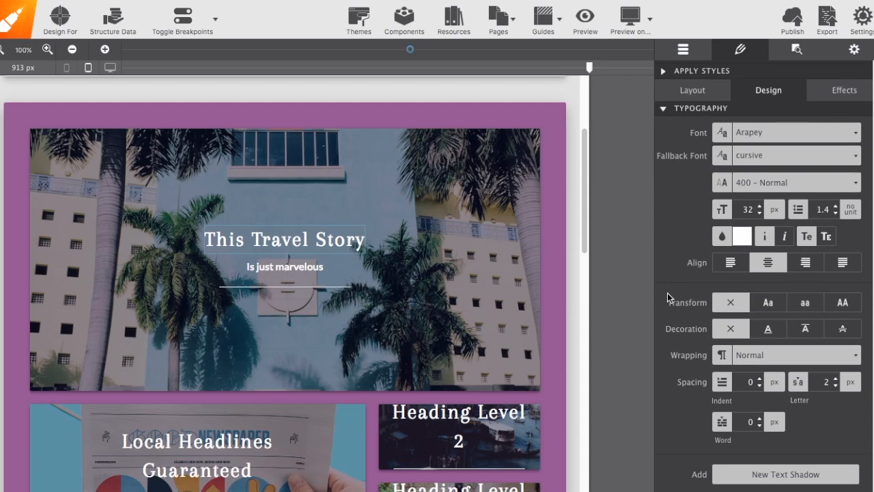
pyautogui.scroll(-3)
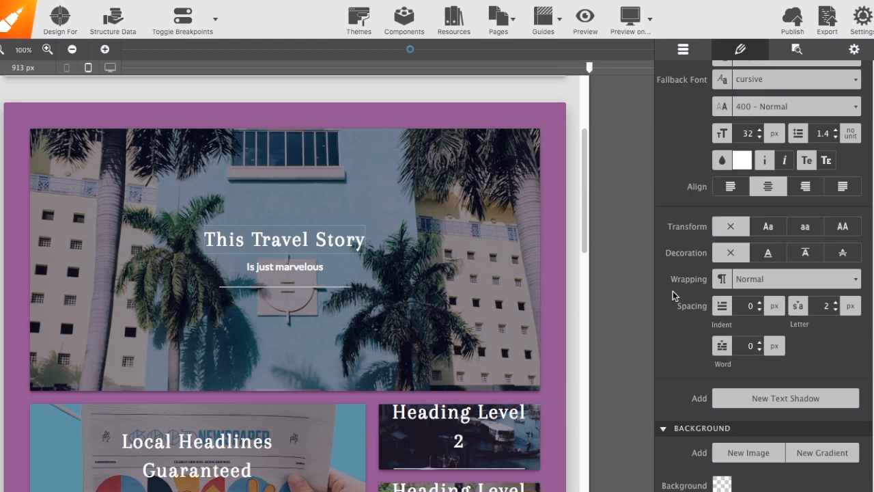
pyautogui.scroll(-3)
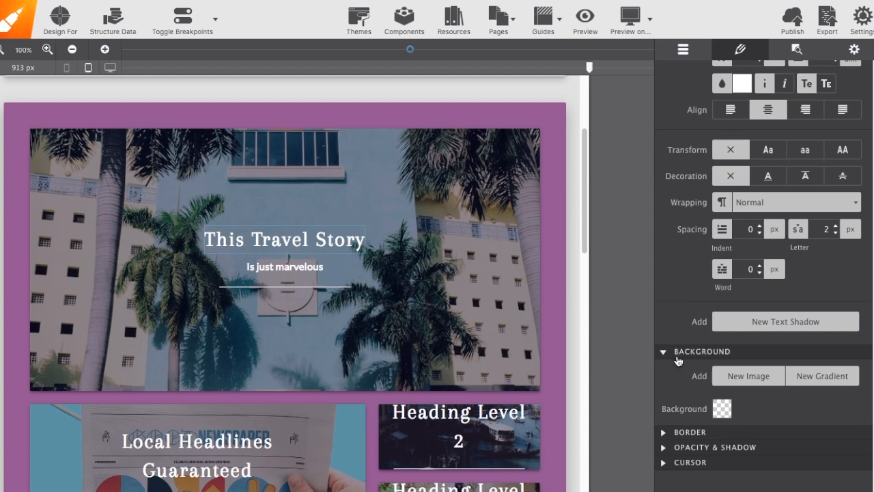
pyautogui.moveTo(679, 435)
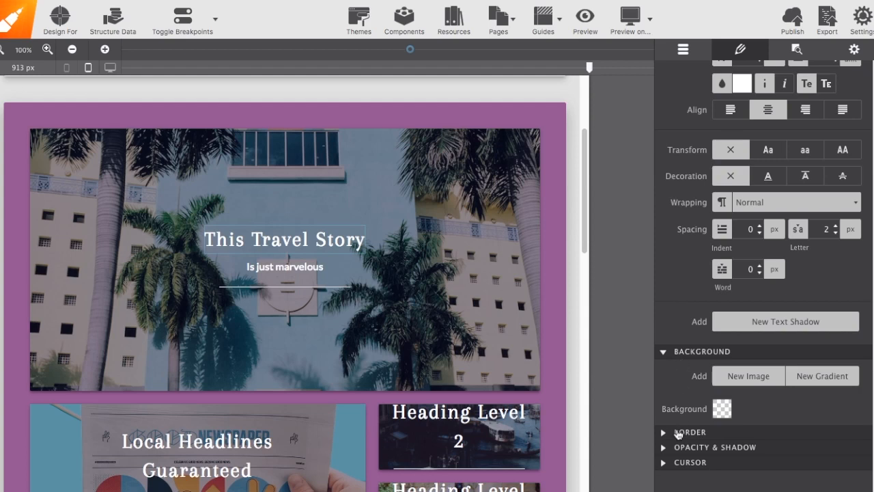
pyautogui.click(663, 432)
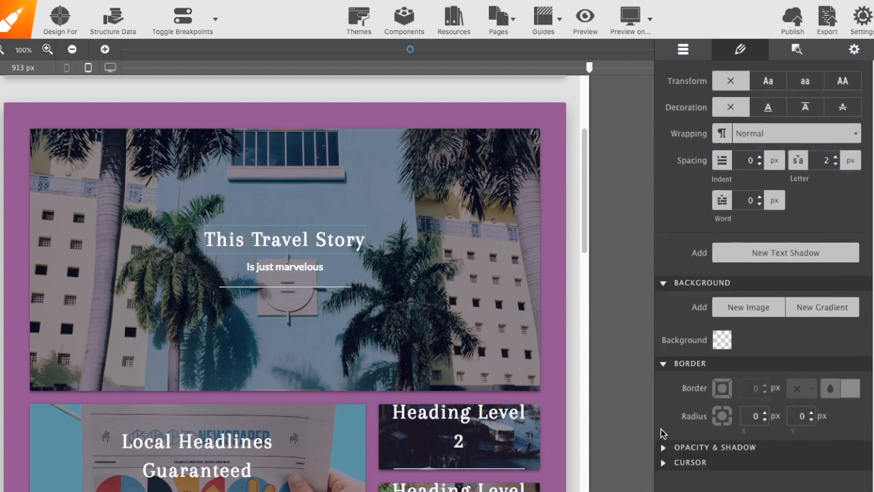
pyautogui.click(663, 447)
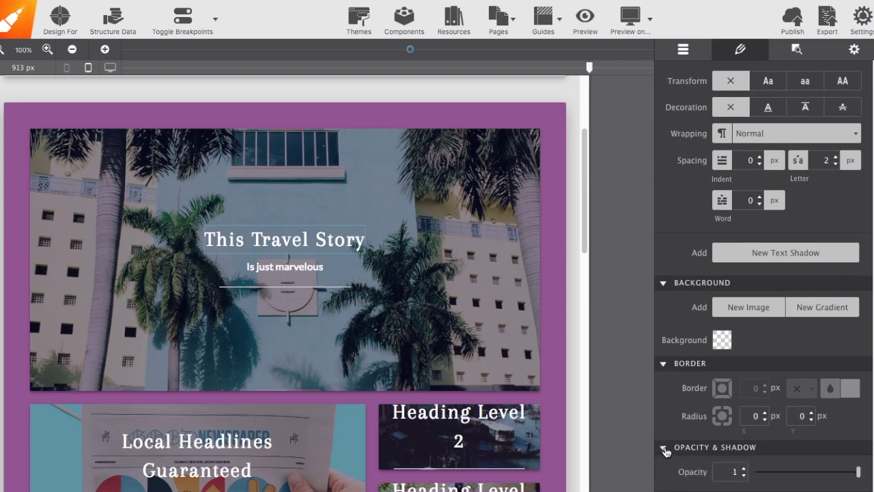
# Show the heading's Effects properties with transitions and transforms at defaults
pyautogui.scroll(-3)
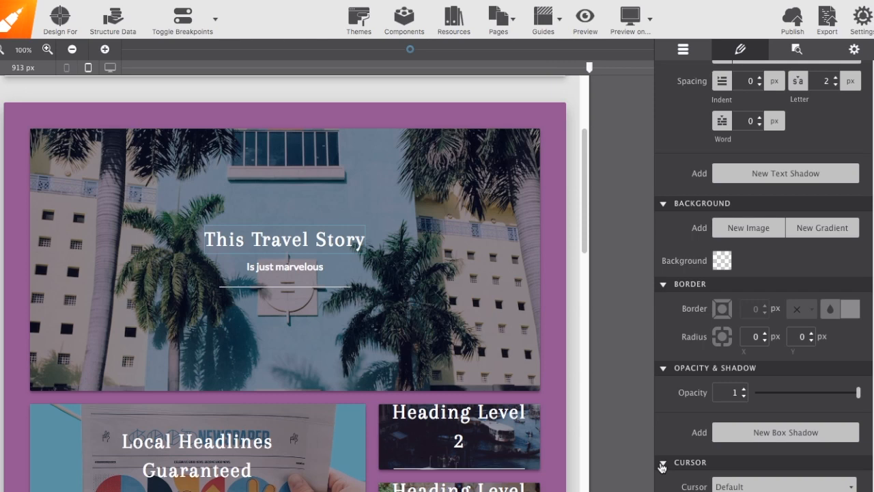
pyautogui.scroll(3)
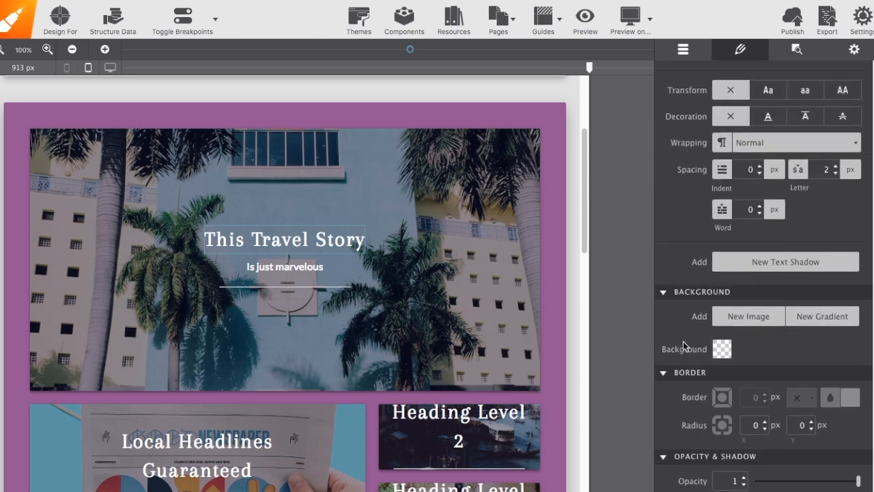
pyautogui.click(740, 49)
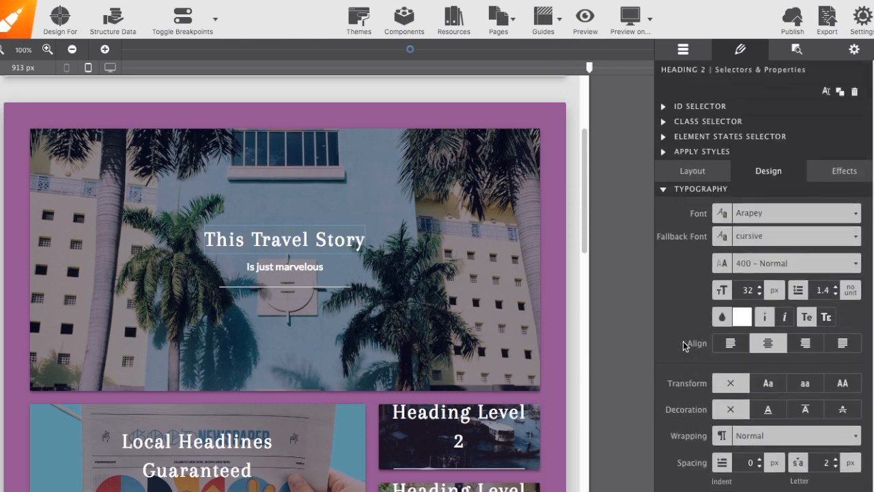
pyautogui.moveTo(768, 182)
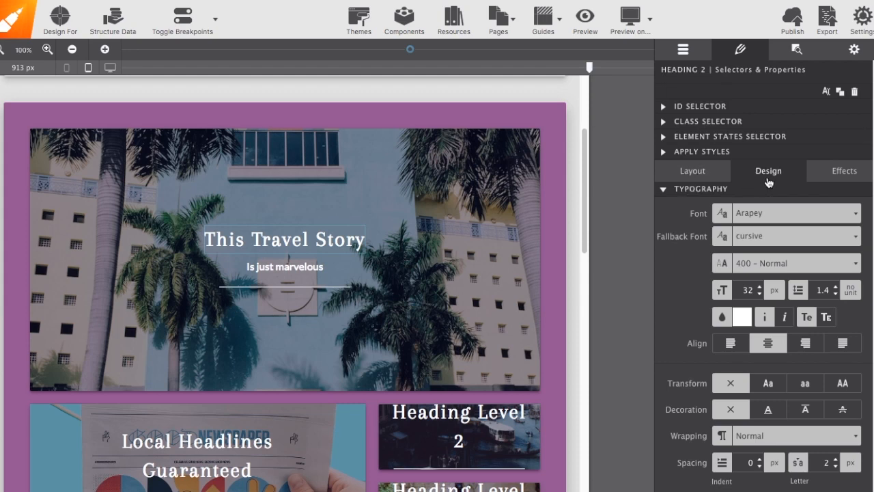
pyautogui.click(843, 170)
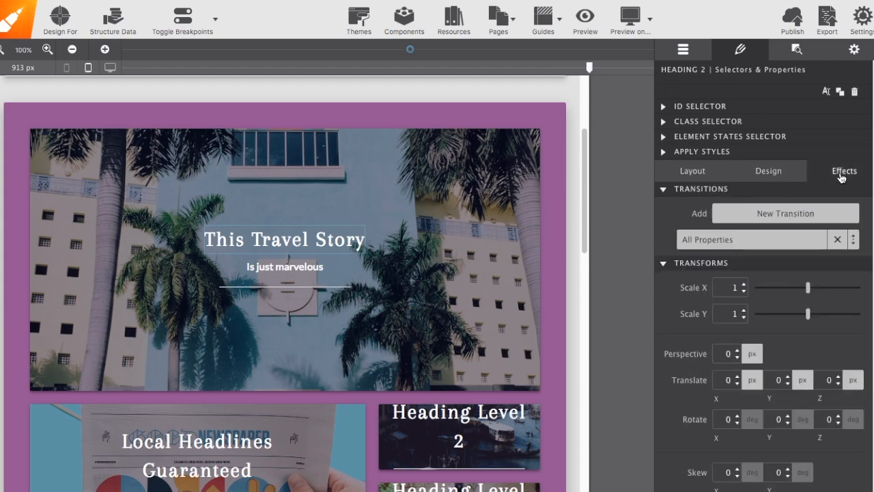
pyautogui.moveTo(781, 220)
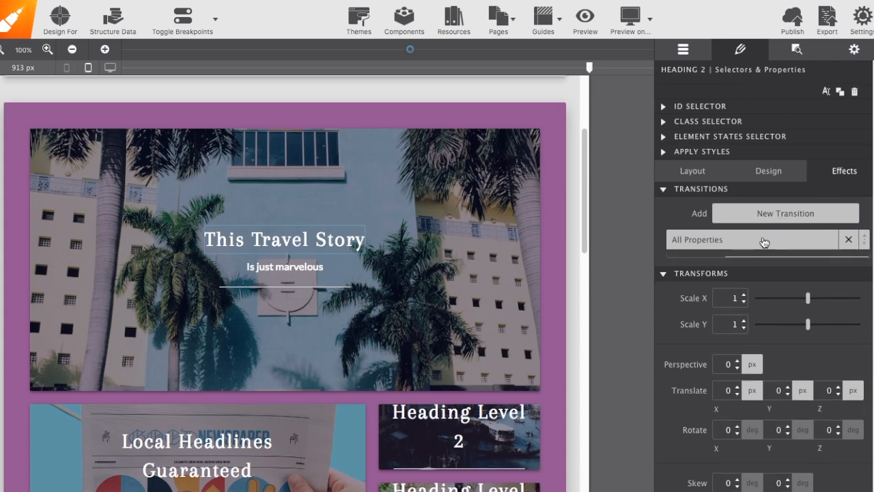
# Expand the All Properties transition and view its Apply to property list
pyautogui.click(751, 239)
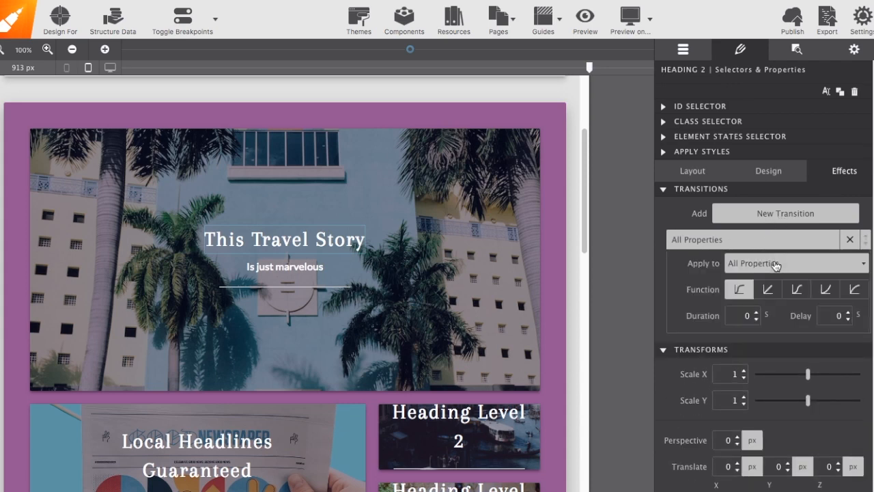
pyautogui.click(793, 263)
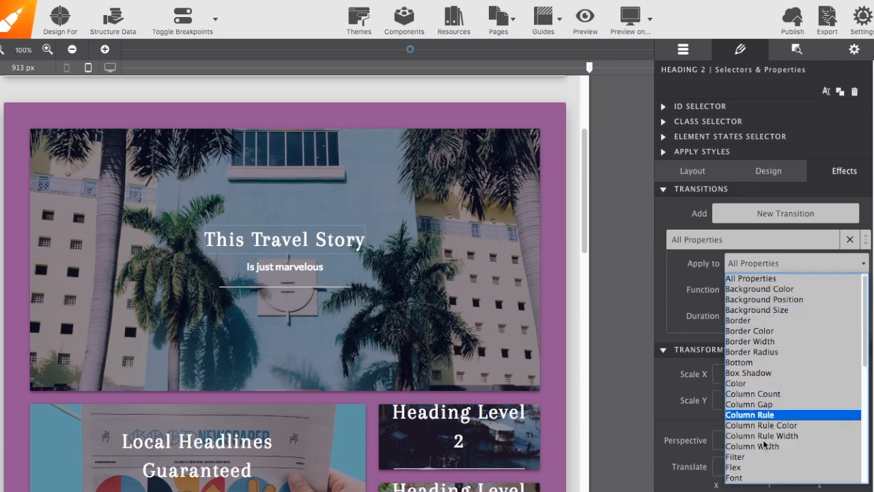
pyautogui.moveTo(758, 466)
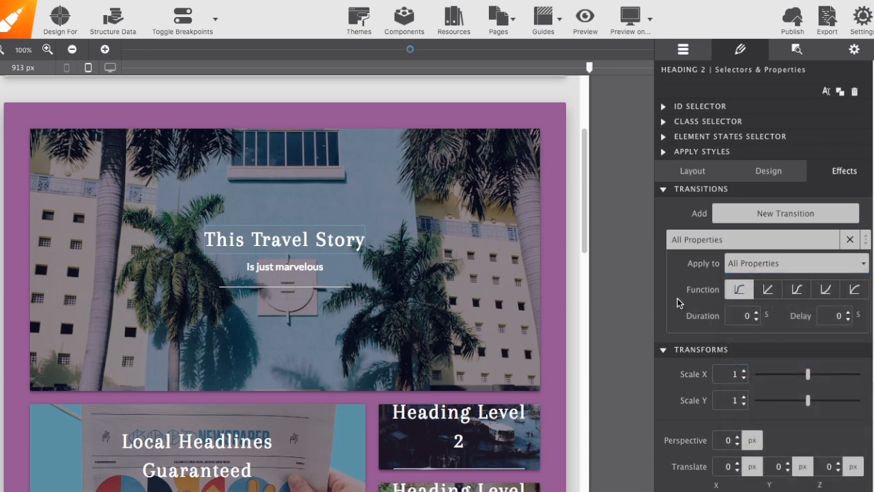
pyautogui.scroll(-3)
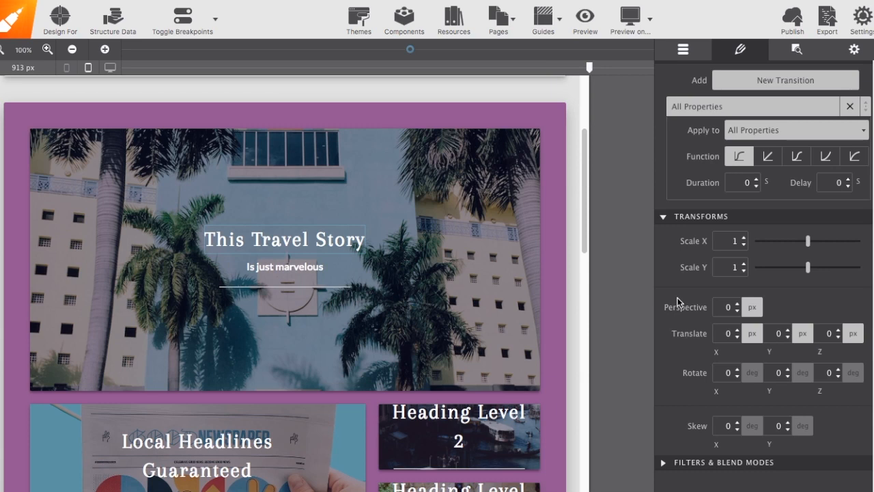
pyautogui.moveTo(680, 426)
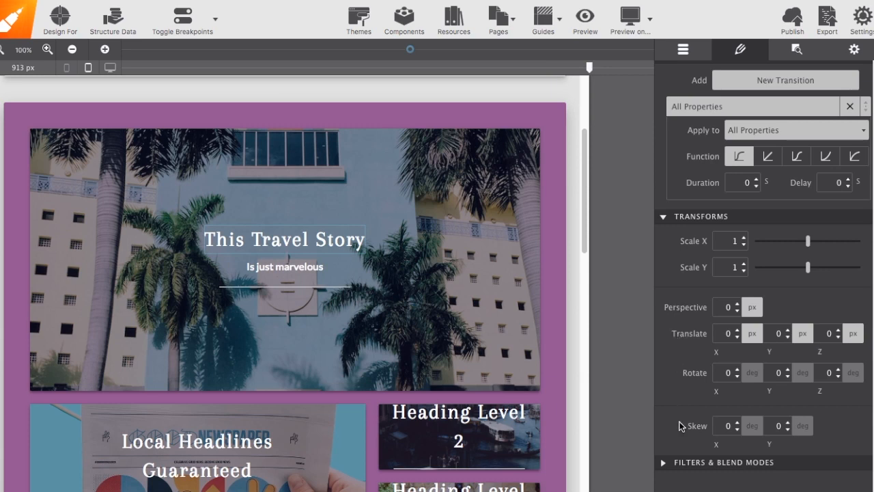
pyautogui.moveTo(664, 466)
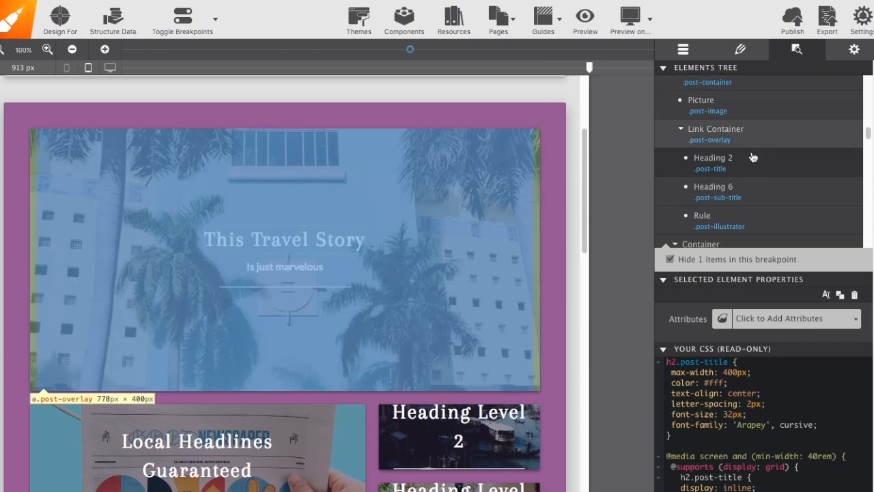
# Select the hero's Link Container, linking to travel.html, and return to the Element tab
pyautogui.click(713, 191)
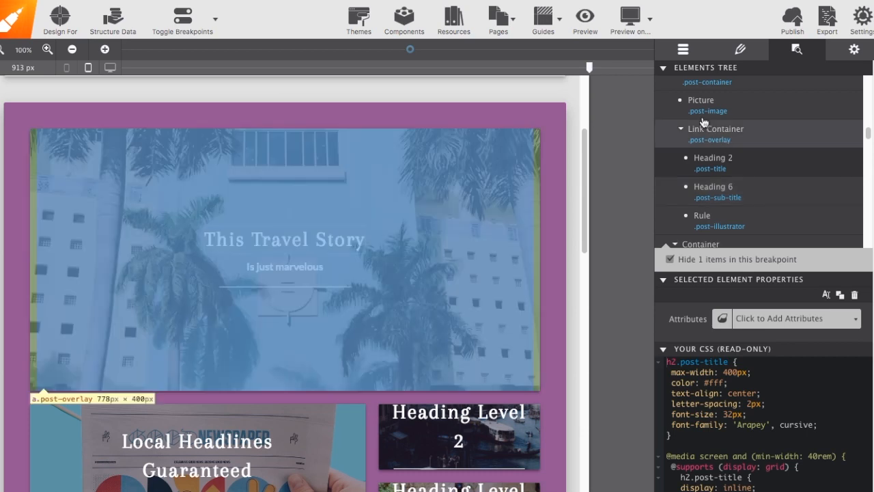
pyautogui.moveTo(710, 150)
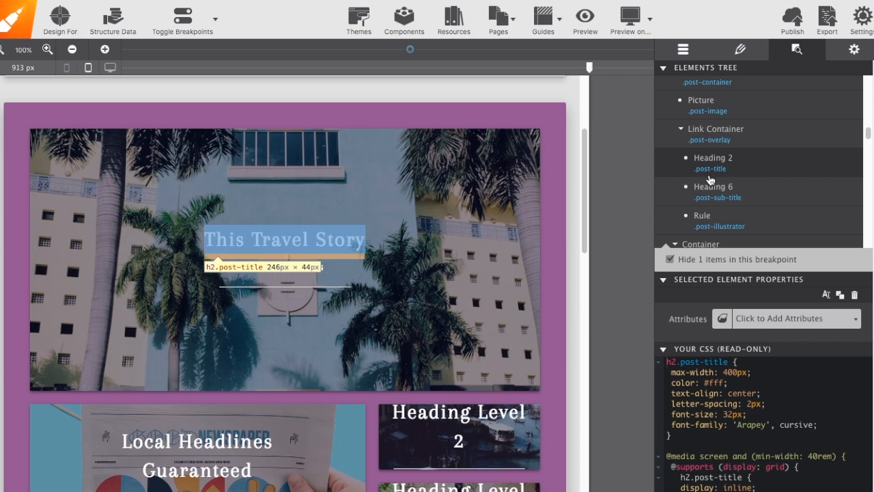
pyautogui.click(715, 134)
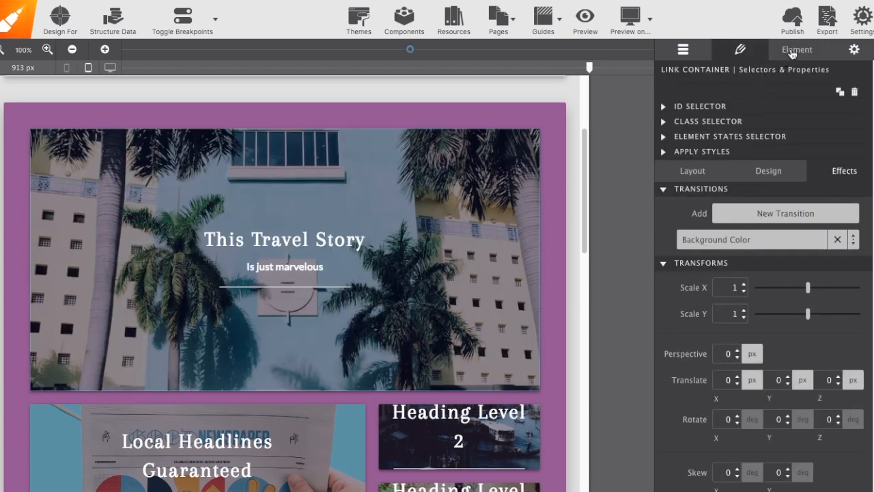
pyautogui.click(682, 49)
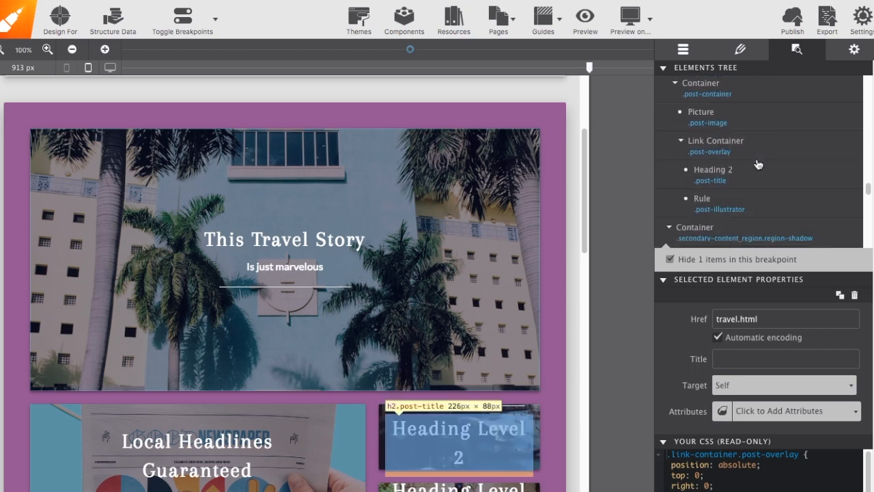
pyautogui.scroll(-3)
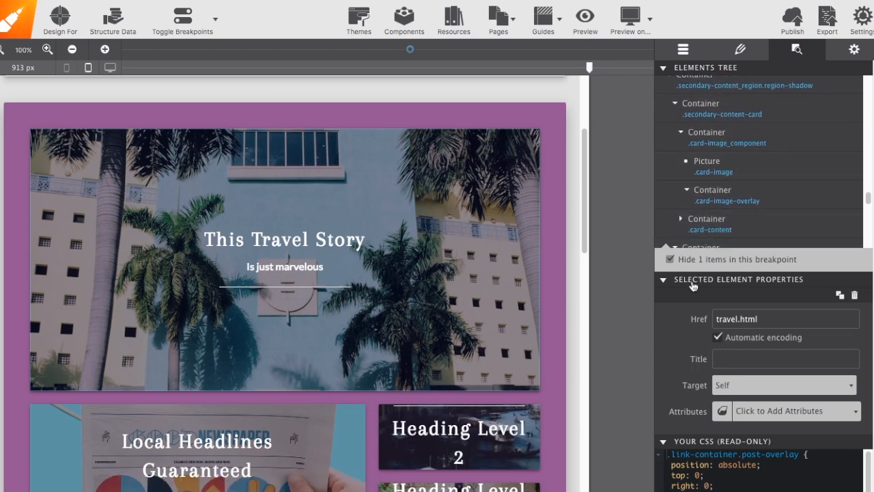
pyautogui.scroll(-3)
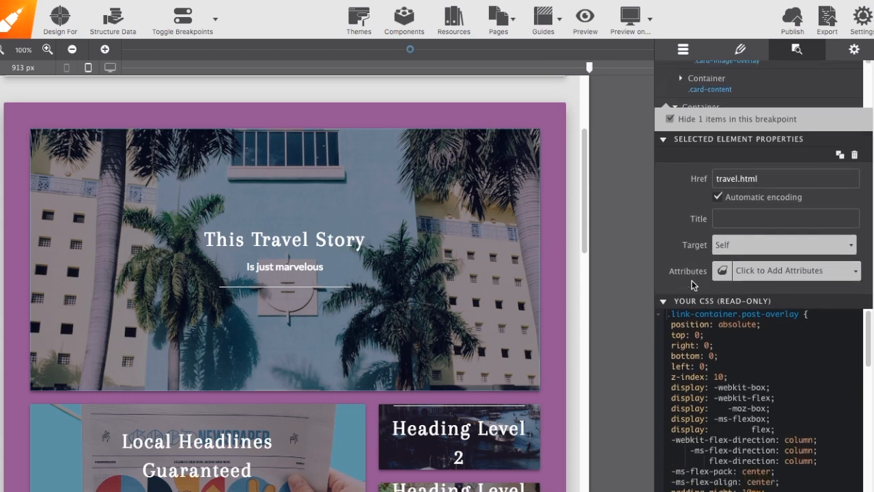
pyautogui.scroll(3)
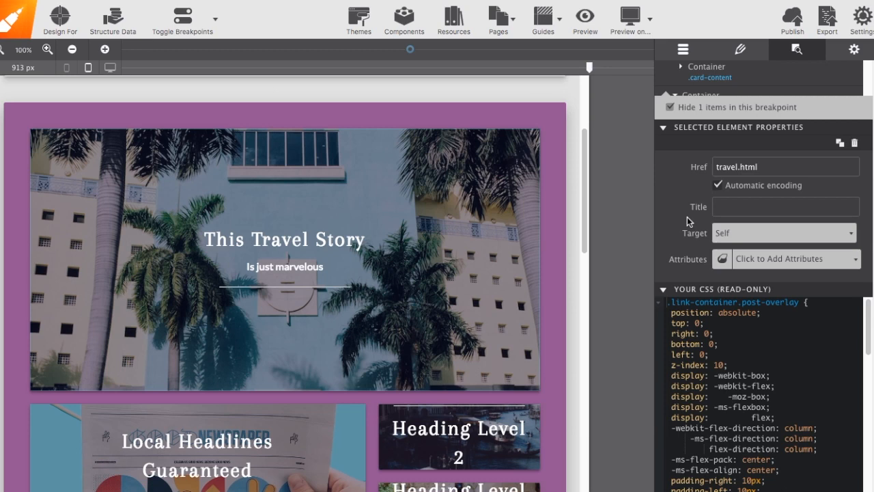
pyautogui.moveTo(728, 192)
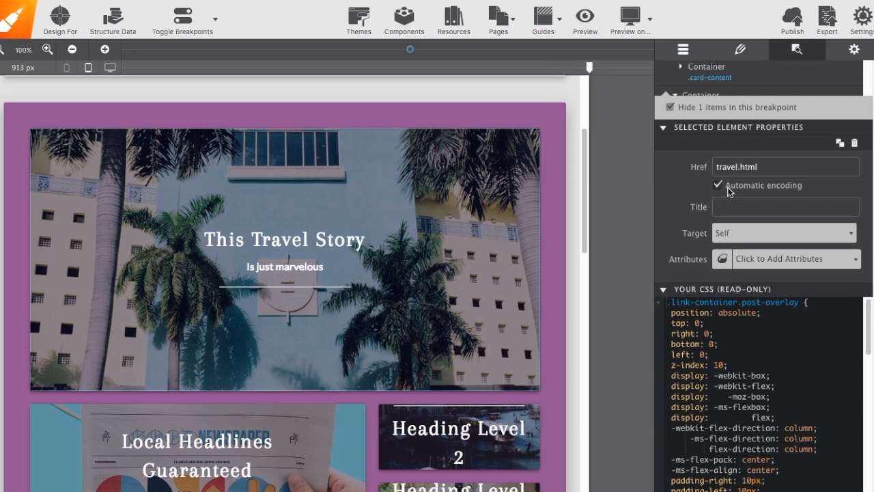
pyautogui.moveTo(755, 177)
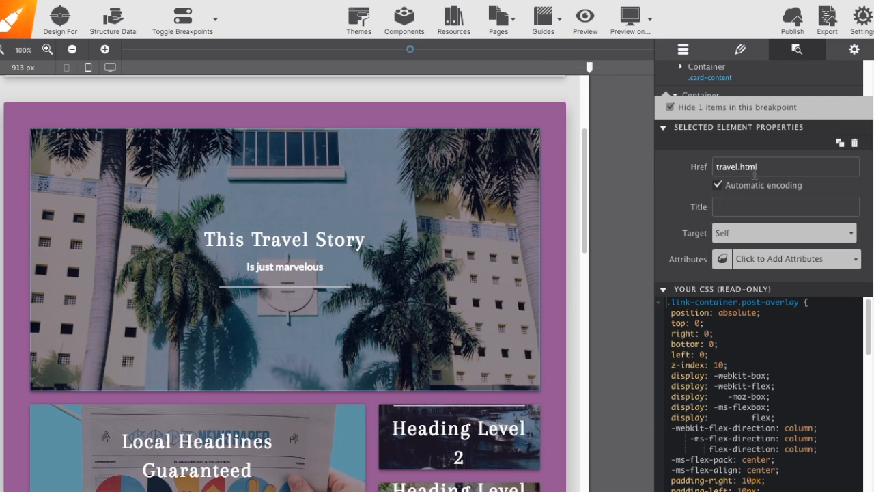
pyautogui.moveTo(489, 224)
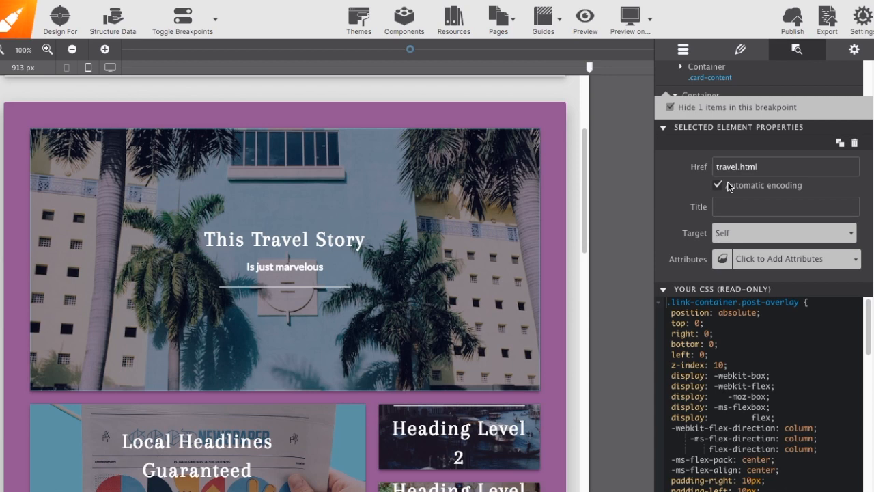
pyautogui.moveTo(717, 198)
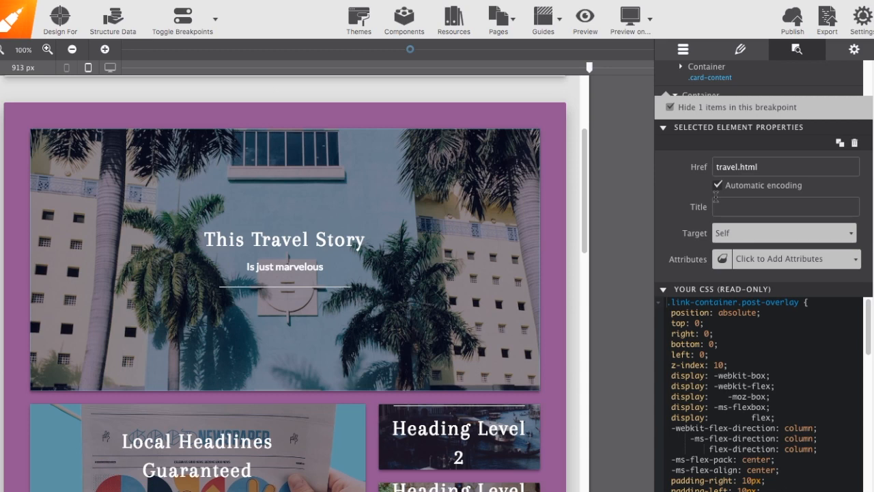
pyautogui.moveTo(674, 227)
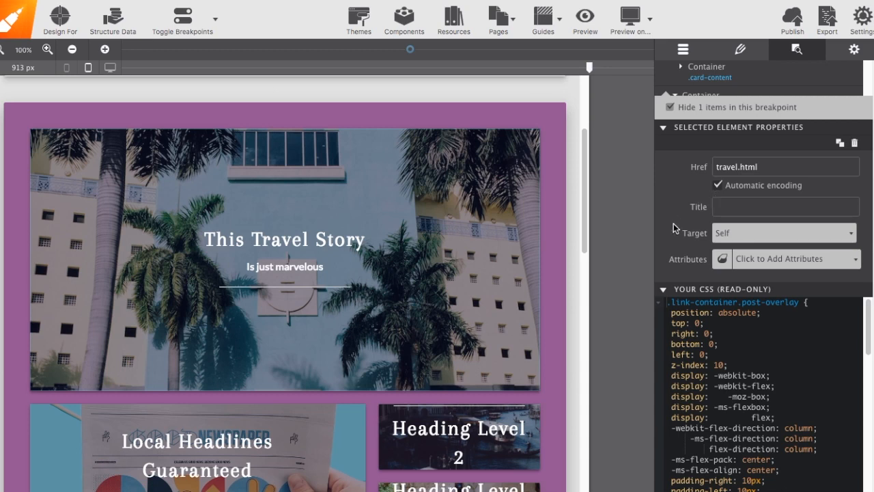
pyautogui.moveTo(823, 262)
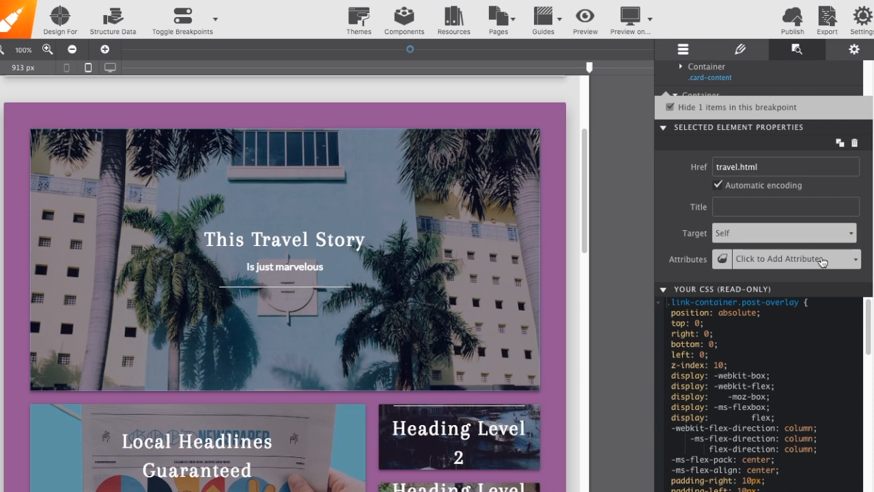
pyautogui.click(782, 258)
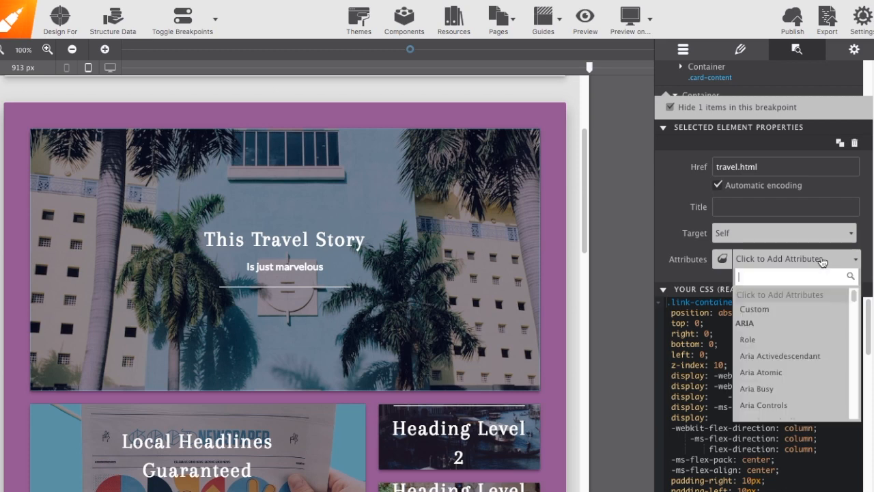
pyautogui.moveTo(820, 313)
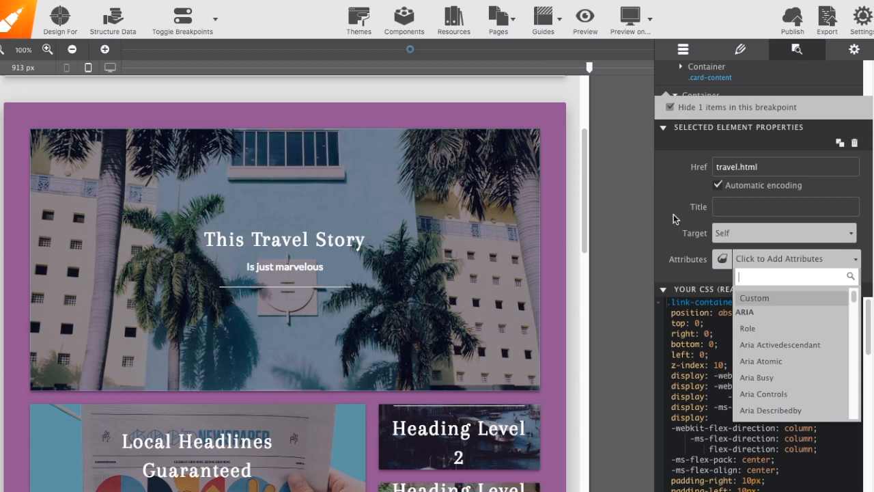
pyautogui.click(676, 218)
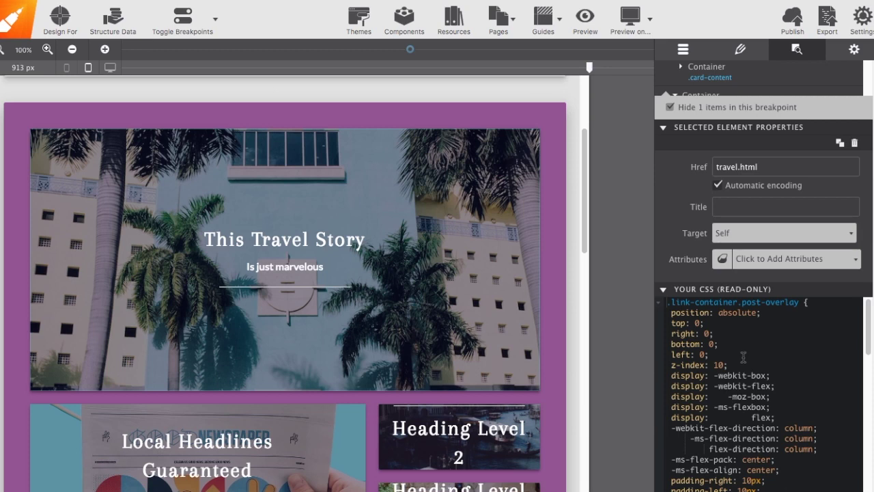
pyautogui.click(287, 260)
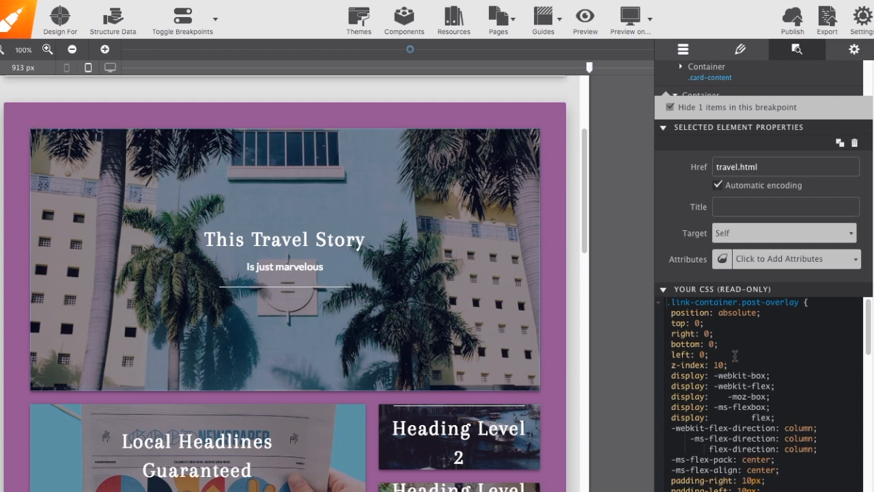
pyautogui.scroll(-3)
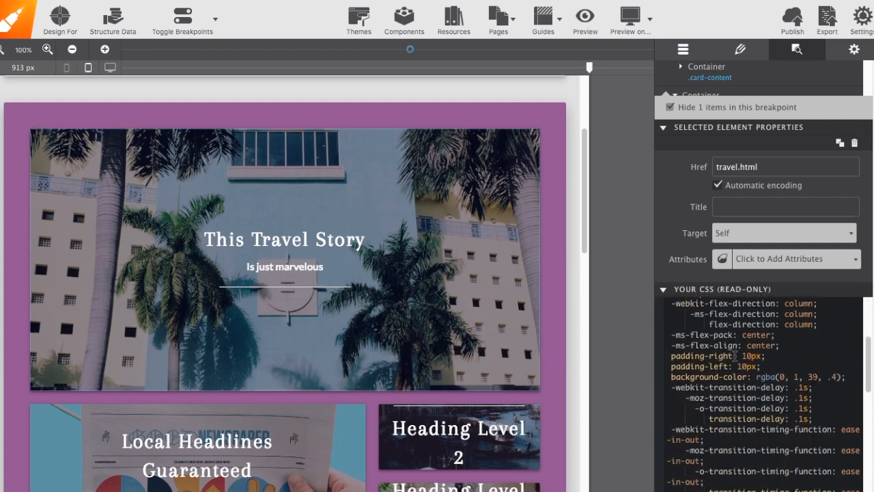
pyautogui.scroll(-3)
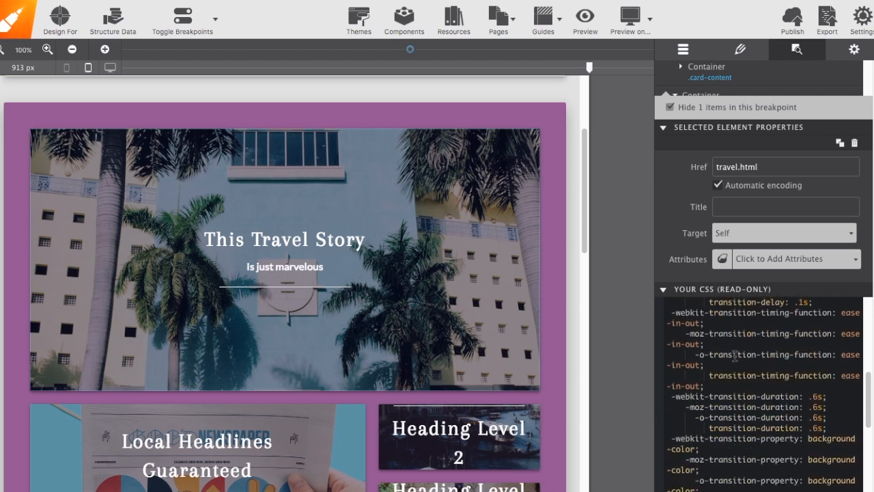
pyautogui.scroll(-3)
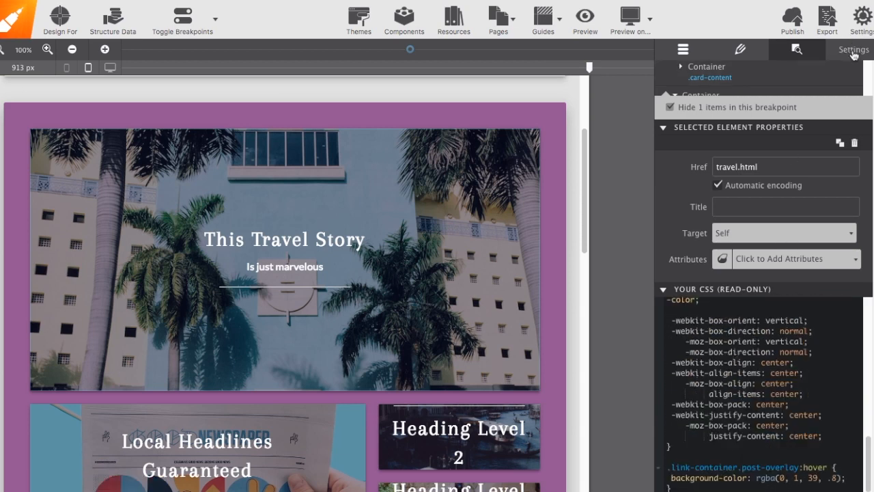
# Show Page Settings, review title, description and head links, and keep favicon None
pyautogui.click(853, 49)
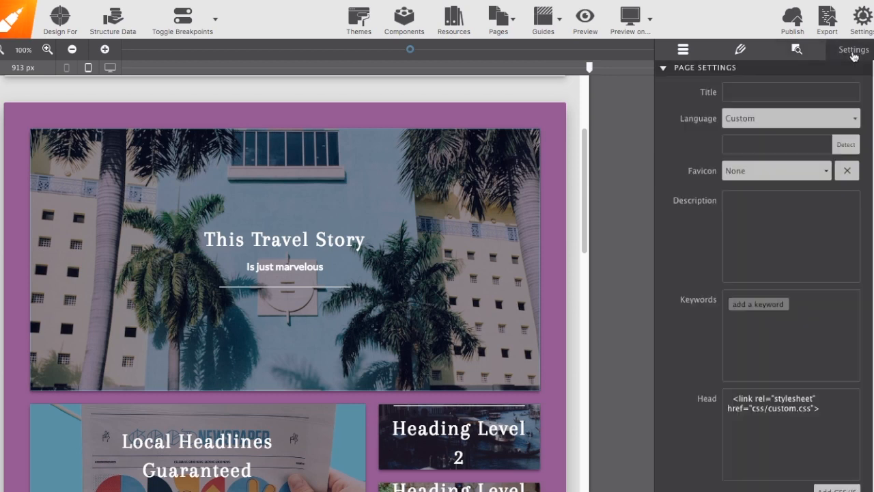
pyautogui.moveTo(710, 125)
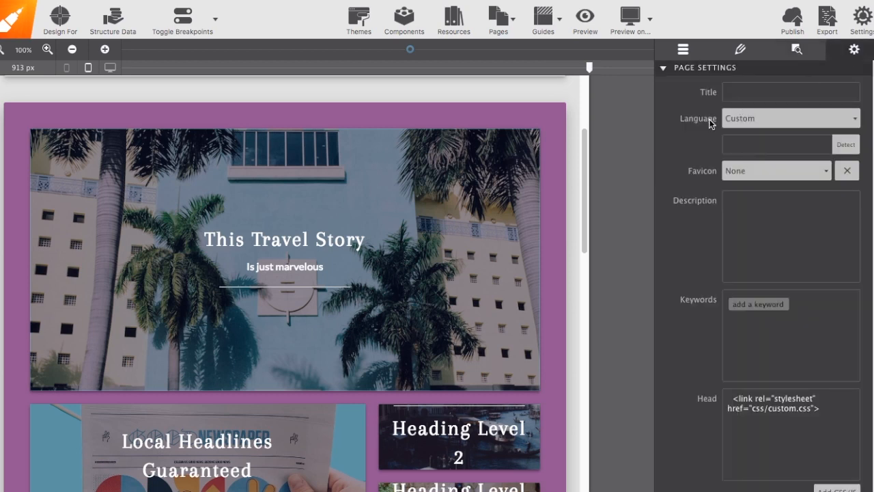
pyautogui.moveTo(697, 127)
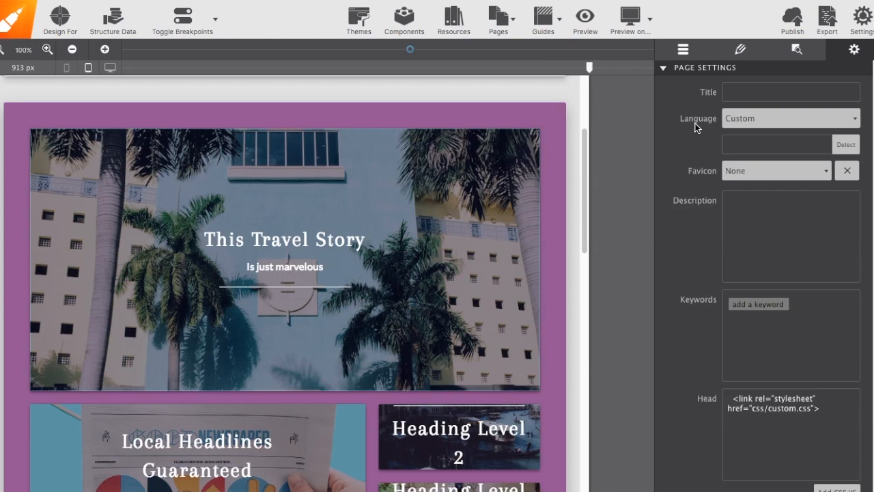
pyautogui.scroll(-3)
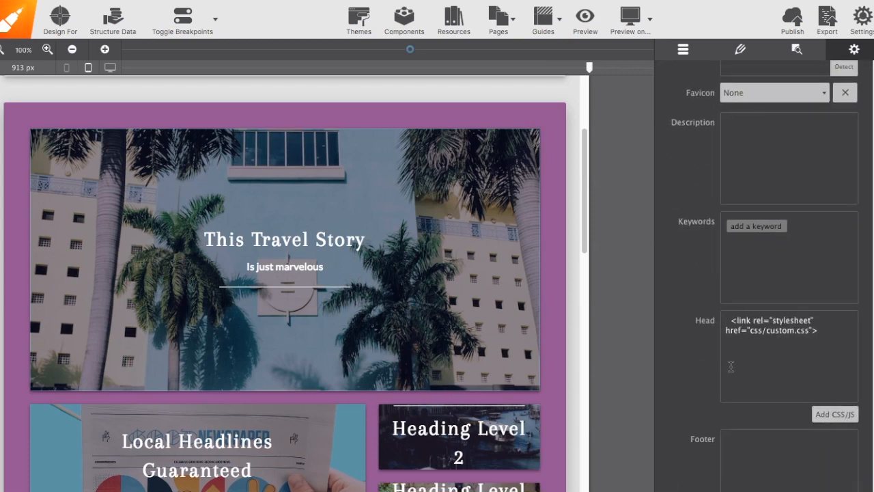
pyautogui.moveTo(708, 302)
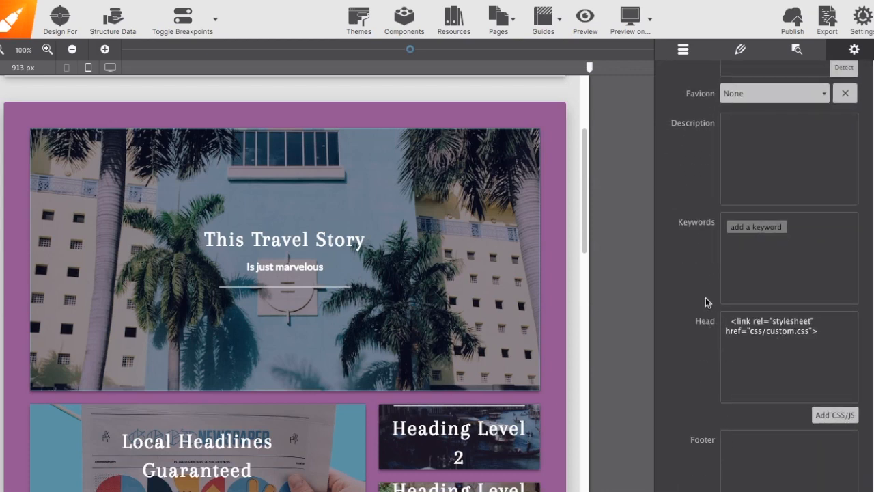
pyautogui.scroll(3)
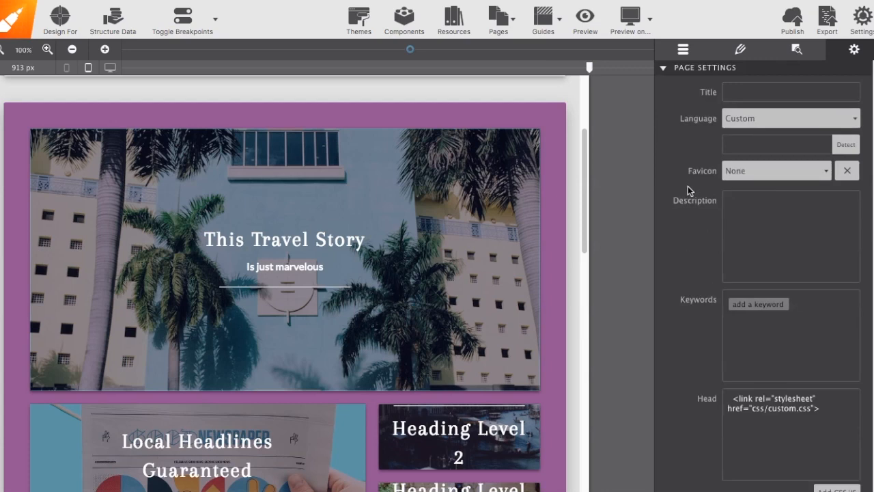
pyautogui.click(775, 170)
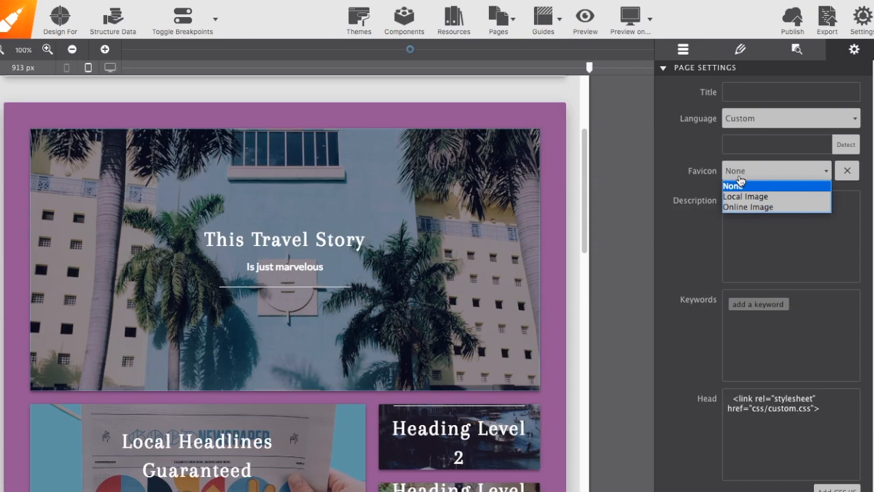
pyautogui.click(734, 186)
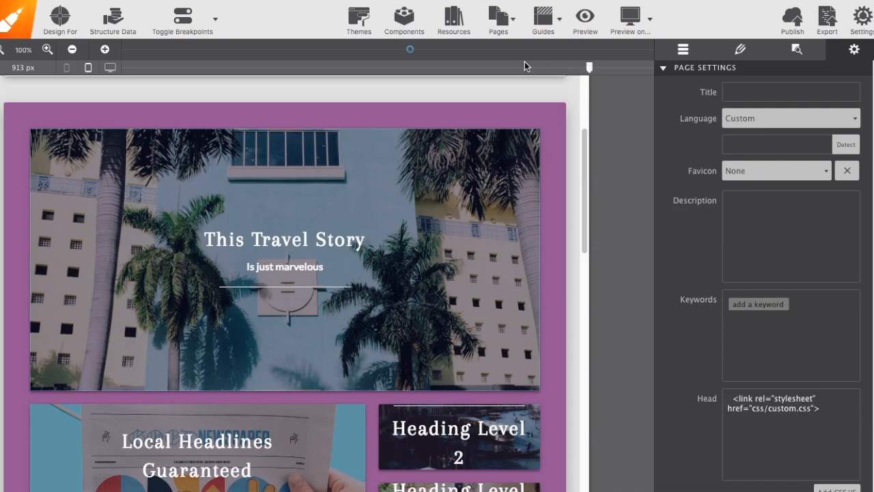
# Resize the preview through 639, 504, 828 and 937 px, settling at 847 px
pyautogui.moveTo(587, 67); pyautogui.dragTo(410, 67)
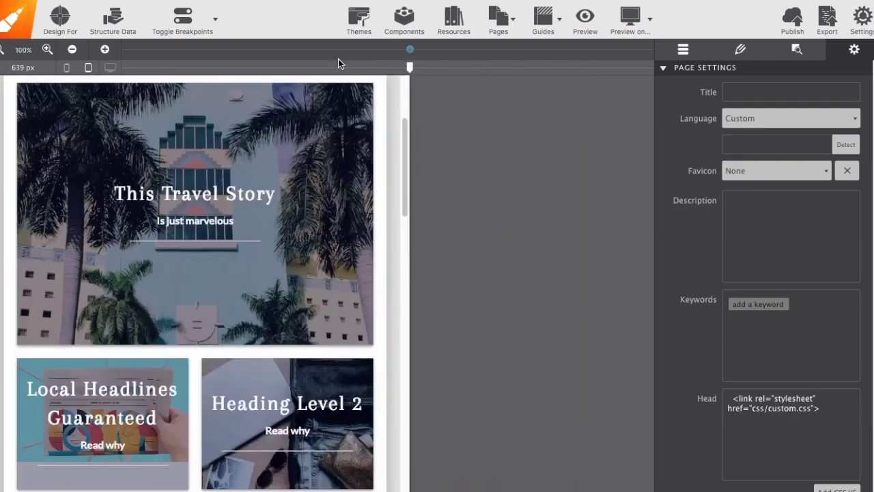
pyautogui.moveTo(410, 67); pyautogui.dragTo(321, 67)
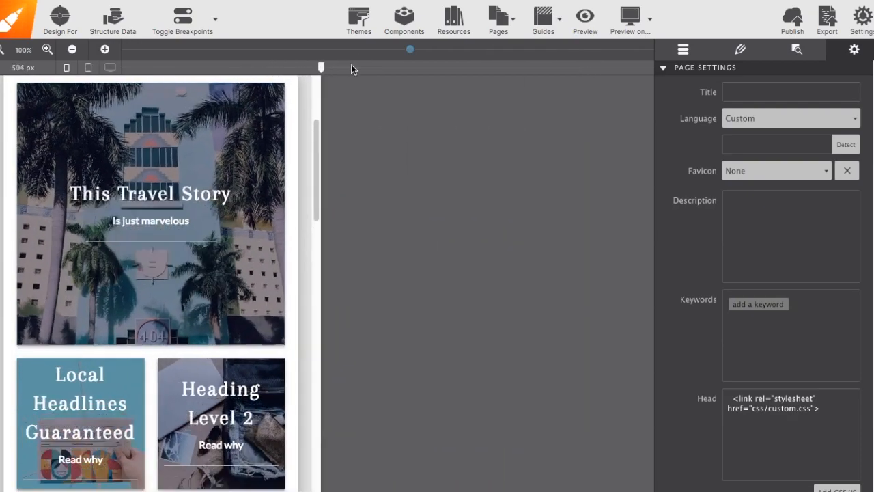
pyautogui.moveTo(322, 67); pyautogui.dragTo(533, 67)
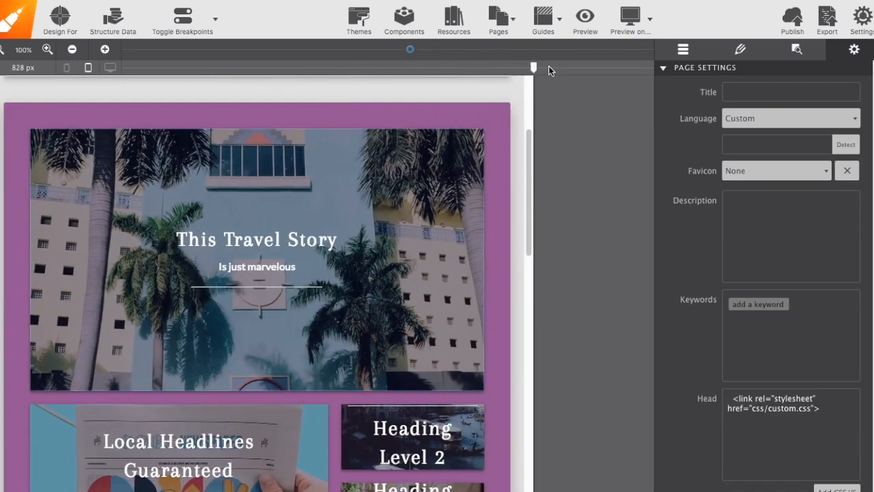
pyautogui.moveTo(534, 67); pyautogui.dragTo(605, 67)
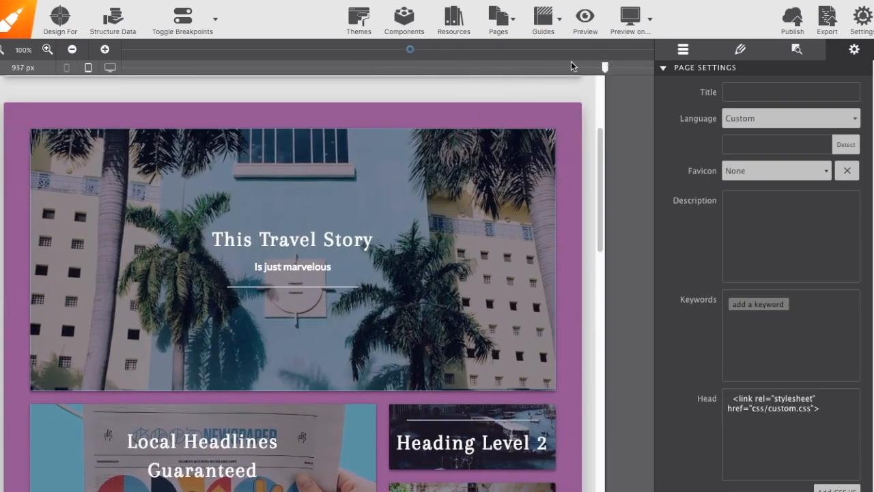
pyautogui.moveTo(605, 67); pyautogui.dragTo(550, 67)
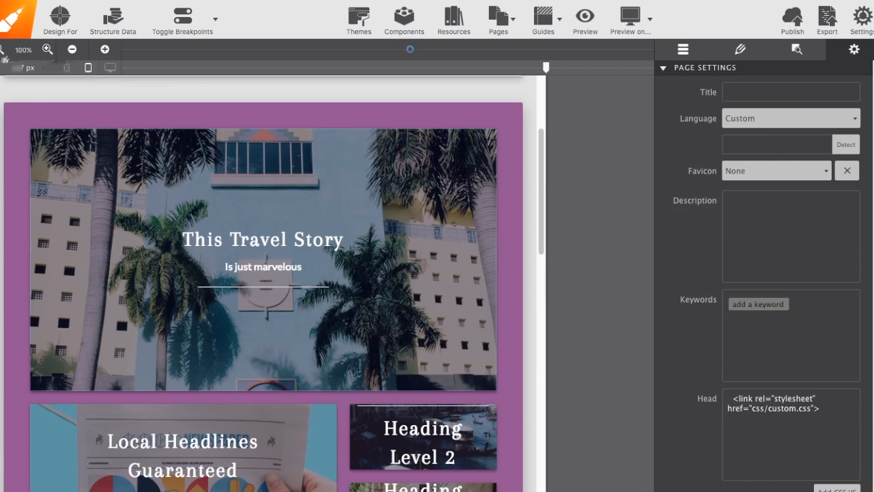
pyautogui.moveTo(72, 49)
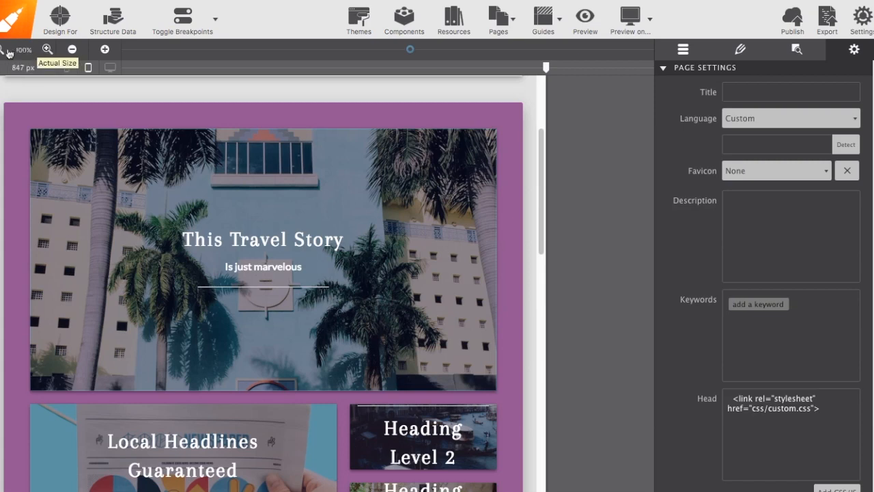
# Zoom the canvas to 60%, widen the preview to 1356 px, and scroll through the page
pyautogui.click(71, 48)
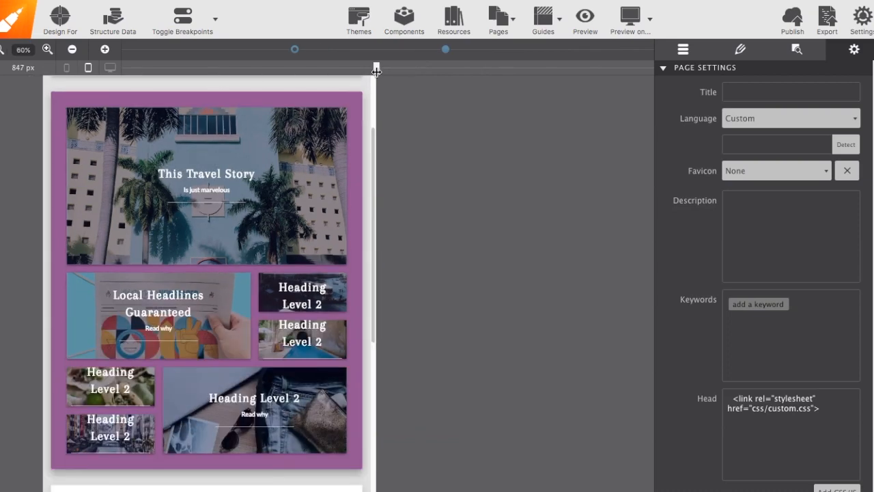
pyautogui.moveTo(376, 67); pyautogui.dragTo(455, 67)
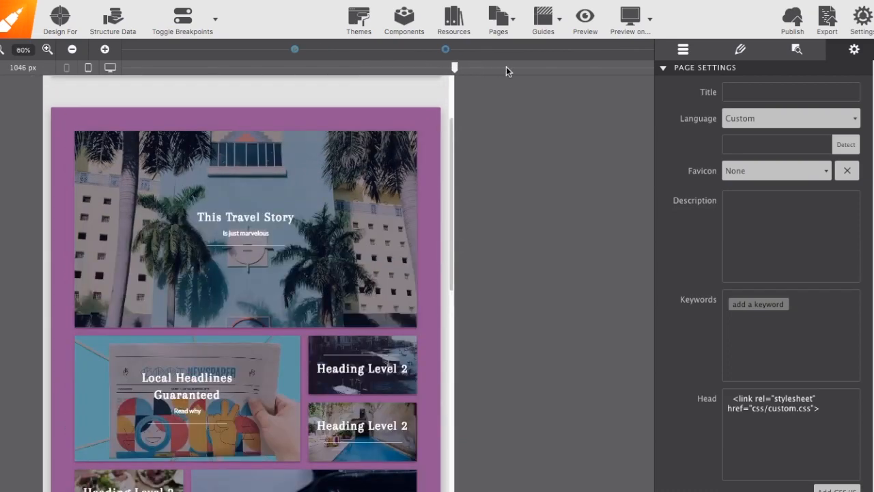
pyautogui.moveTo(455, 66); pyautogui.dragTo(579, 67)
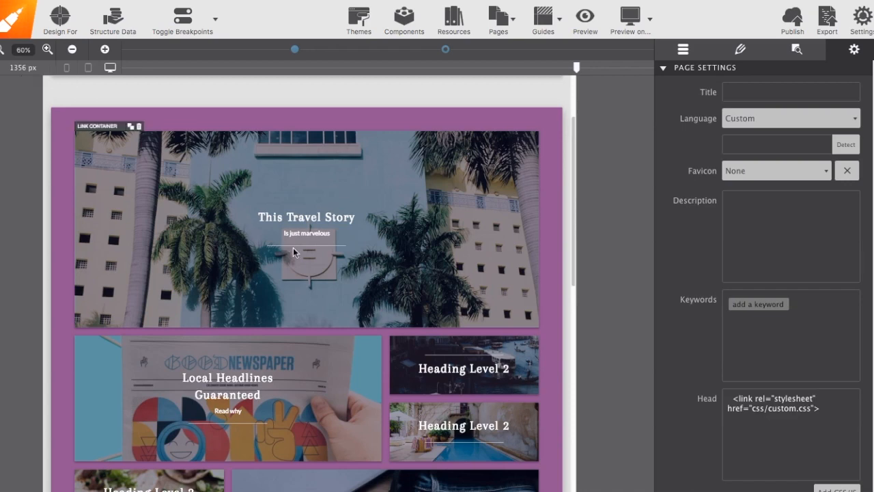
pyautogui.scroll(-3)
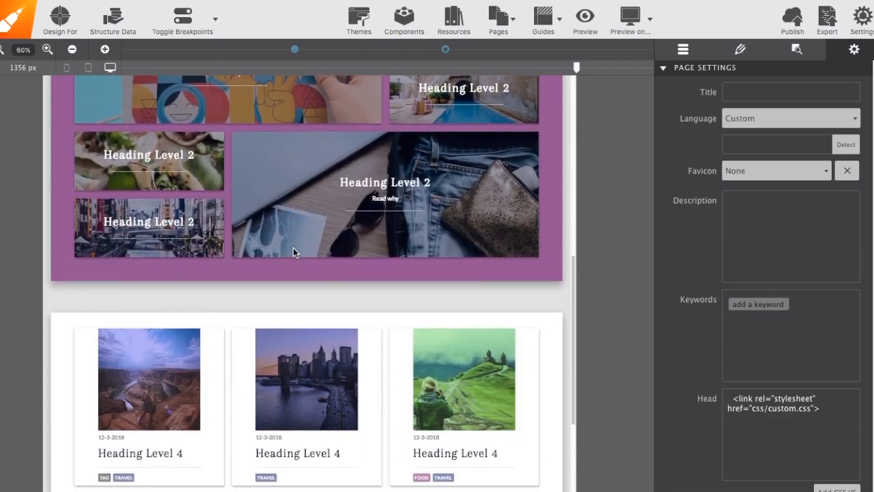
pyautogui.scroll(-3)
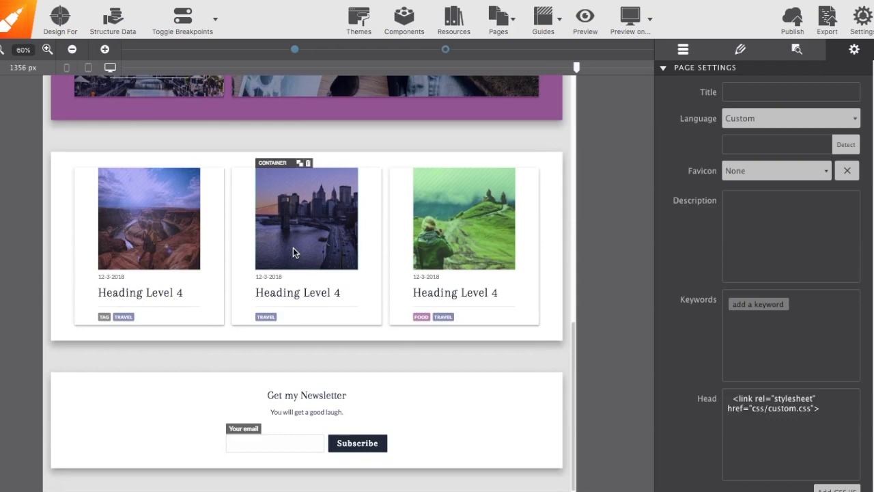
pyautogui.scroll(3)
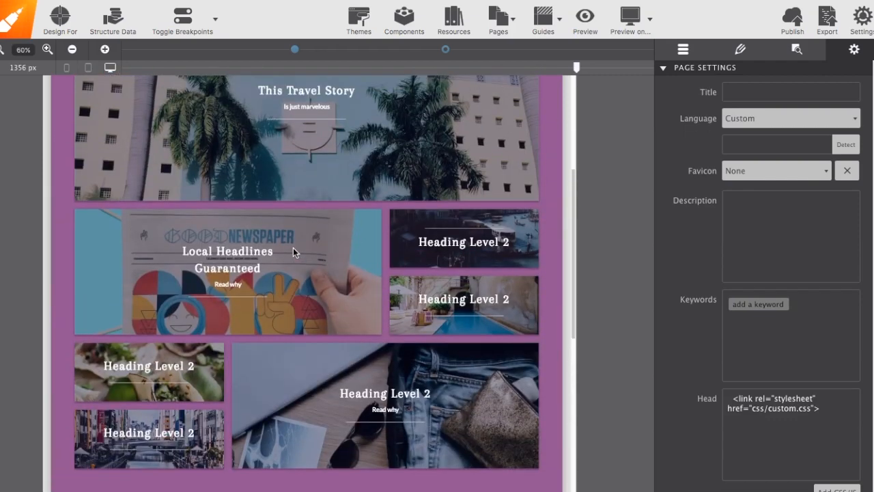
pyautogui.scroll(3)
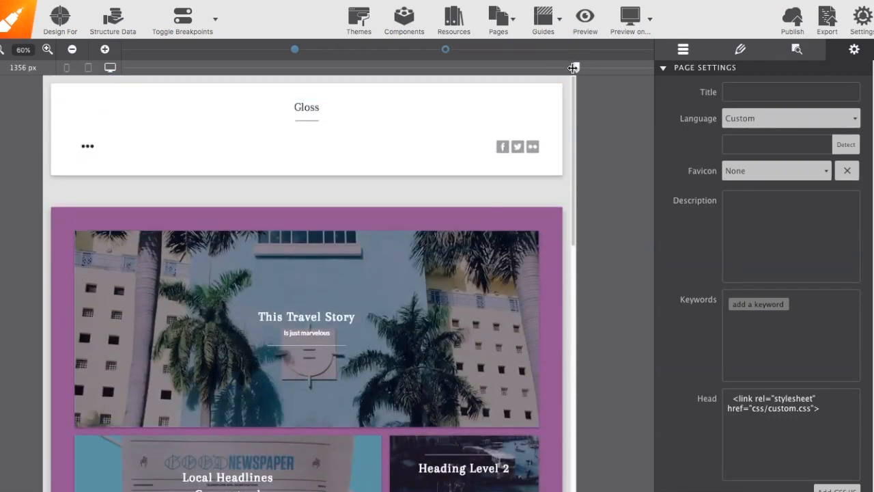
# Narrow the page preview to 675 px, then to 572 px
pyautogui.moveTo(572, 68); pyautogui.dragTo(481, 67)
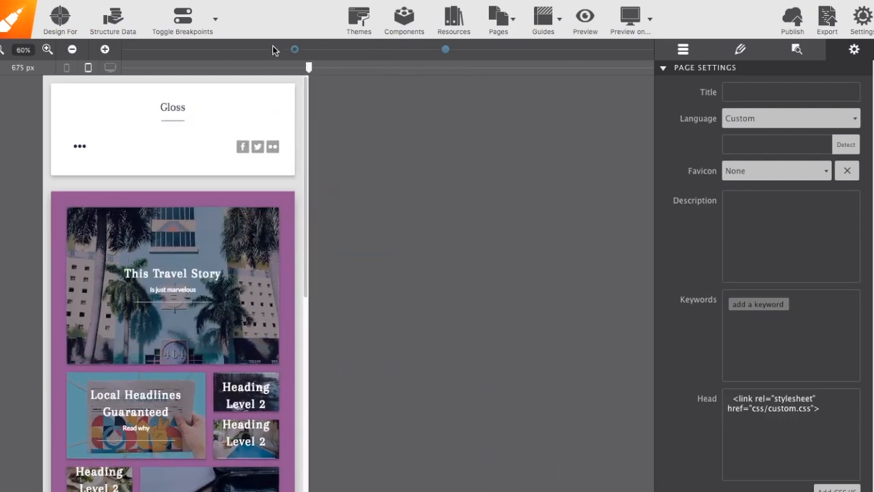
pyautogui.moveTo(309, 67); pyautogui.dragTo(268, 67)
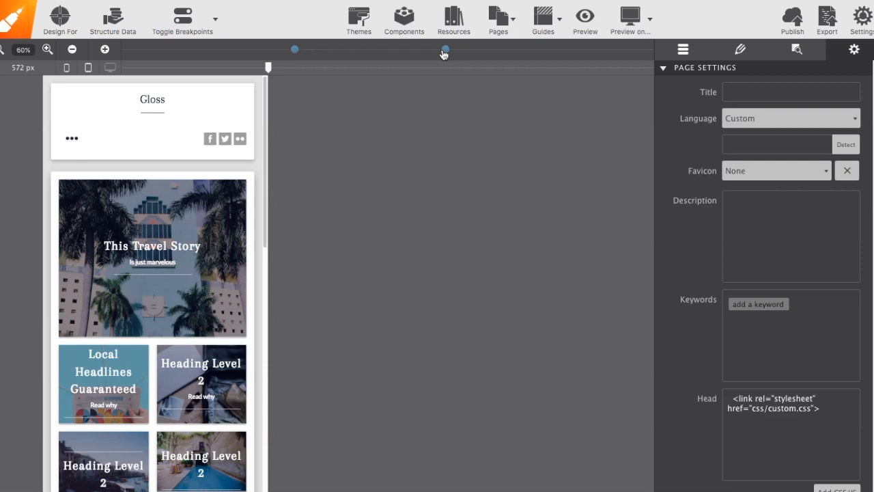
pyautogui.moveTo(413, 65)
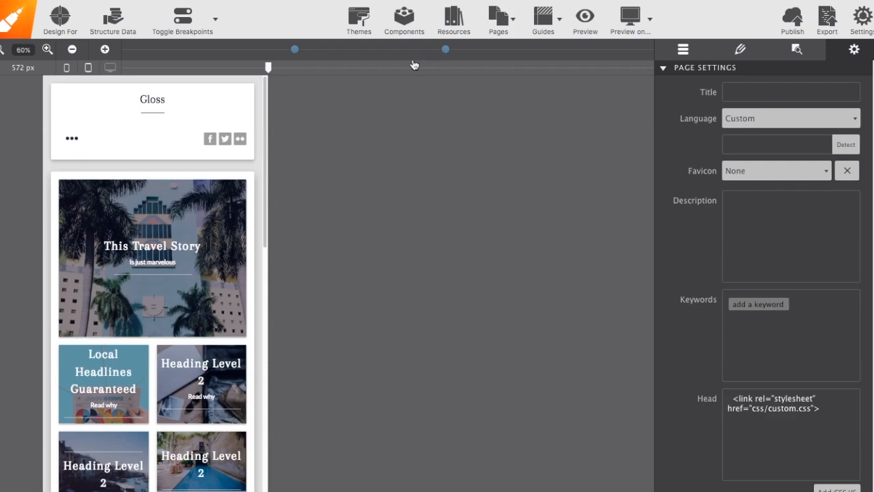
pyautogui.moveTo(420, 68)
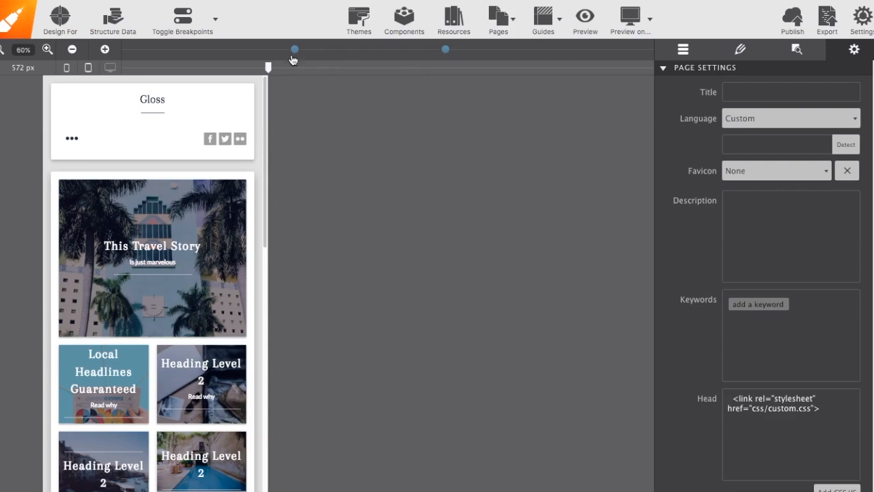
pyautogui.moveTo(293, 56)
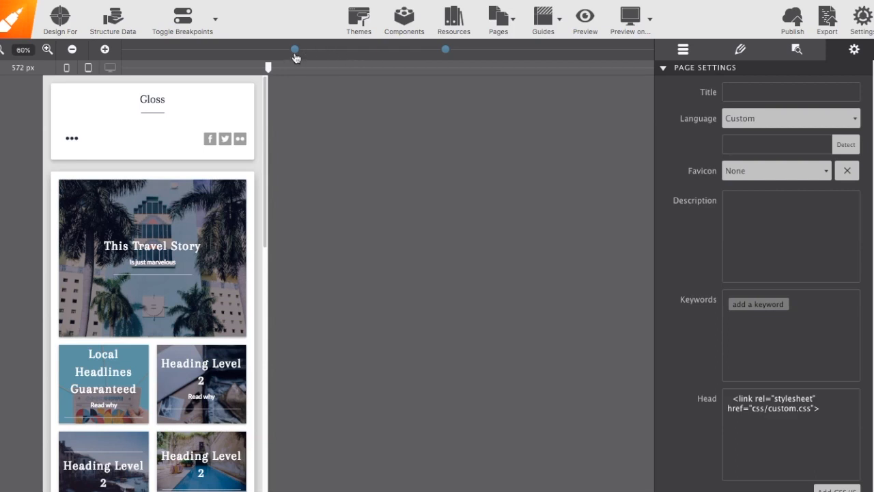
pyautogui.moveTo(331, 60)
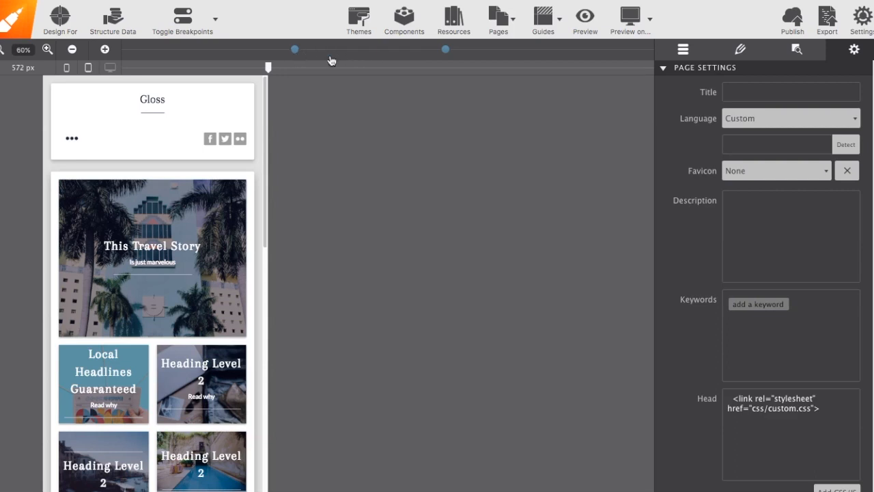
pyautogui.moveTo(303, 60)
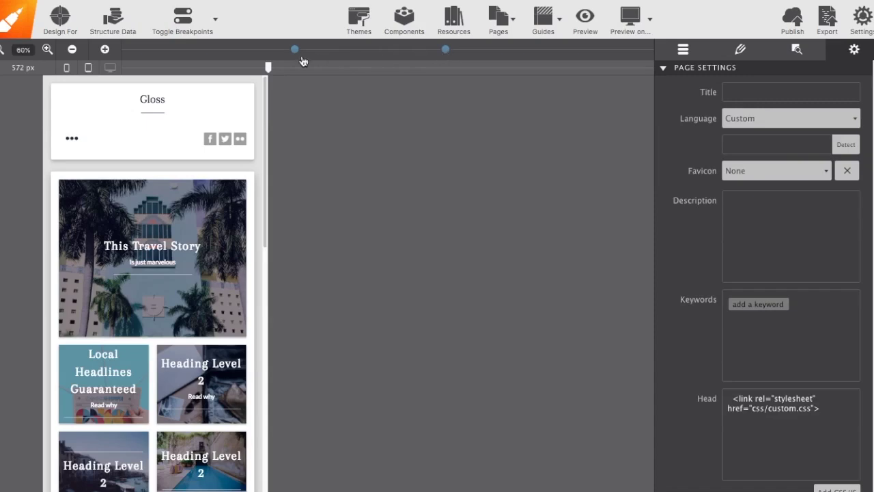
pyautogui.moveTo(267, 67)
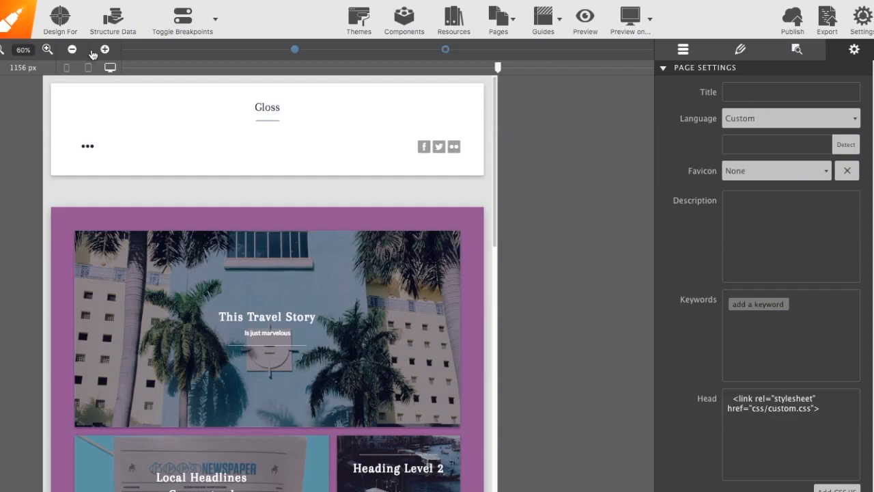
pyautogui.moveTo(105, 49)
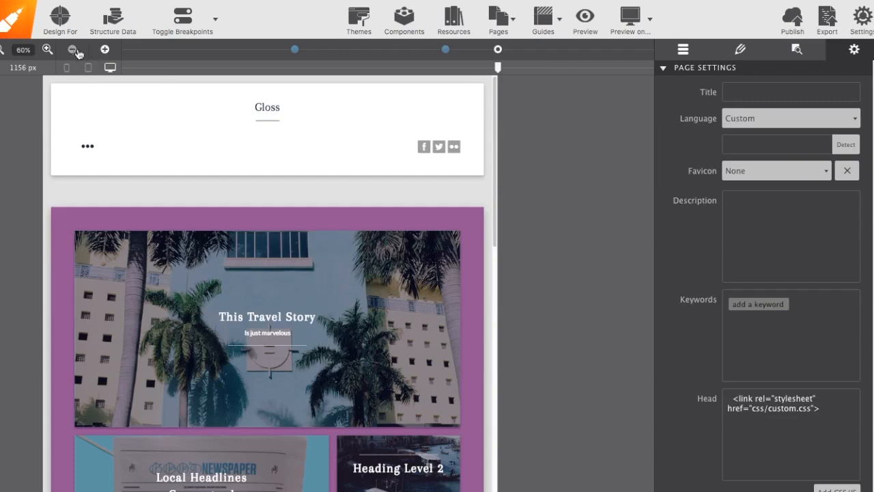
# Shrink the preview to phone width, then resize from 382 to 955 px, settling at 797 px
pyautogui.click(71, 49)
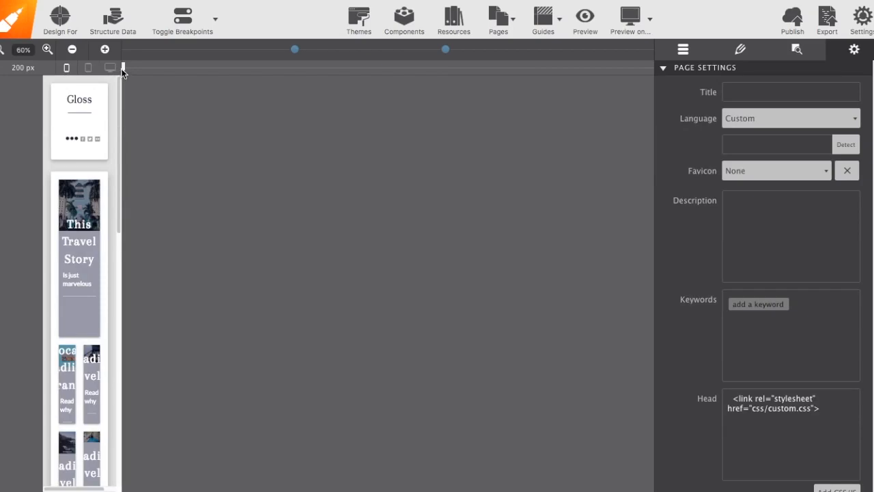
pyautogui.moveTo(123, 67); pyautogui.dragTo(193, 67)
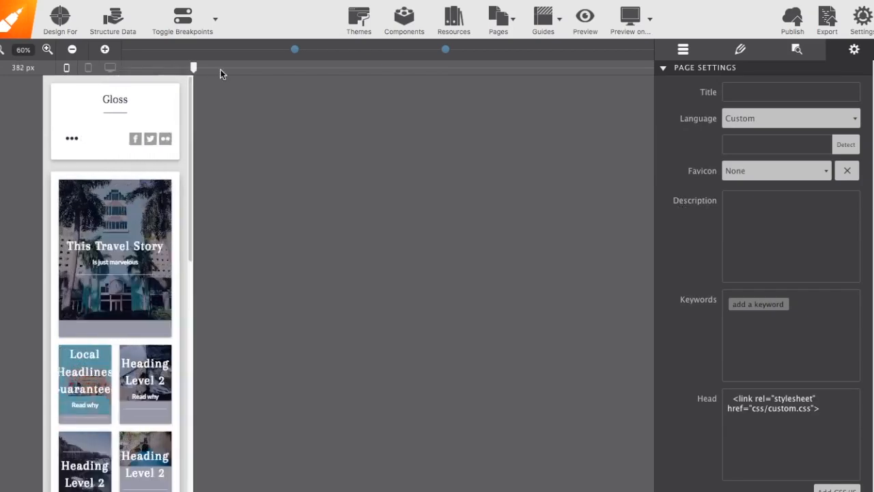
pyautogui.moveTo(193, 67); pyautogui.dragTo(288, 67)
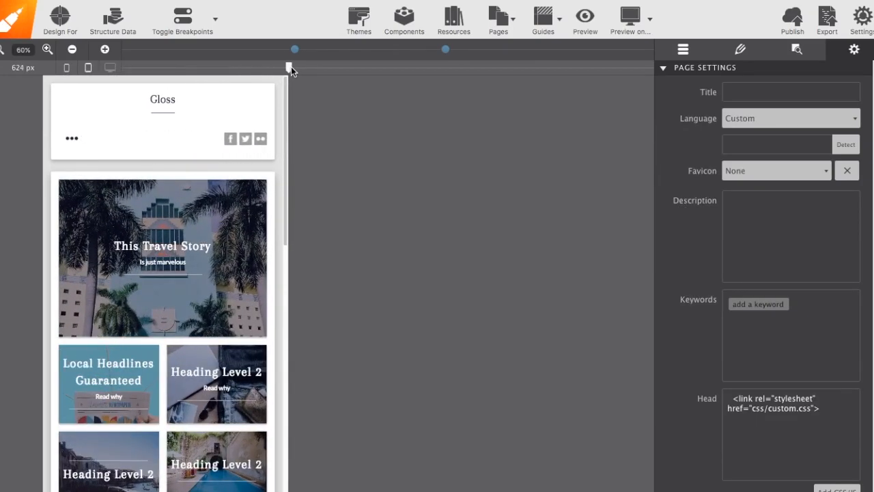
pyautogui.moveTo(289, 67); pyautogui.dragTo(353, 67)
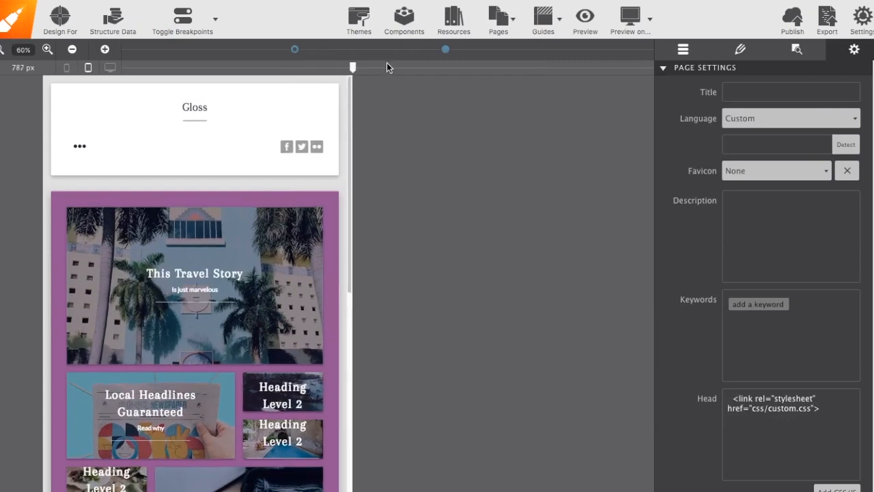
pyautogui.moveTo(353, 67); pyautogui.dragTo(417, 67)
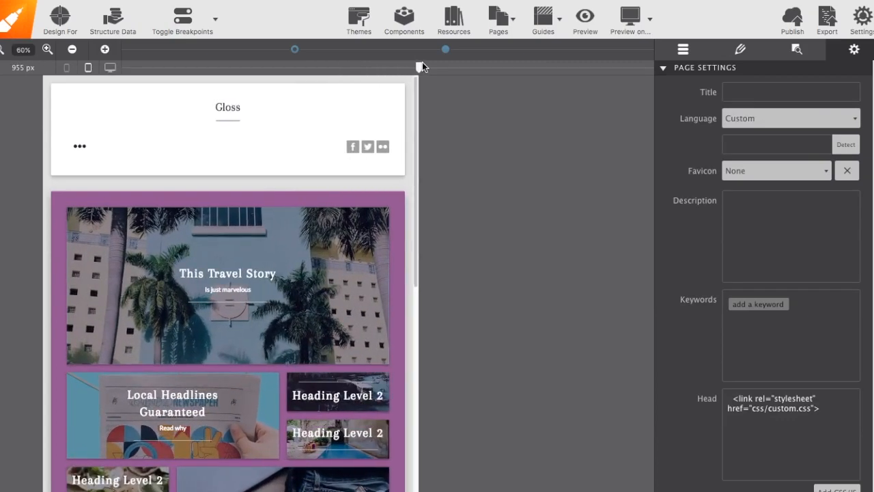
pyautogui.moveTo(422, 66); pyautogui.dragTo(366, 66)
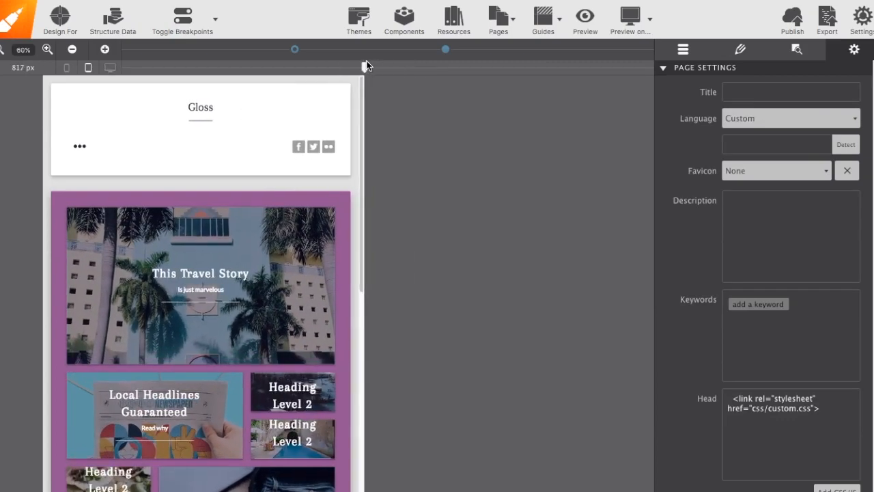
pyautogui.moveTo(369, 66); pyautogui.dragTo(356, 66)
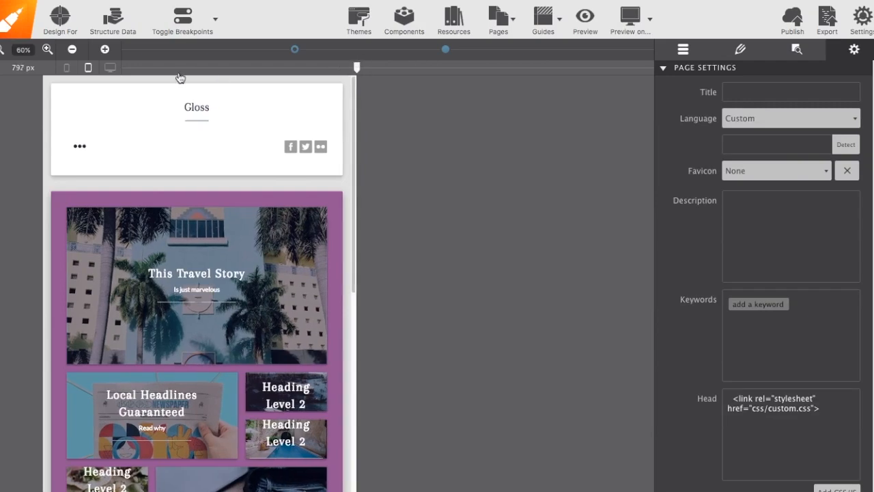
pyautogui.moveTo(85, 77)
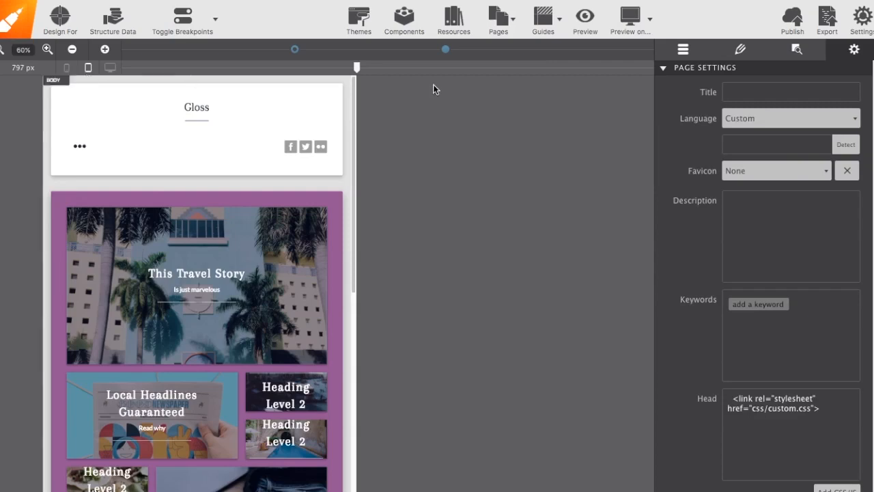
pyautogui.moveTo(60, 19)
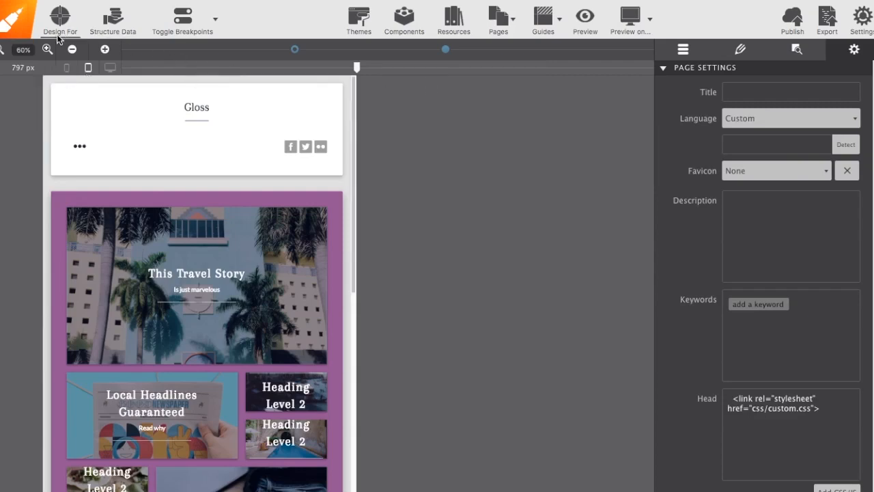
pyautogui.moveTo(543, 24)
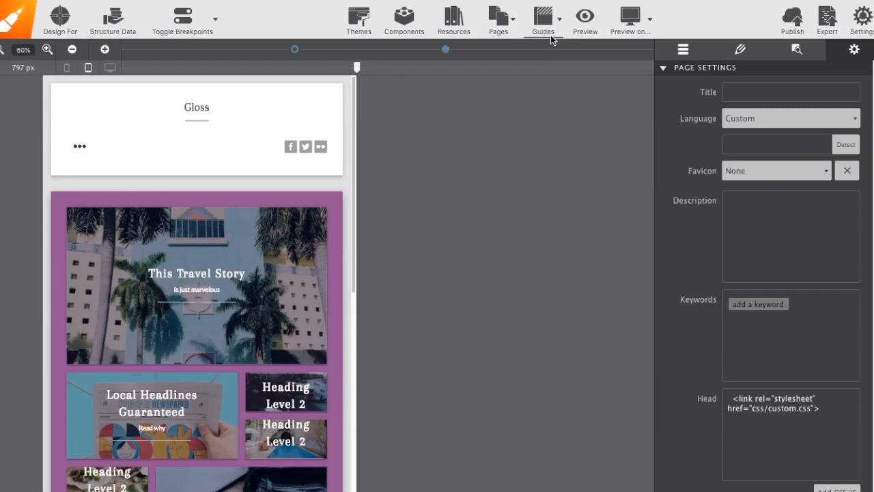
pyautogui.moveTo(309, 14)
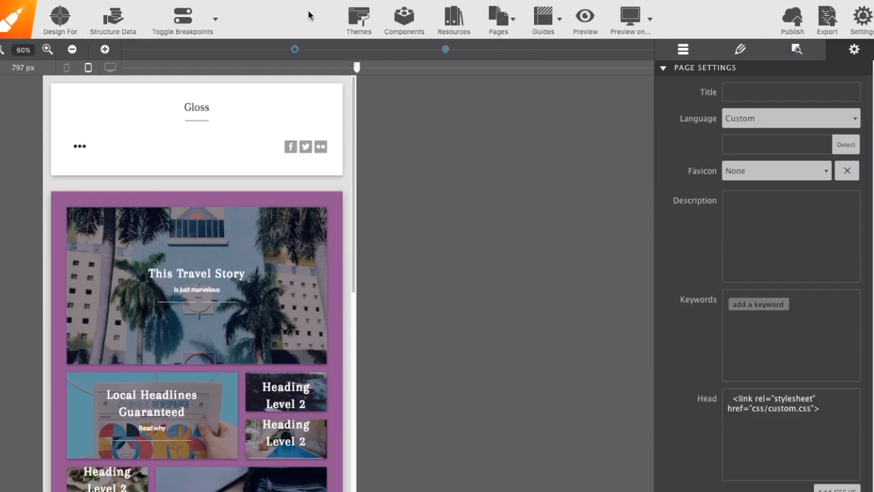
pyautogui.moveTo(292, 15)
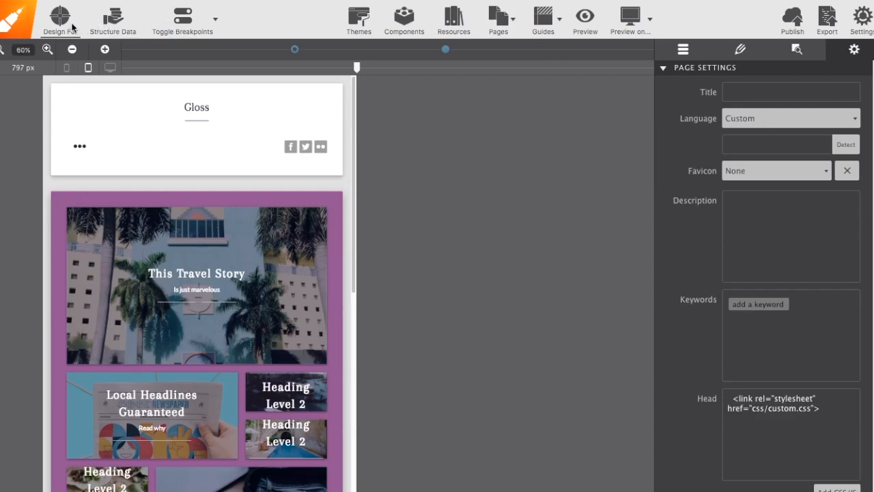
pyautogui.moveTo(60, 19)
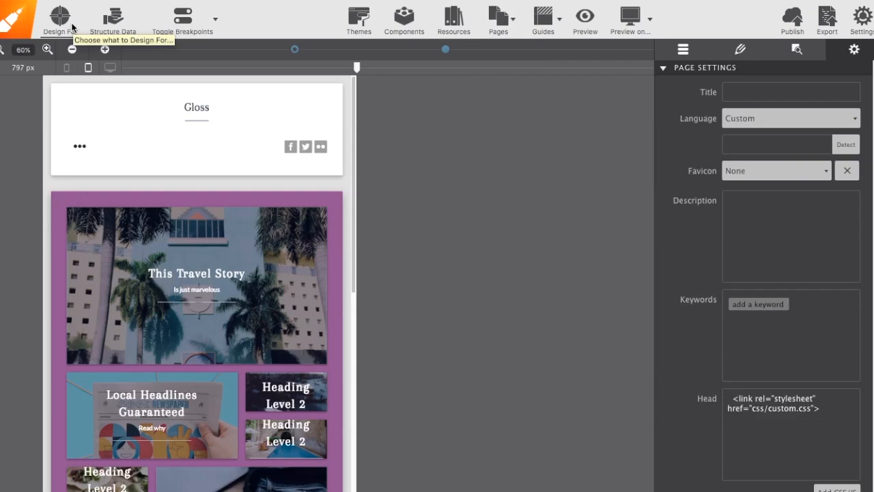
pyautogui.moveTo(136, 22)
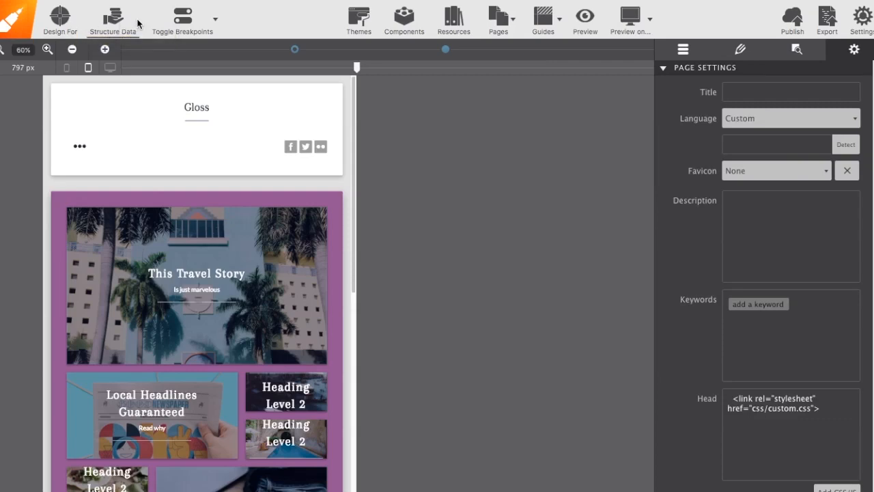
pyautogui.moveTo(114, 19)
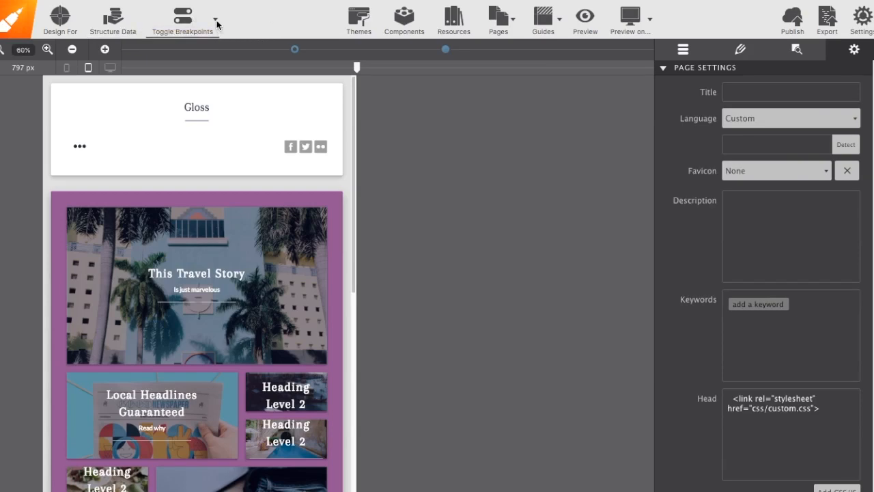
# Toggle breakpoints and resize the preview to 611, 1279, 1288, then 625 px
pyautogui.click(216, 20)
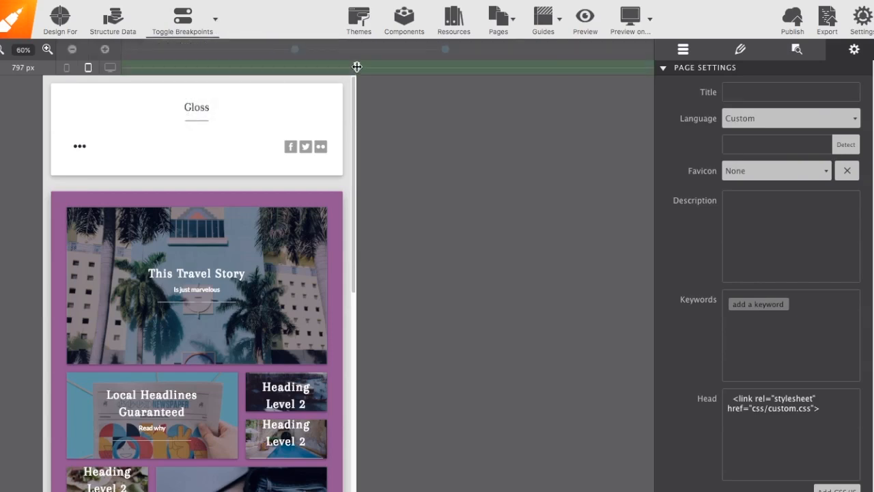
pyautogui.moveTo(356, 67); pyautogui.dragTo(283, 67)
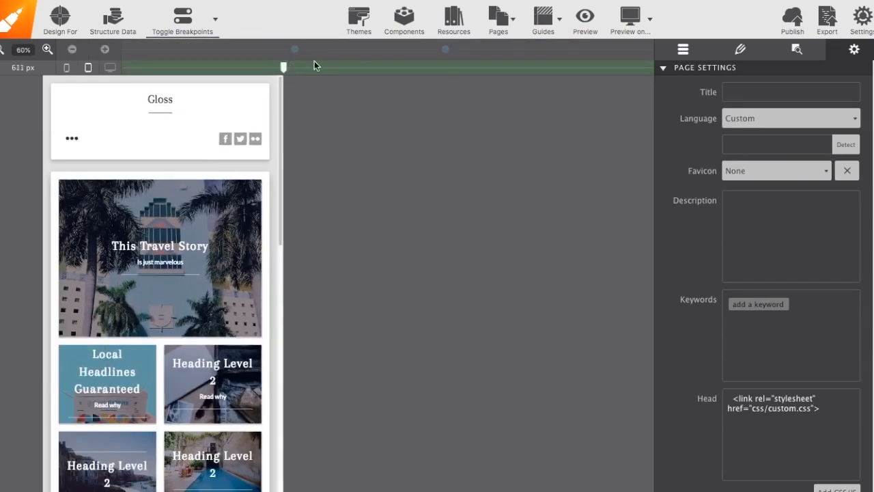
pyautogui.moveTo(283, 67); pyautogui.dragTo(547, 67)
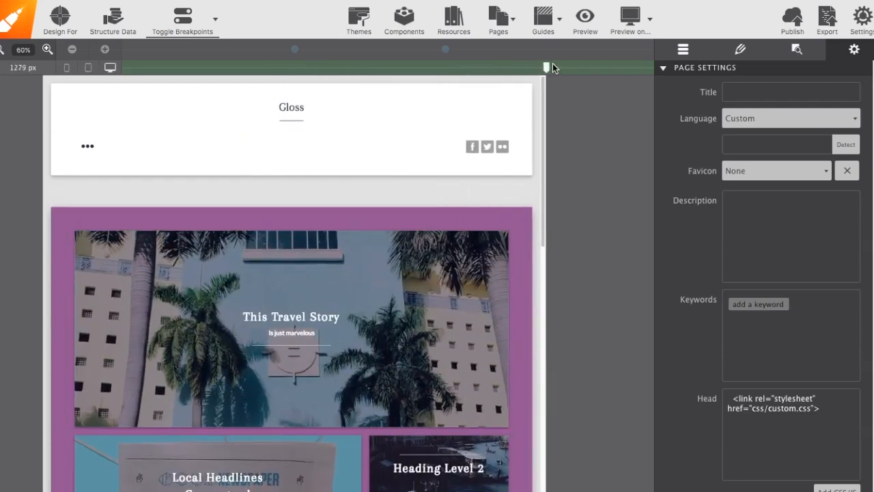
pyautogui.moveTo(547, 67); pyautogui.dragTo(551, 64)
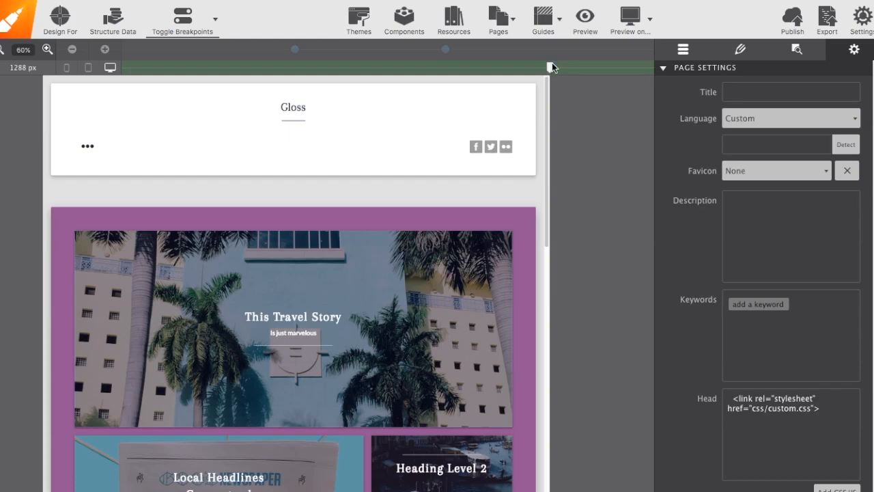
pyautogui.moveTo(550, 67); pyautogui.dragTo(437, 67)
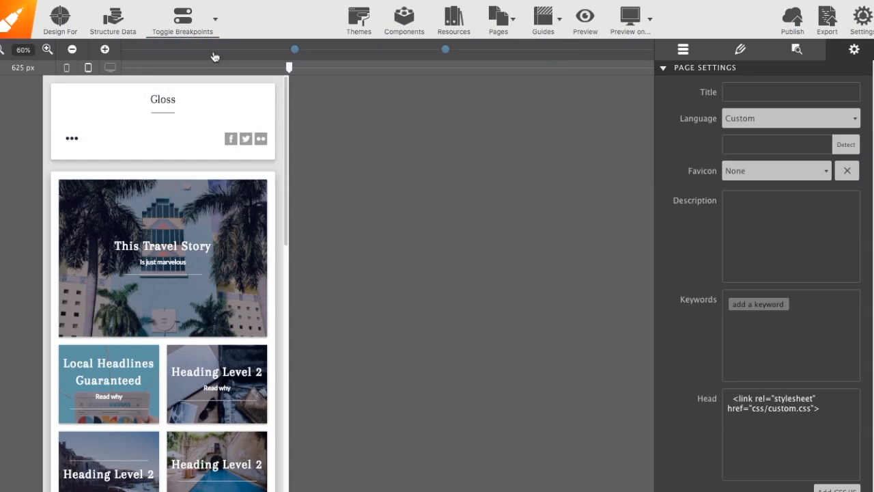
pyautogui.moveTo(338, 38)
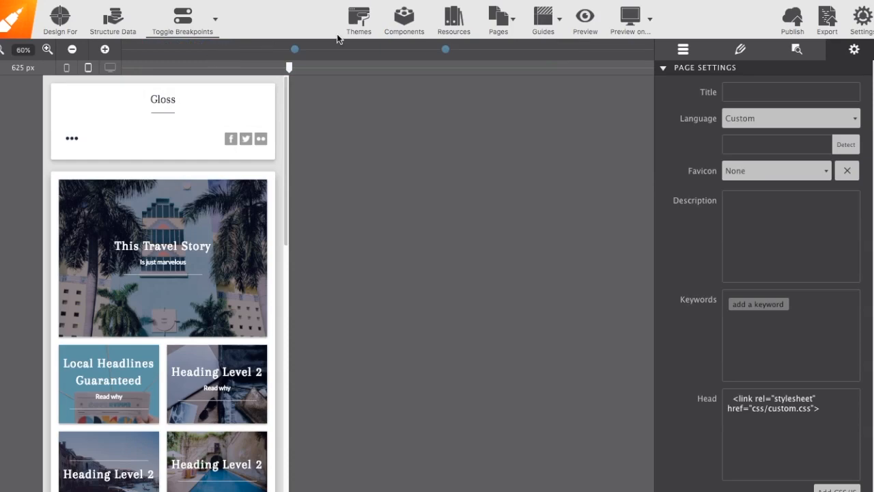
pyautogui.moveTo(372, 44)
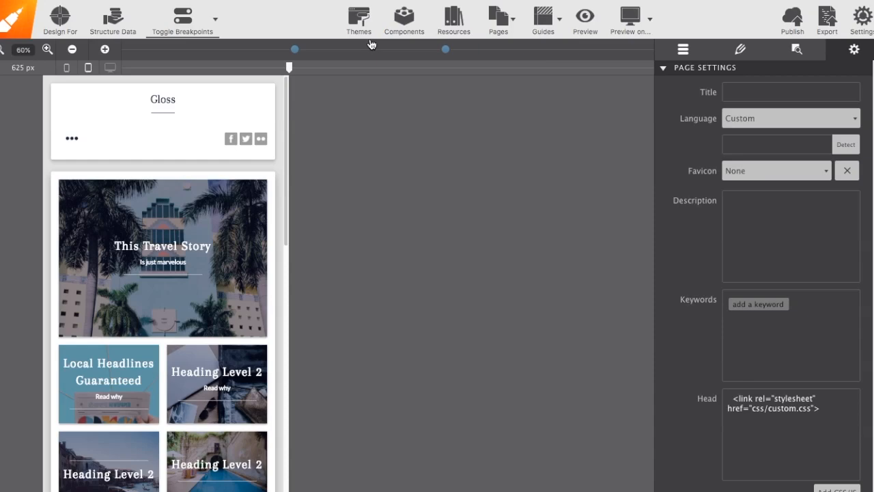
pyautogui.moveTo(410, 44)
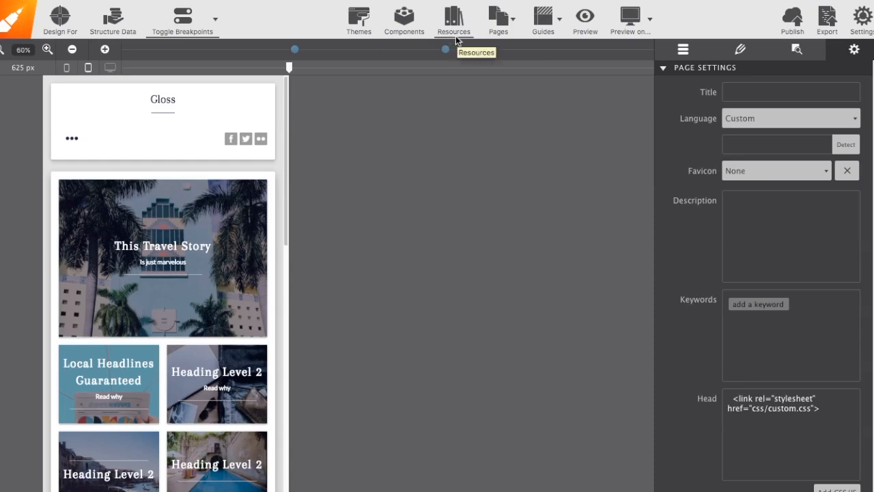
pyautogui.moveTo(484, 50)
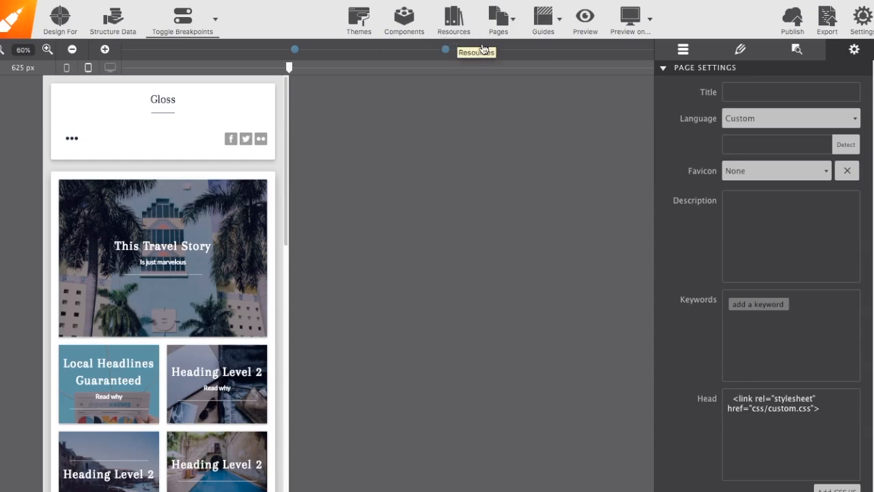
pyautogui.moveTo(498, 20)
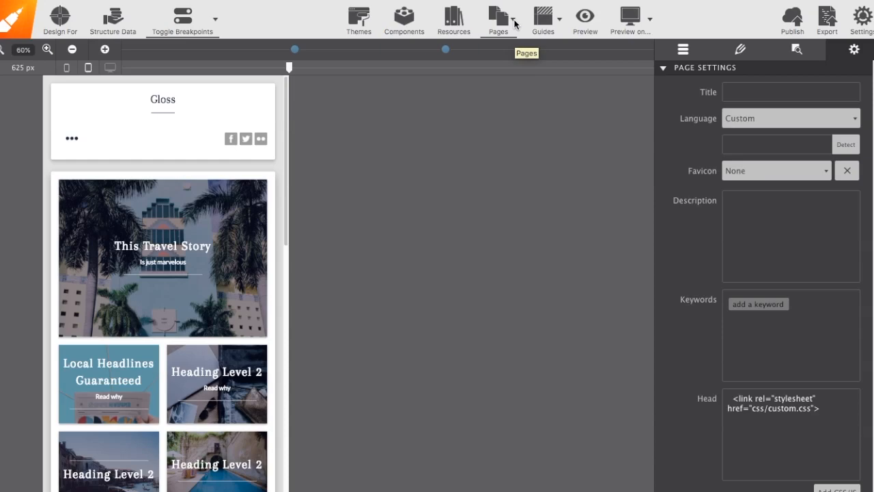
pyautogui.click(498, 19)
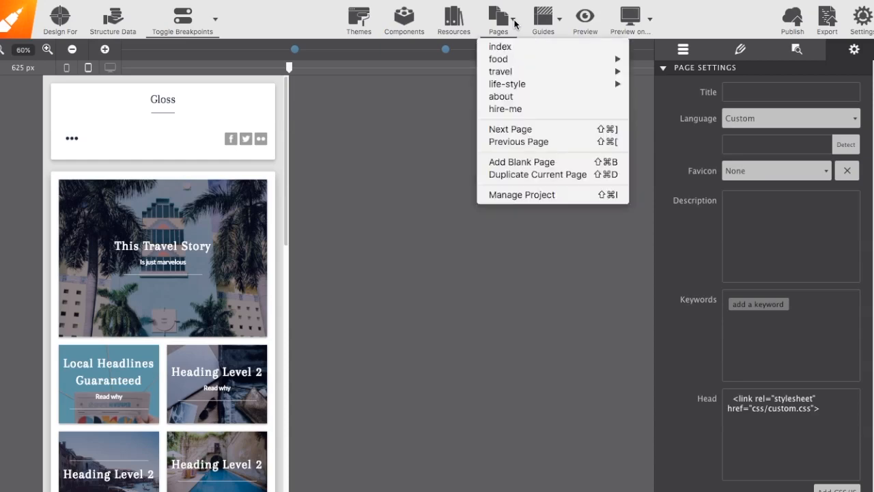
pyautogui.moveTo(498, 59)
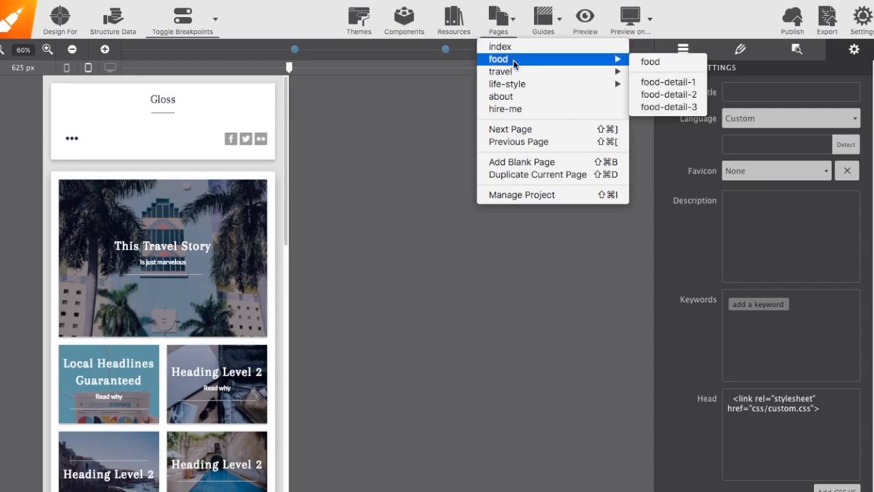
pyautogui.moveTo(502, 97)
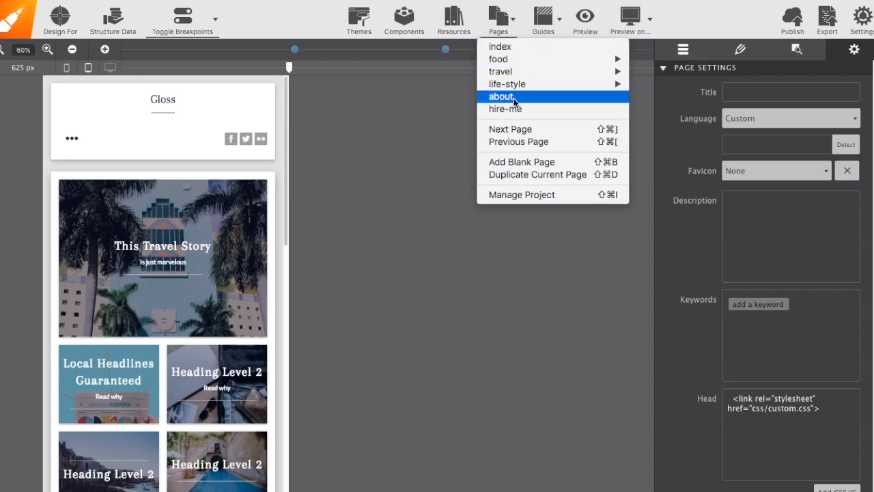
pyautogui.moveTo(518, 161)
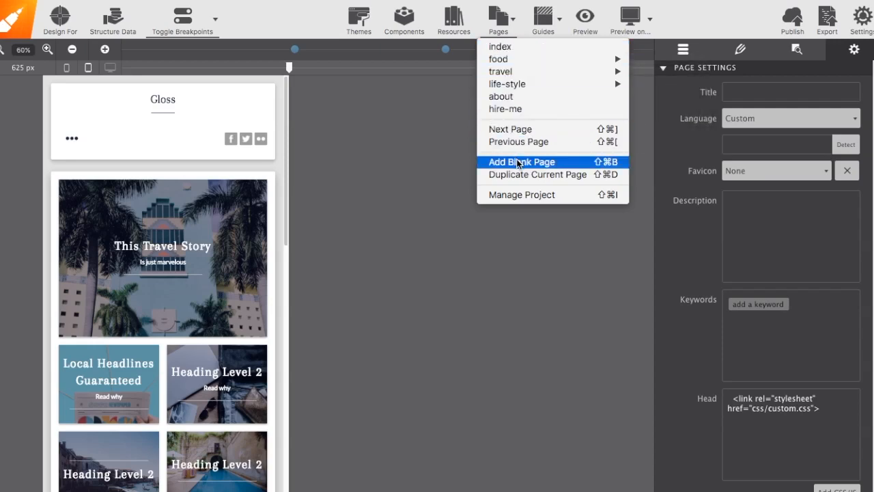
pyautogui.moveTo(537, 174)
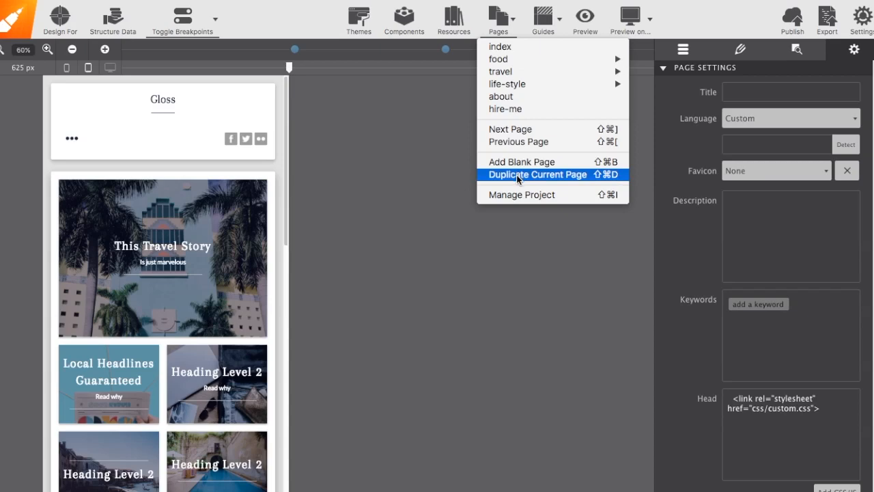
pyautogui.moveTo(519, 195)
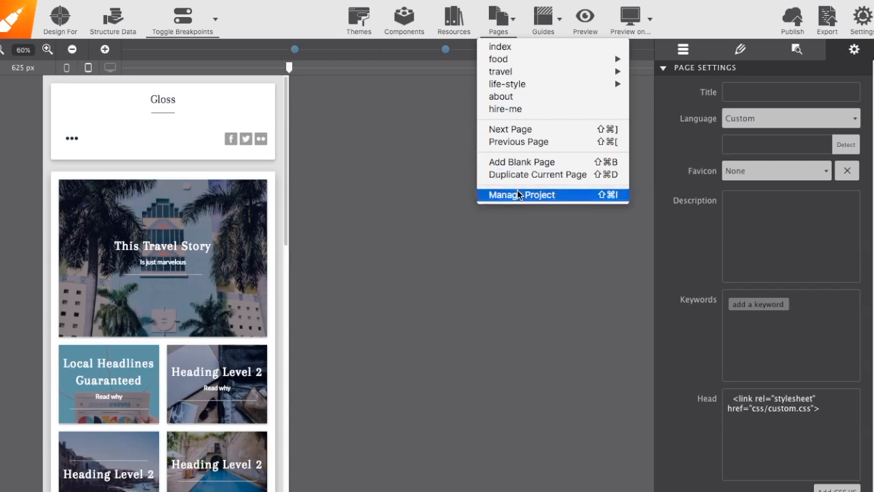
pyautogui.moveTo(558, 198)
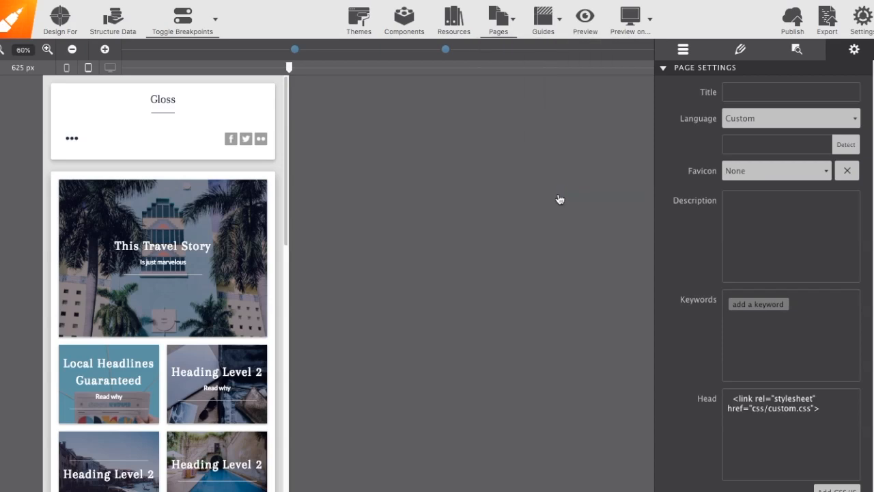
pyautogui.click(498, 21)
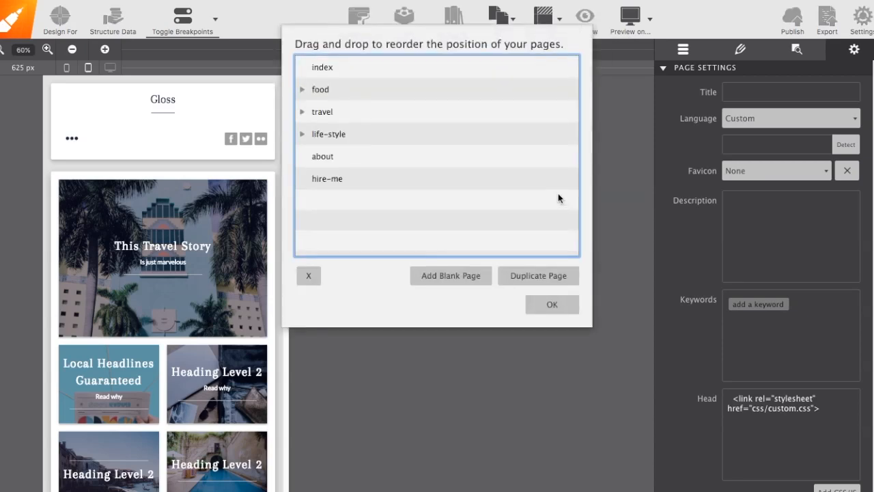
pyautogui.moveTo(460, 128)
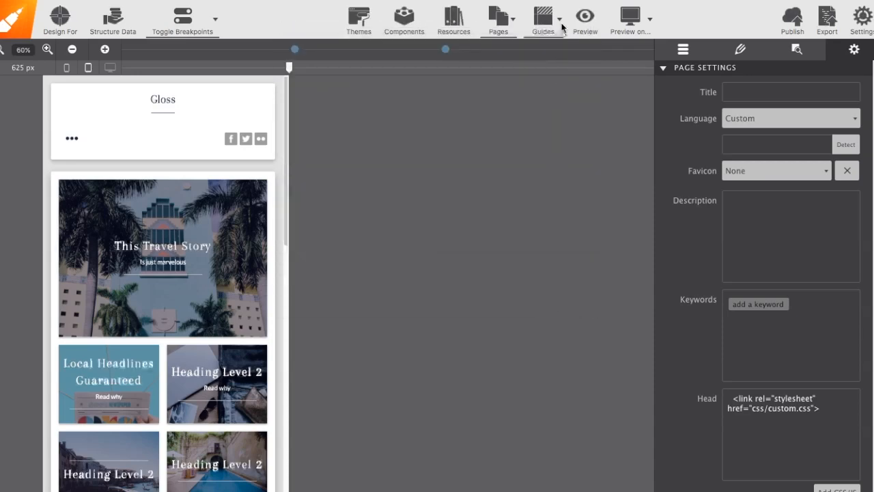
# Turn on X-Ray Mode from the Guides menu, then switch to Preview mode
pyautogui.click(543, 19)
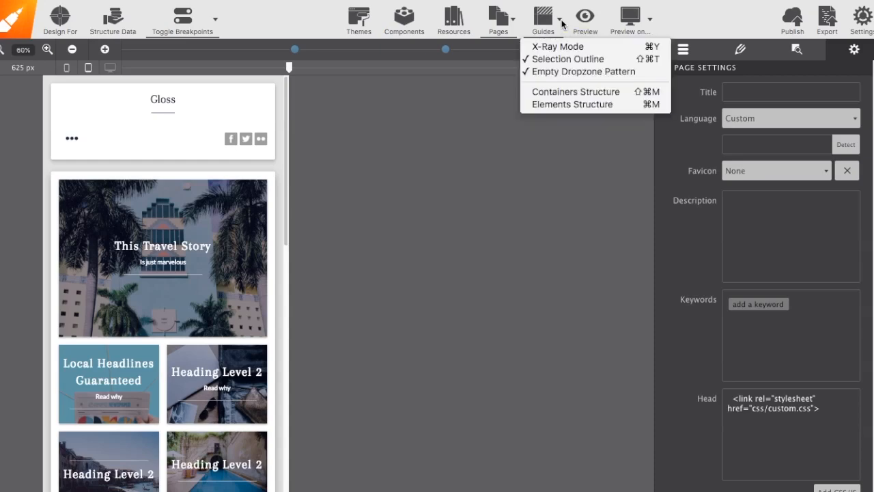
pyautogui.moveTo(557, 47)
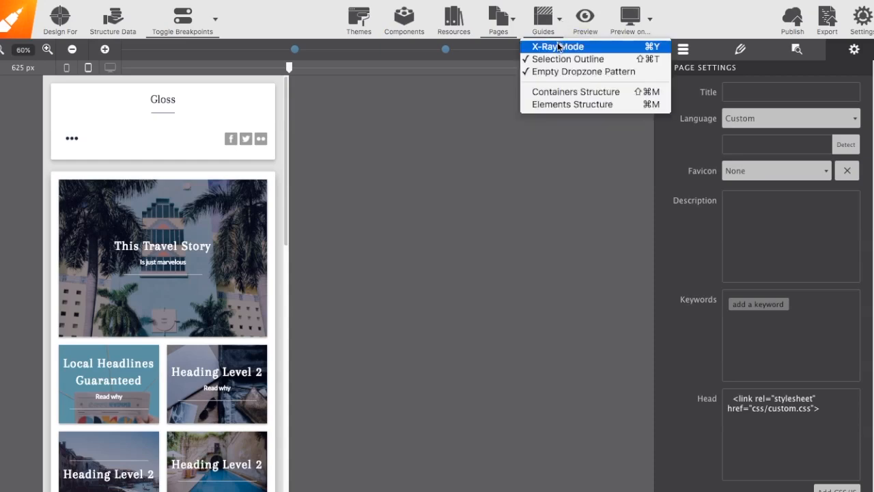
pyautogui.click(557, 46)
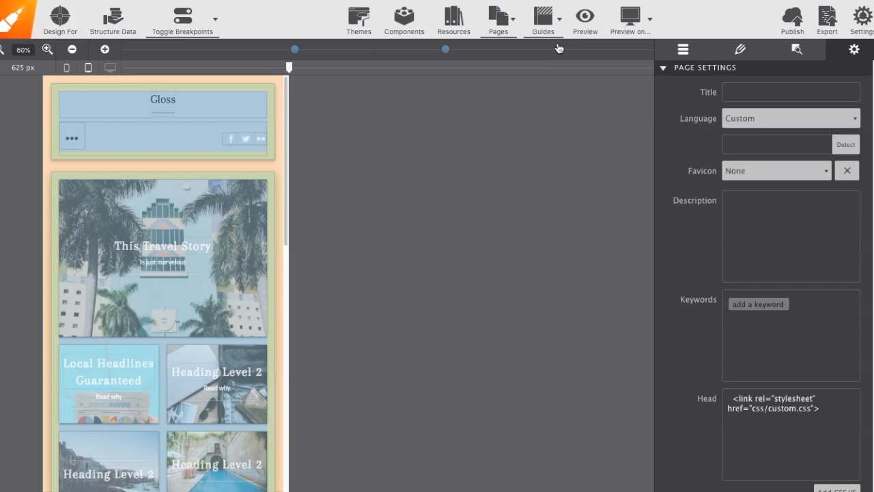
pyautogui.moveTo(560, 25)
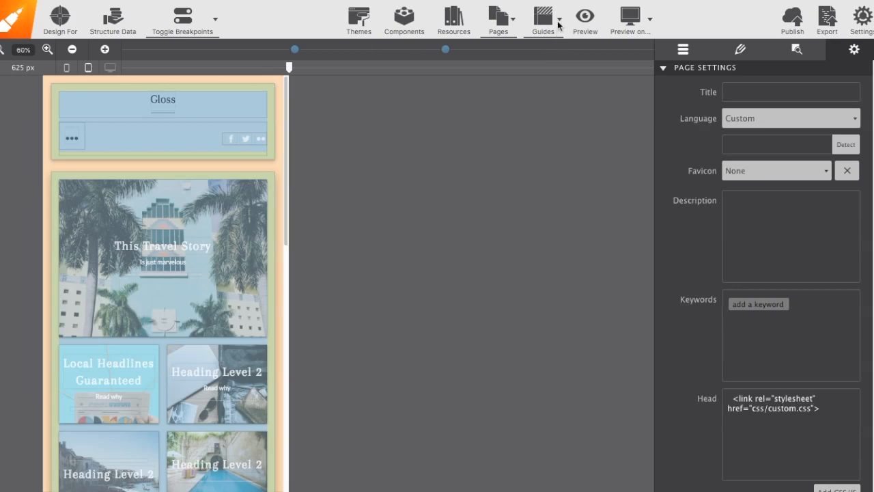
pyautogui.moveTo(559, 49)
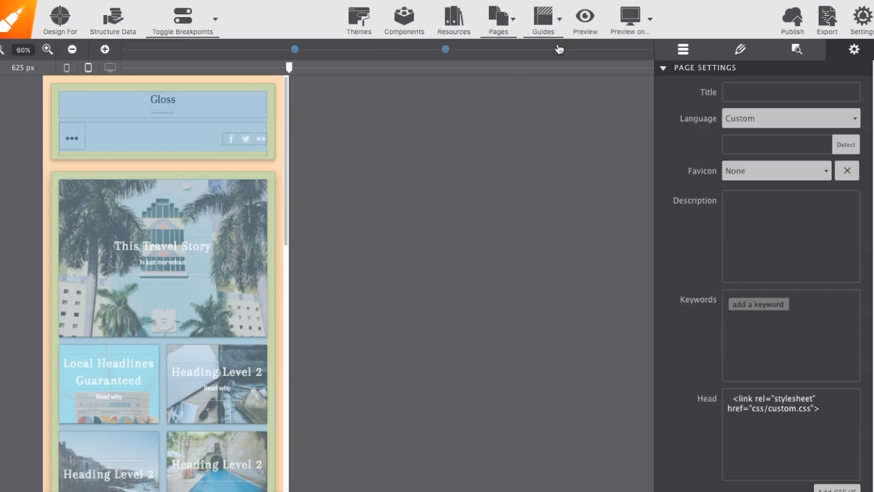
pyautogui.click(584, 15)
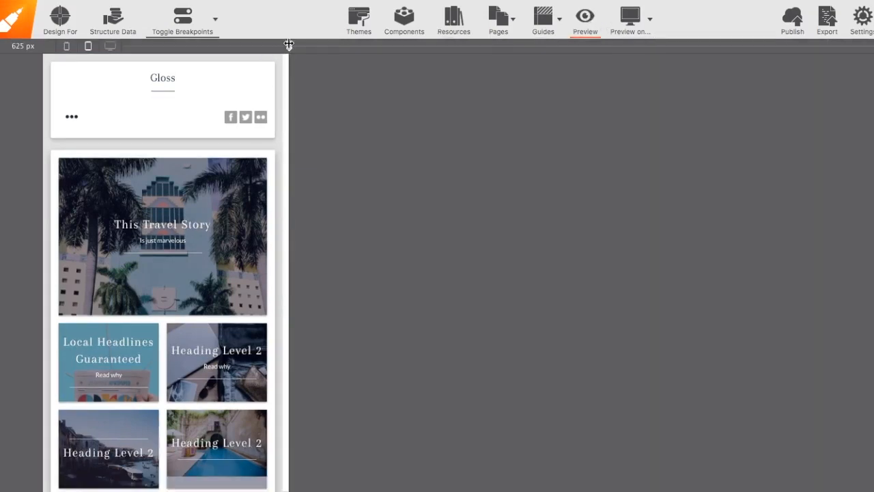
# Preview the travel-story page at desktop width, then drag the viewport back to 625 px
pyautogui.click(110, 46)
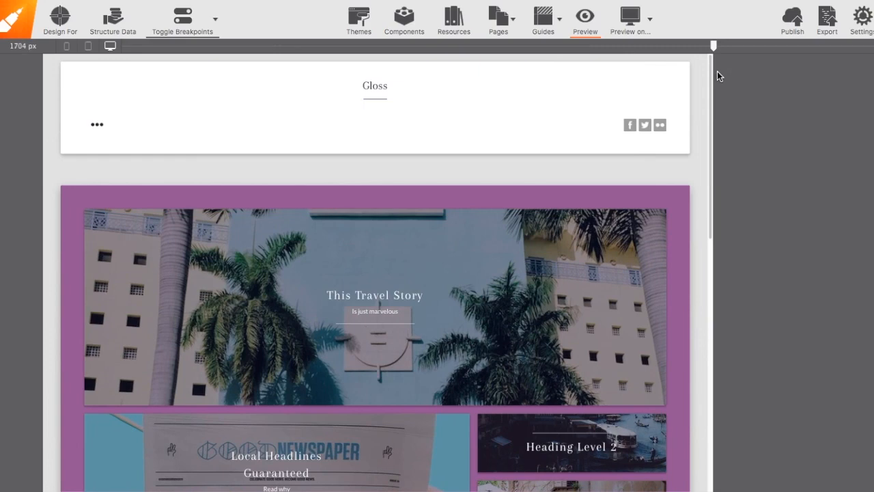
pyautogui.moveTo(713, 46); pyautogui.dragTo(654, 46)
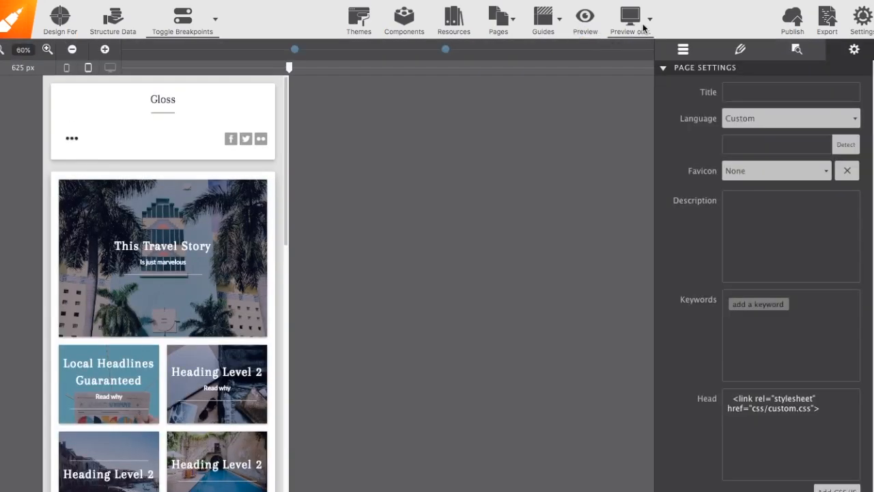
pyautogui.click(629, 17)
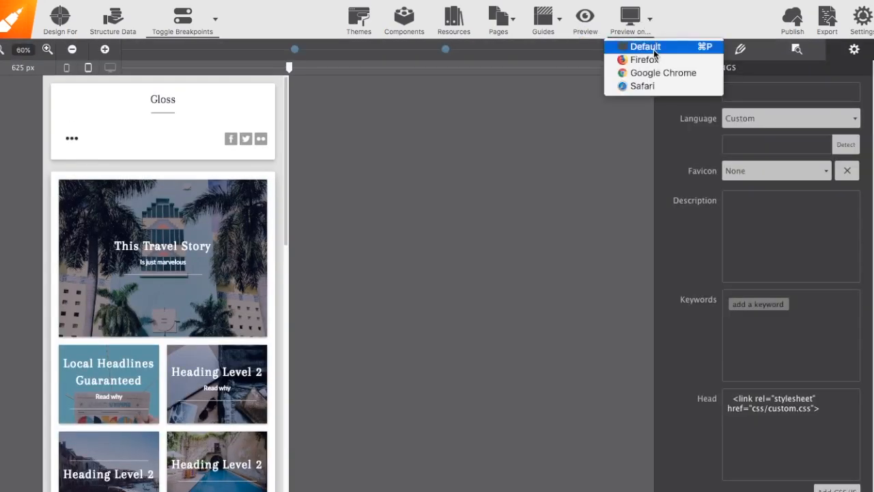
pyautogui.moveTo(663, 72)
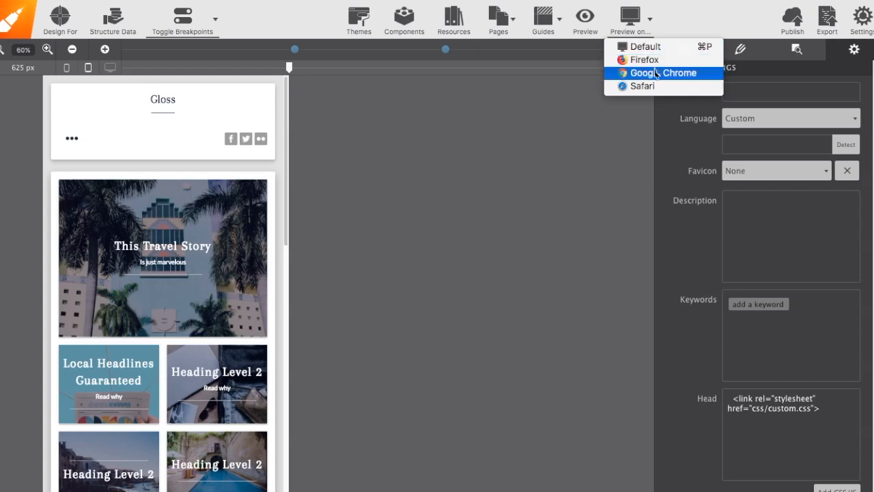
pyautogui.moveTo(642, 86)
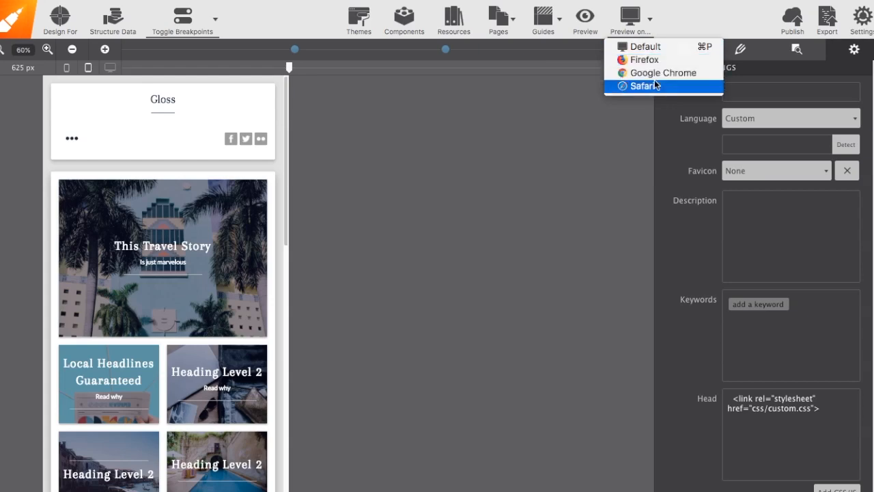
pyautogui.moveTo(645, 100)
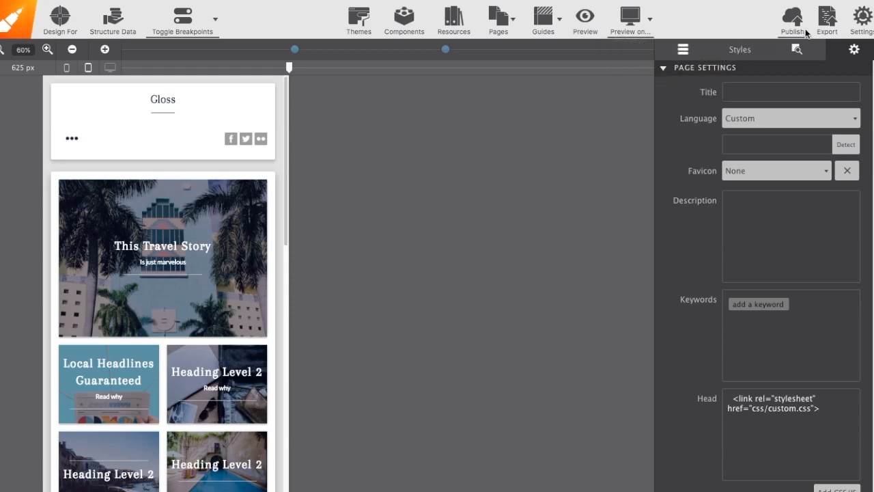
pyautogui.moveTo(862, 20)
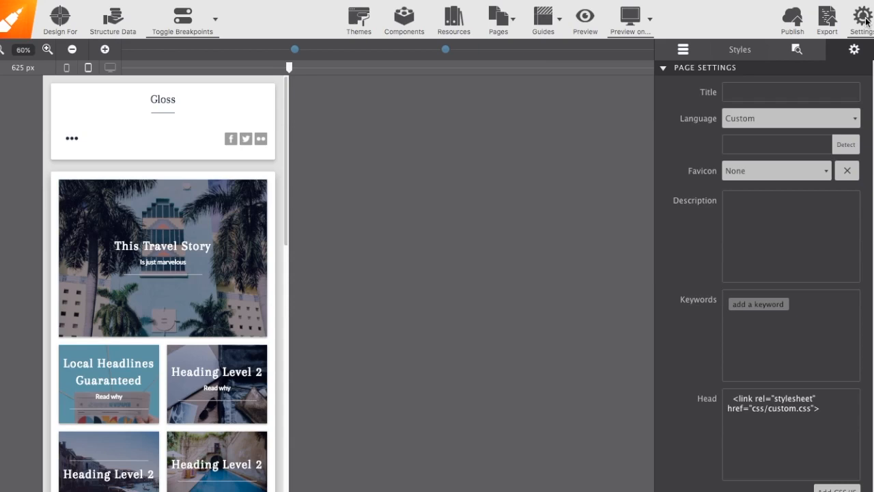
pyautogui.click(861, 16)
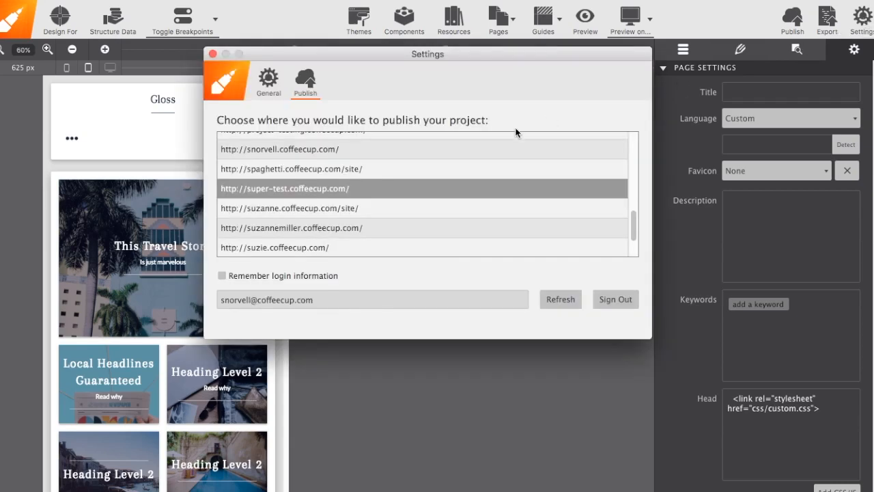
pyautogui.moveTo(389, 197)
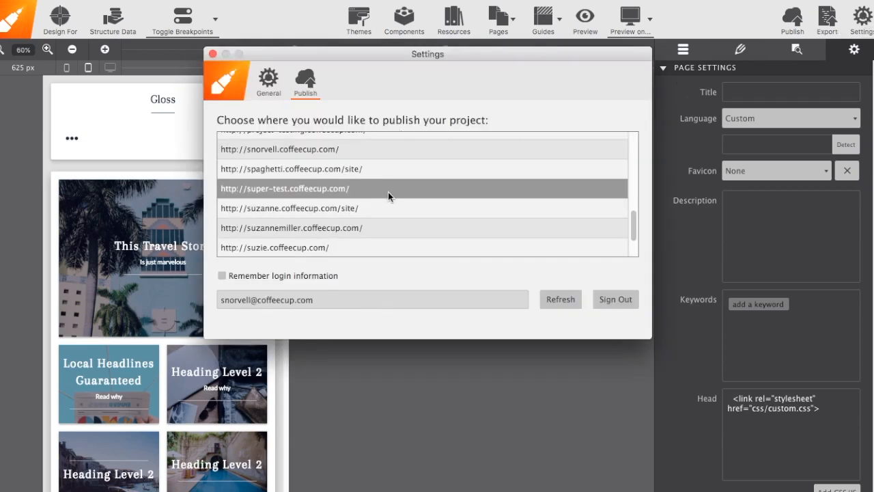
pyautogui.click(267, 82)
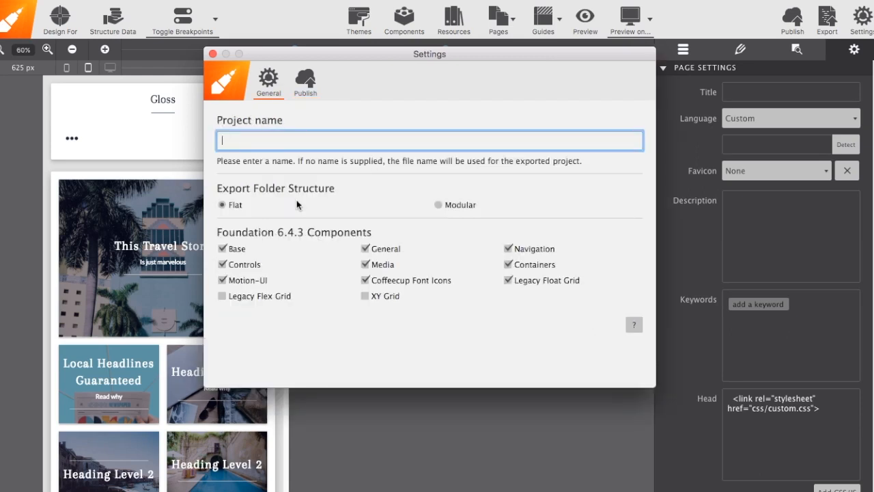
pyautogui.click(213, 54)
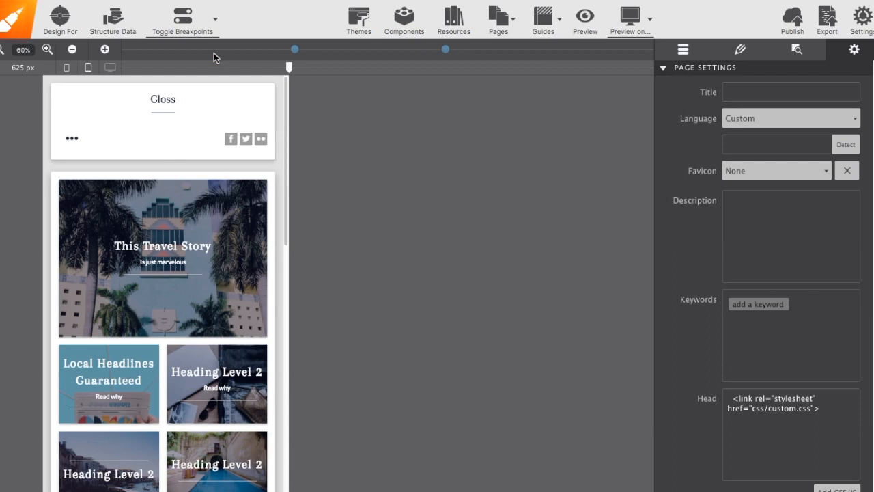
pyautogui.moveTo(382, 178)
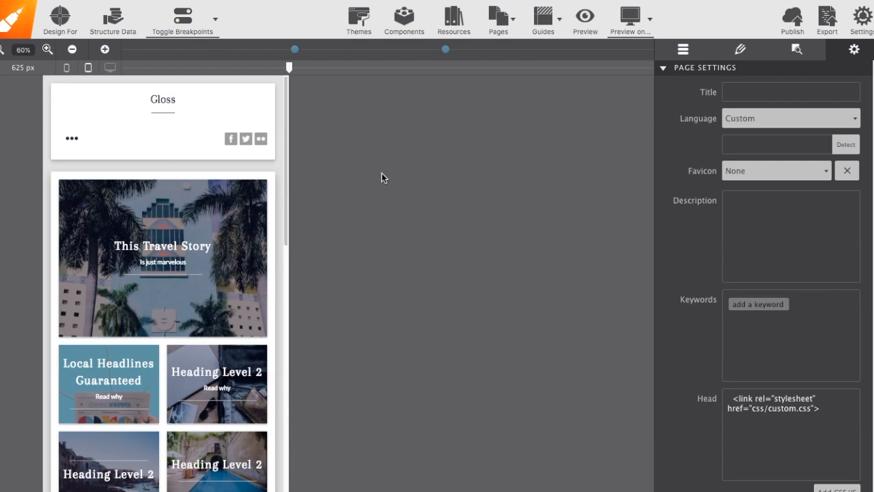